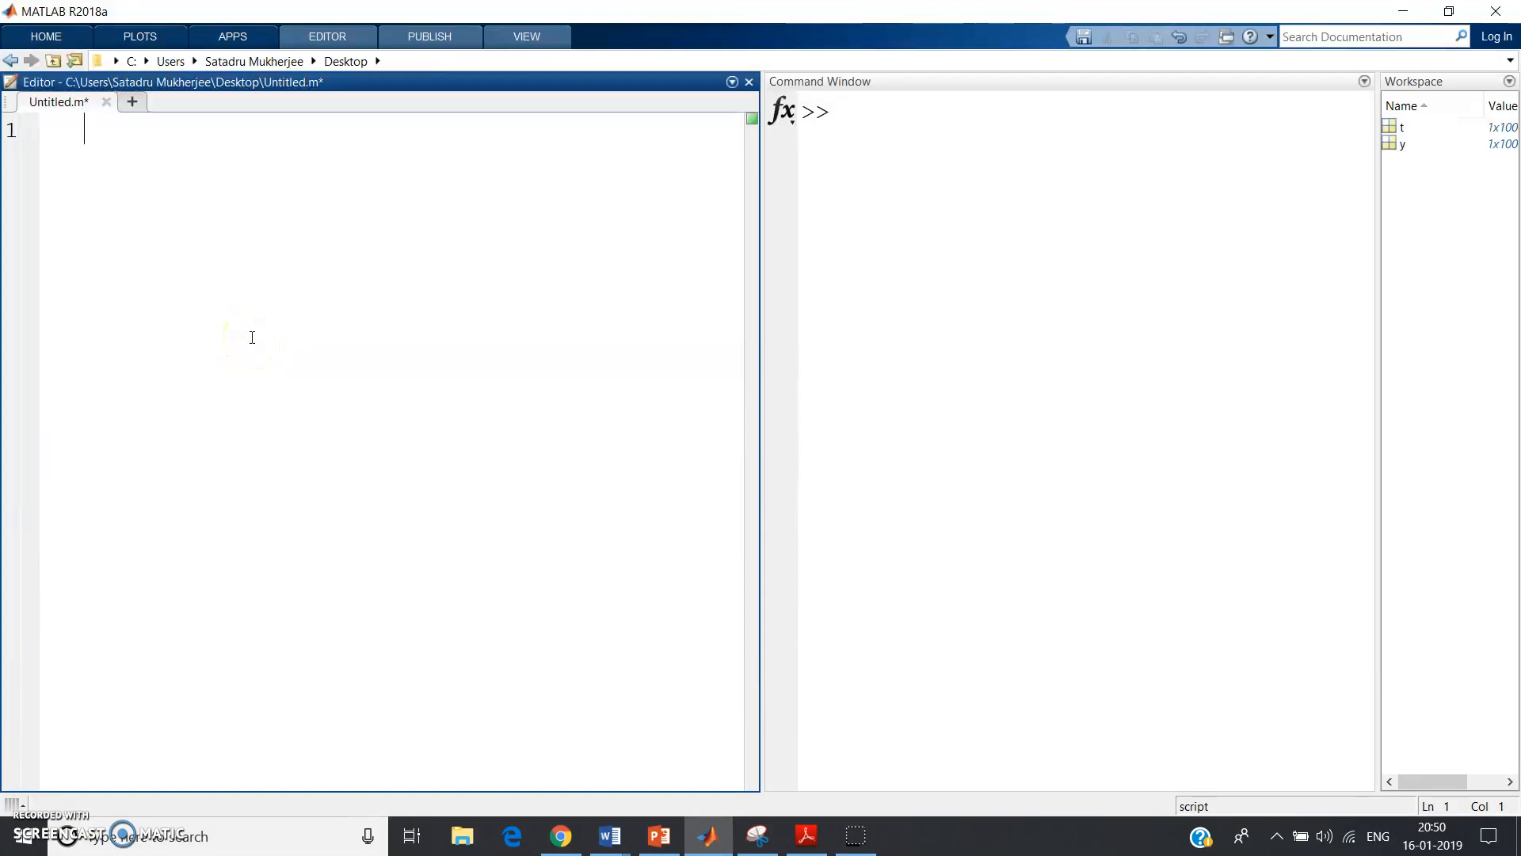
mouse_move(200, 318)
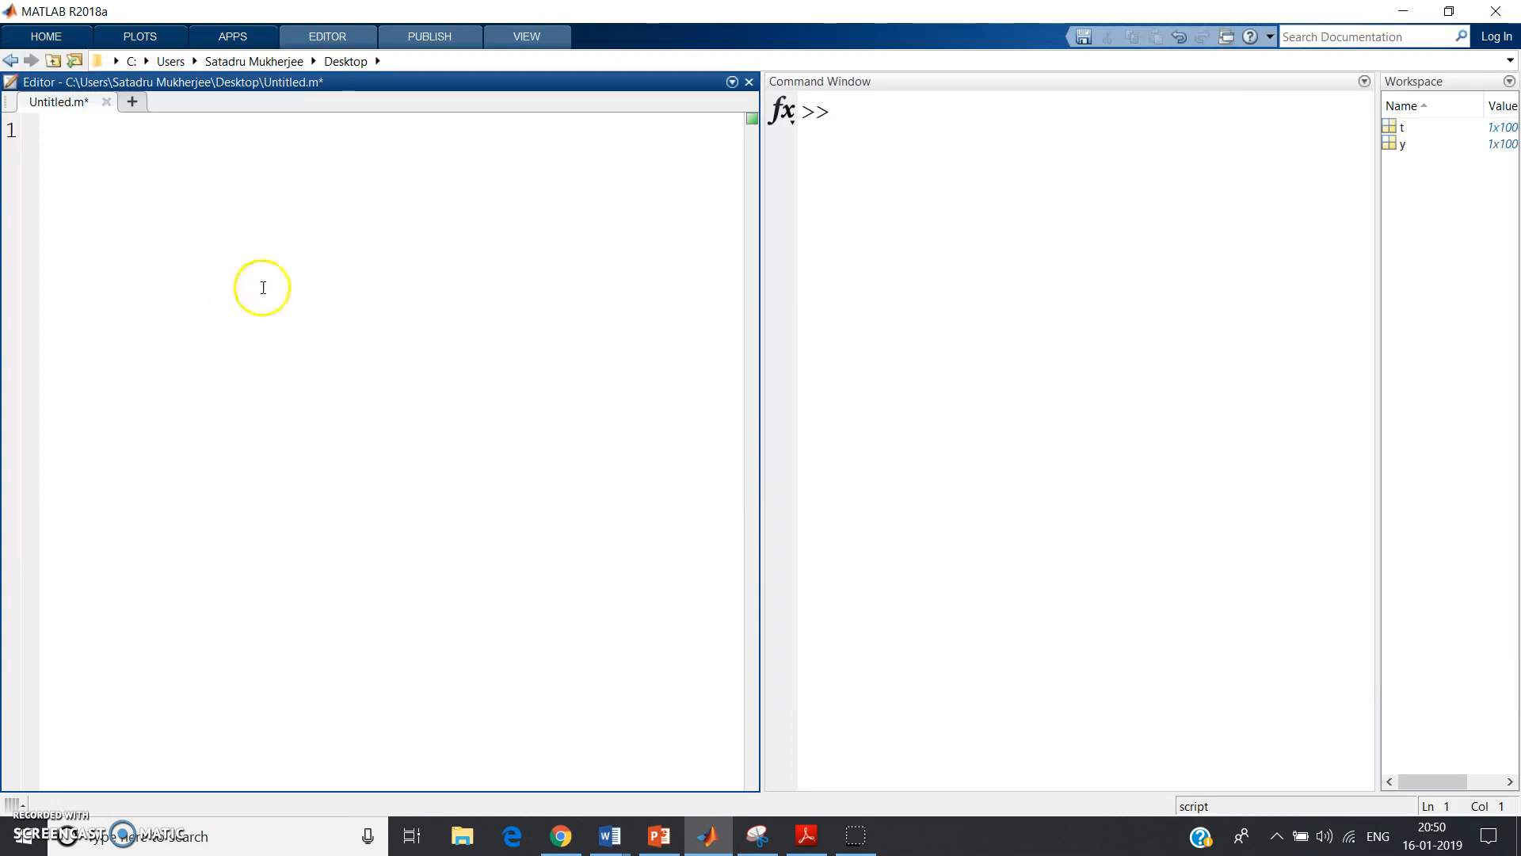
mouse_move(261, 287)
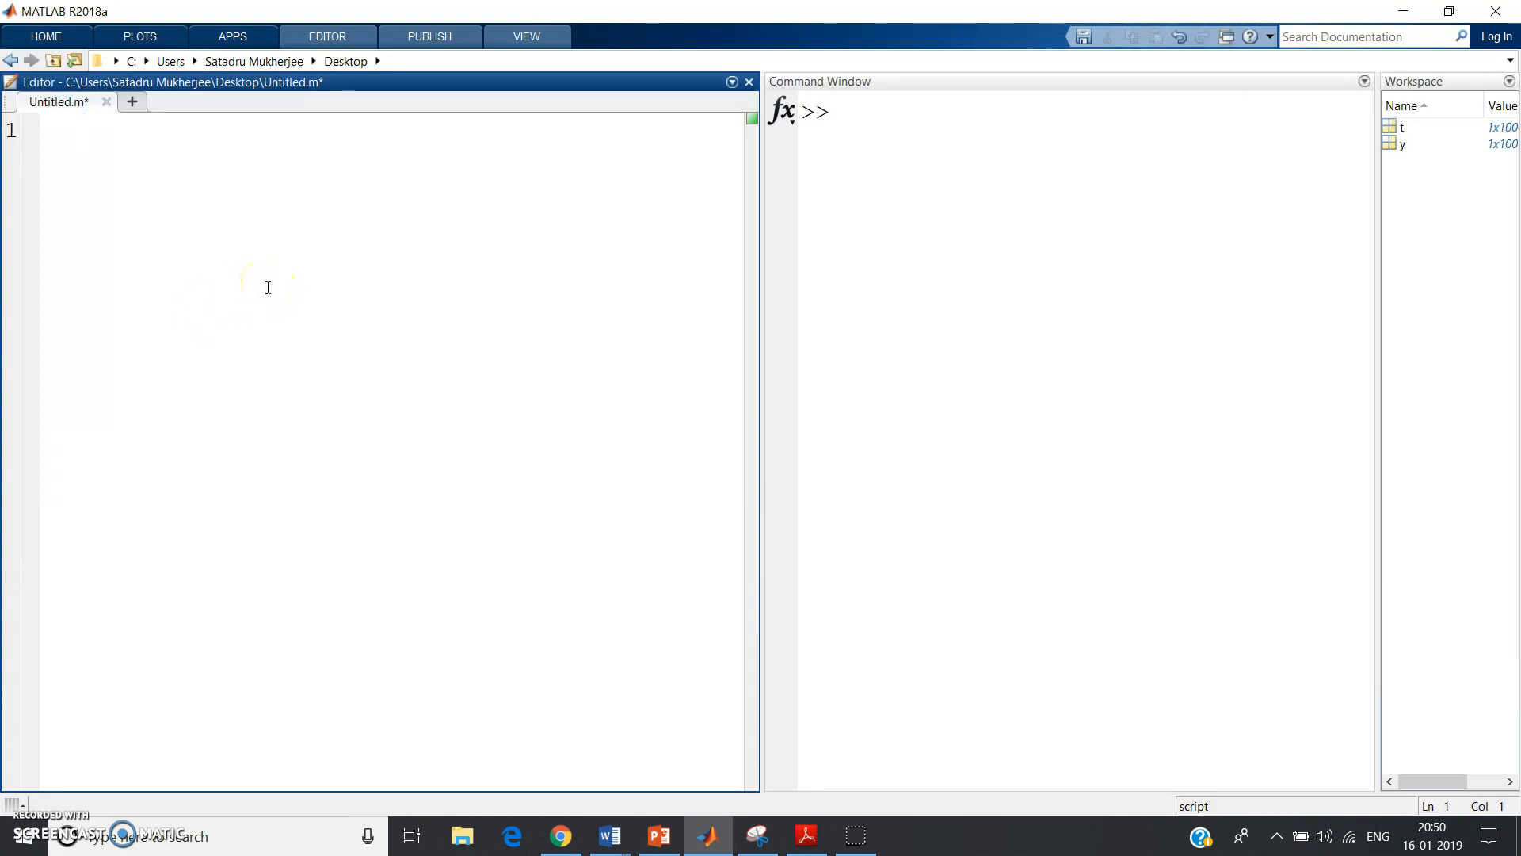
Step: Define the time vector t = 0:0.001:1 in the Editor
left_click(88, 131)
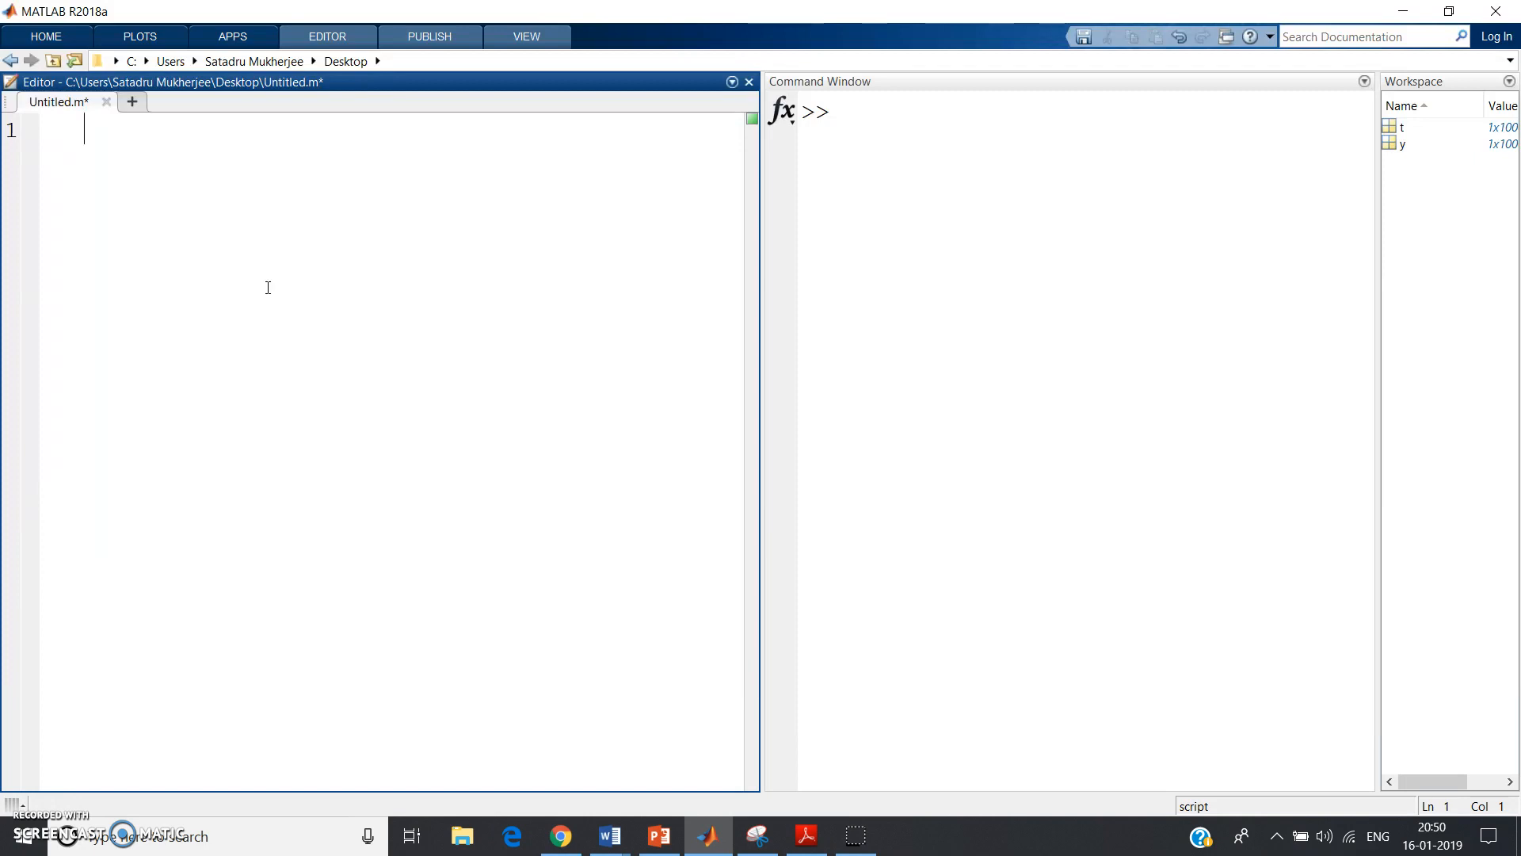
type("t=")
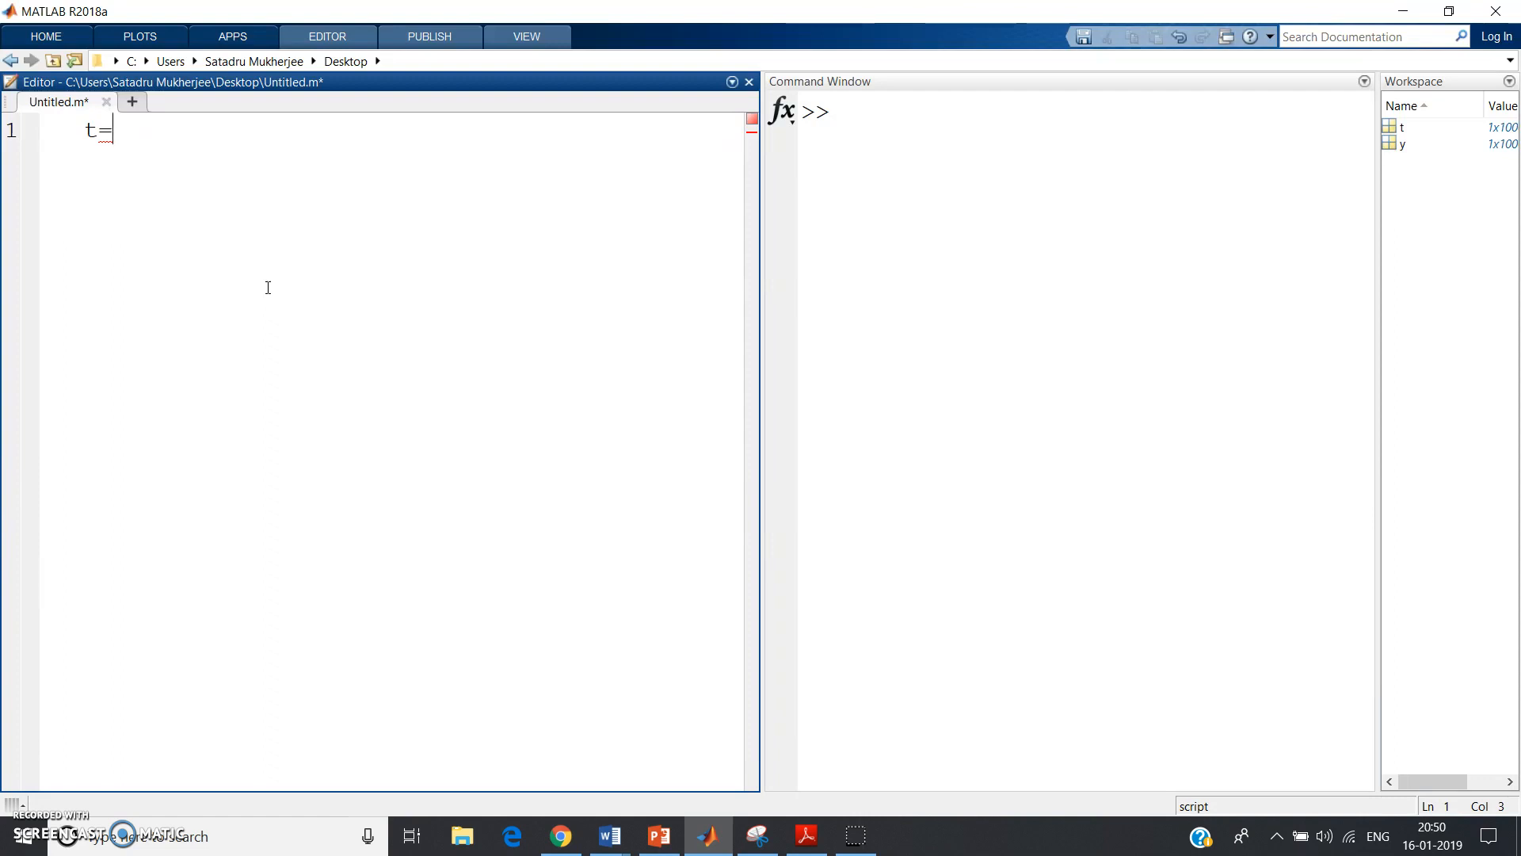
type("0:0.")
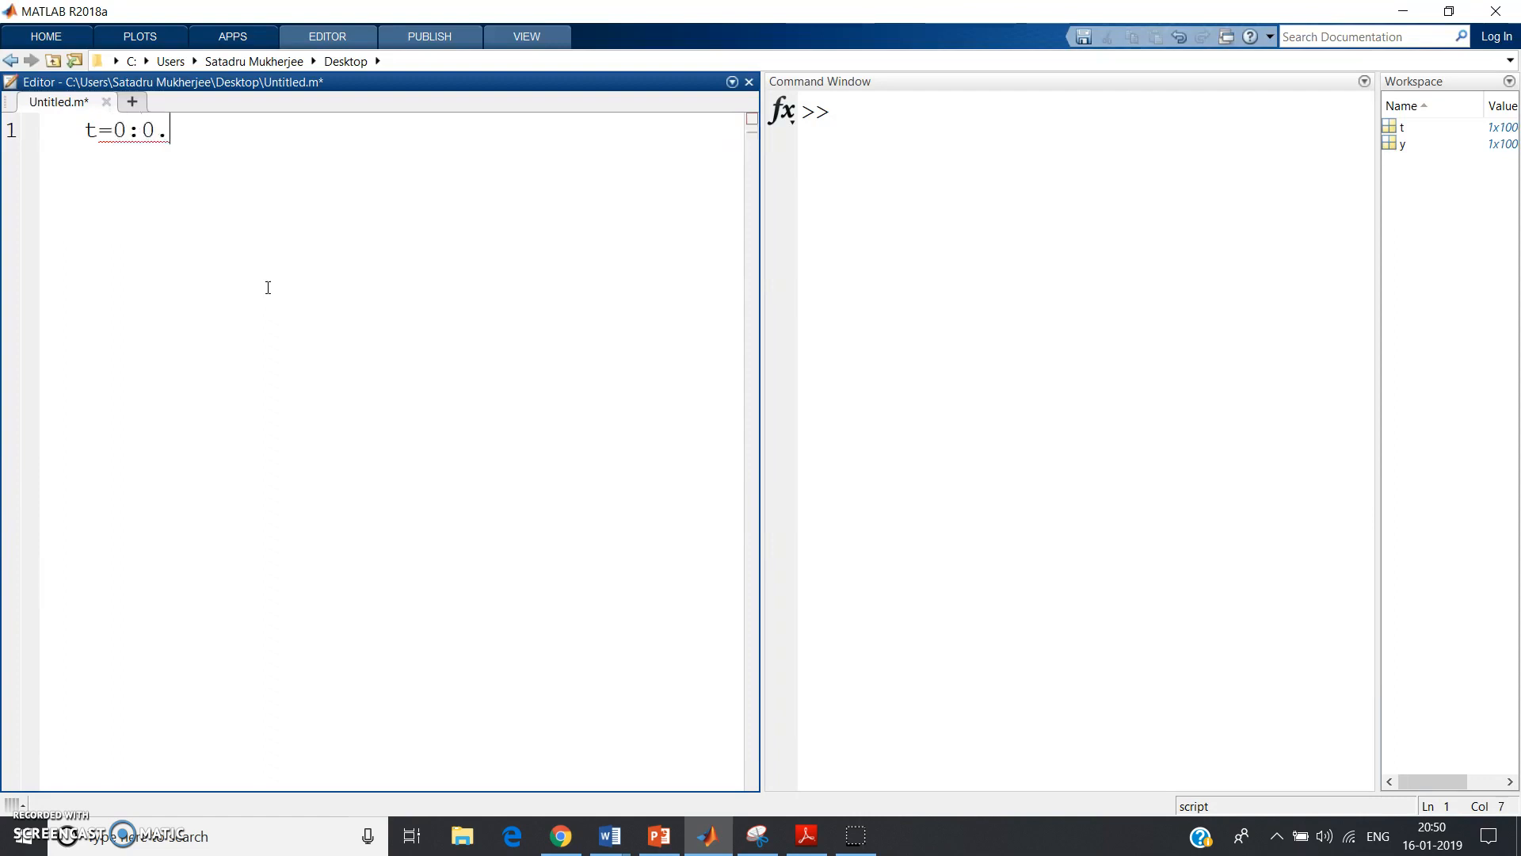
type("001:")
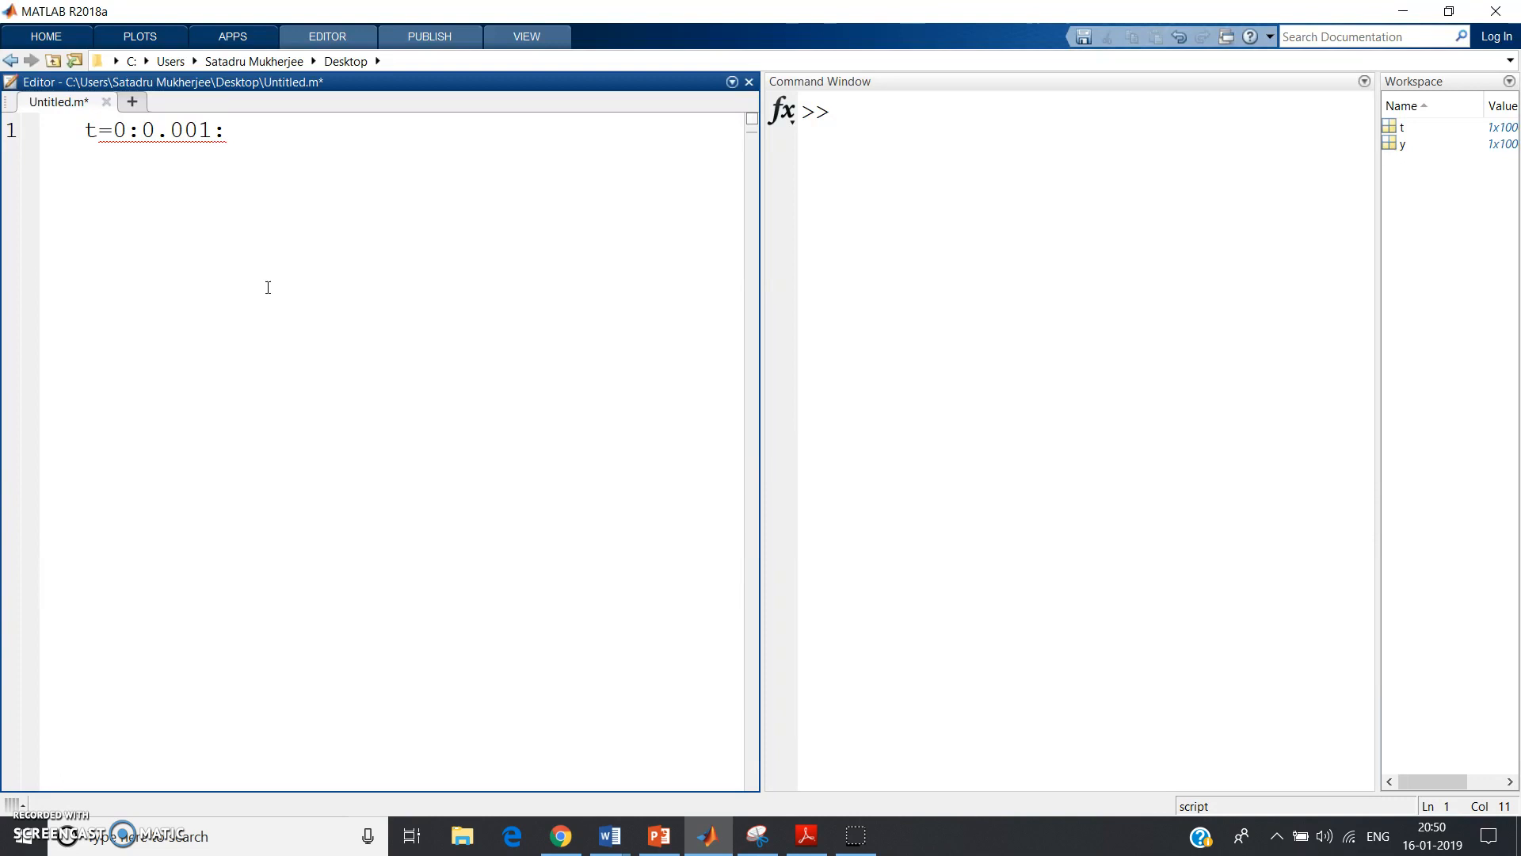
type("1;")
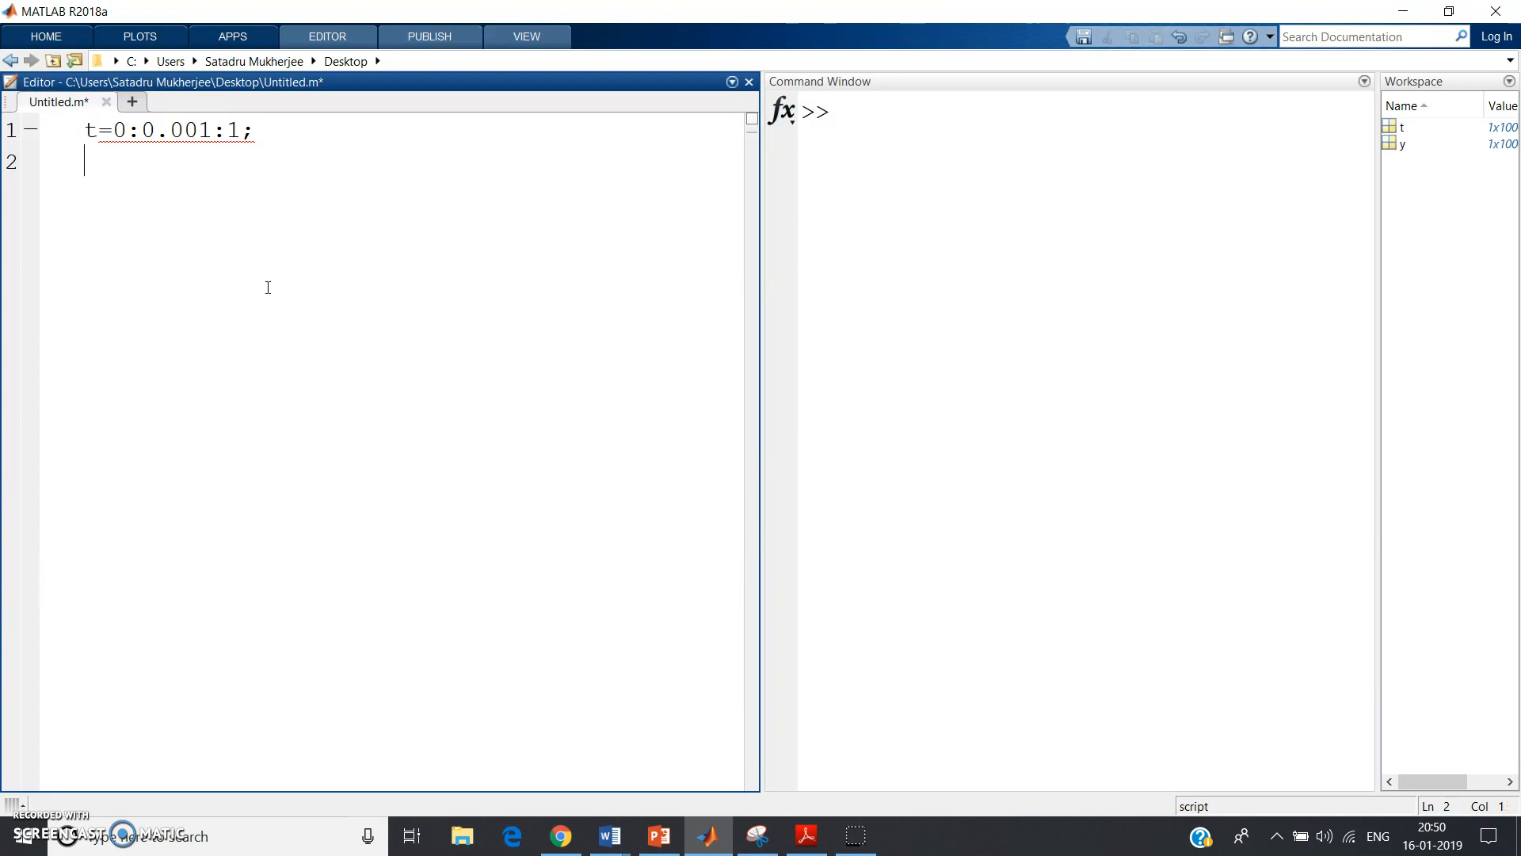
mouse_move(189, 177)
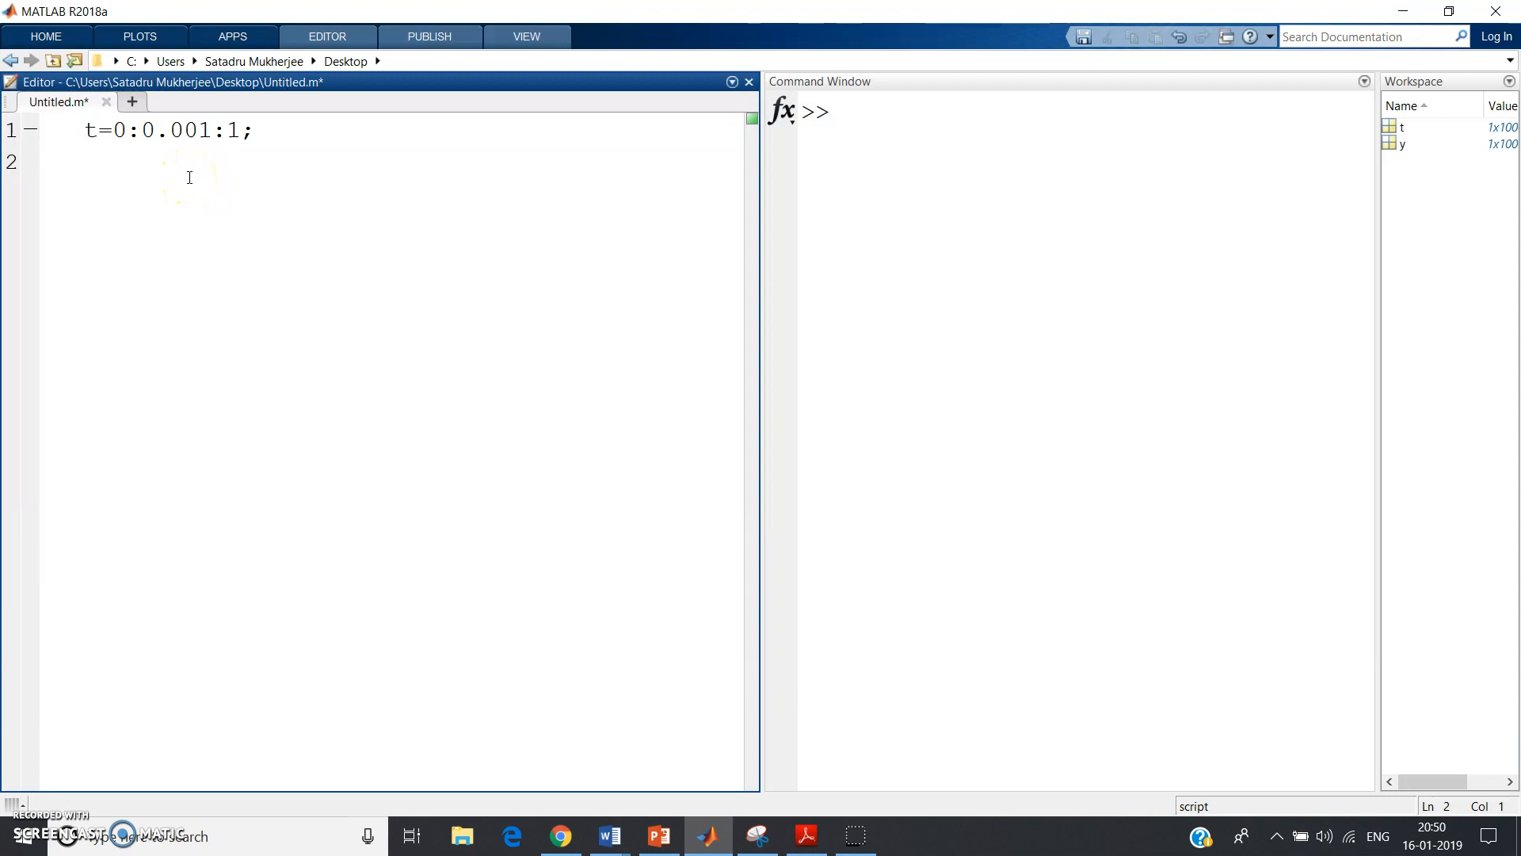
Step: Set y = (0.5*(t>=0)) so y is the constant 0.5
type("y=")
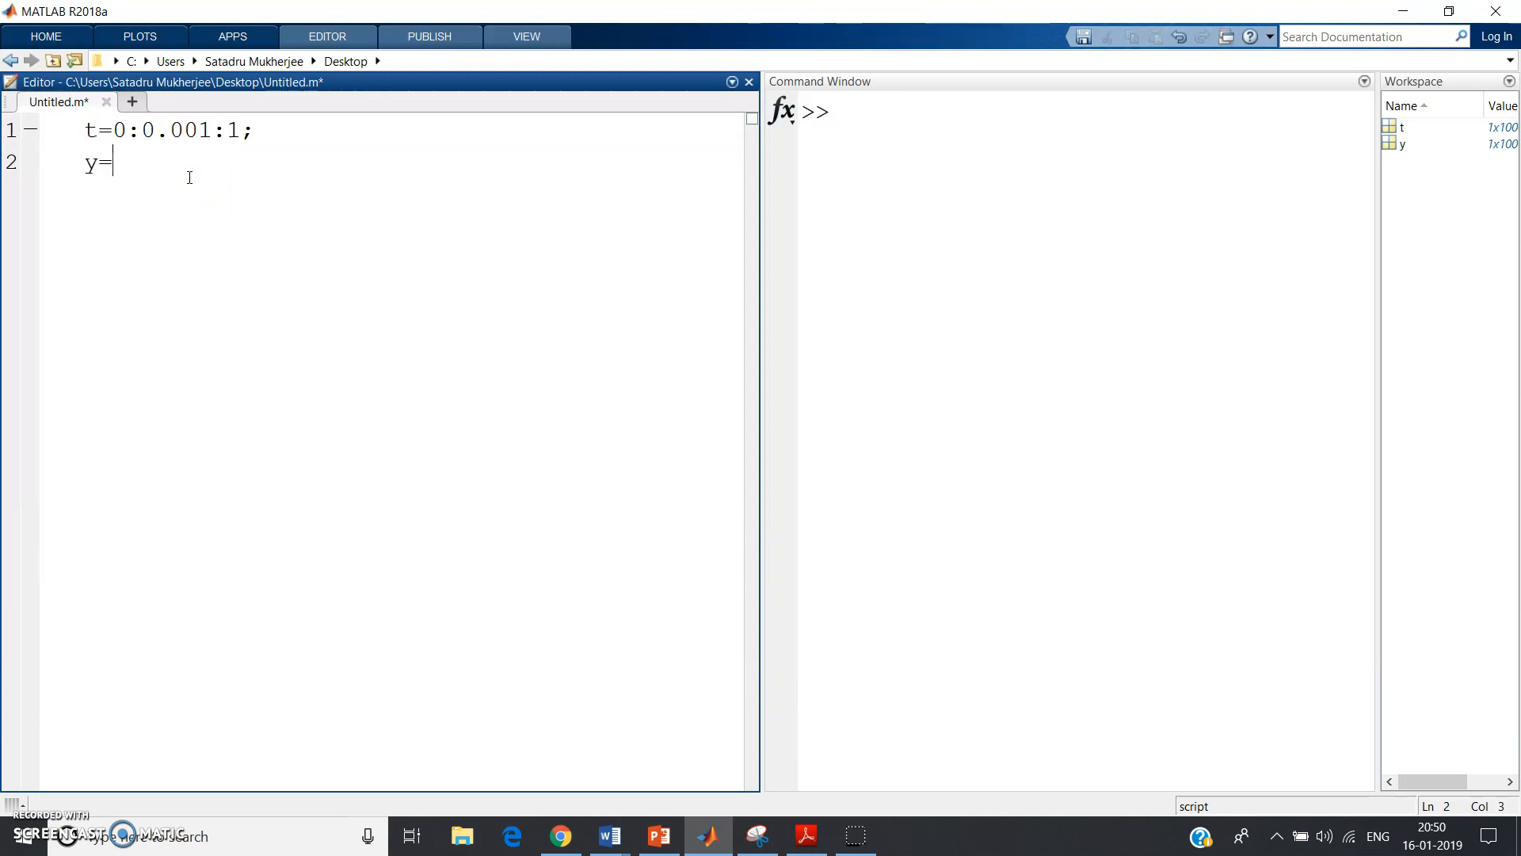
type("(")
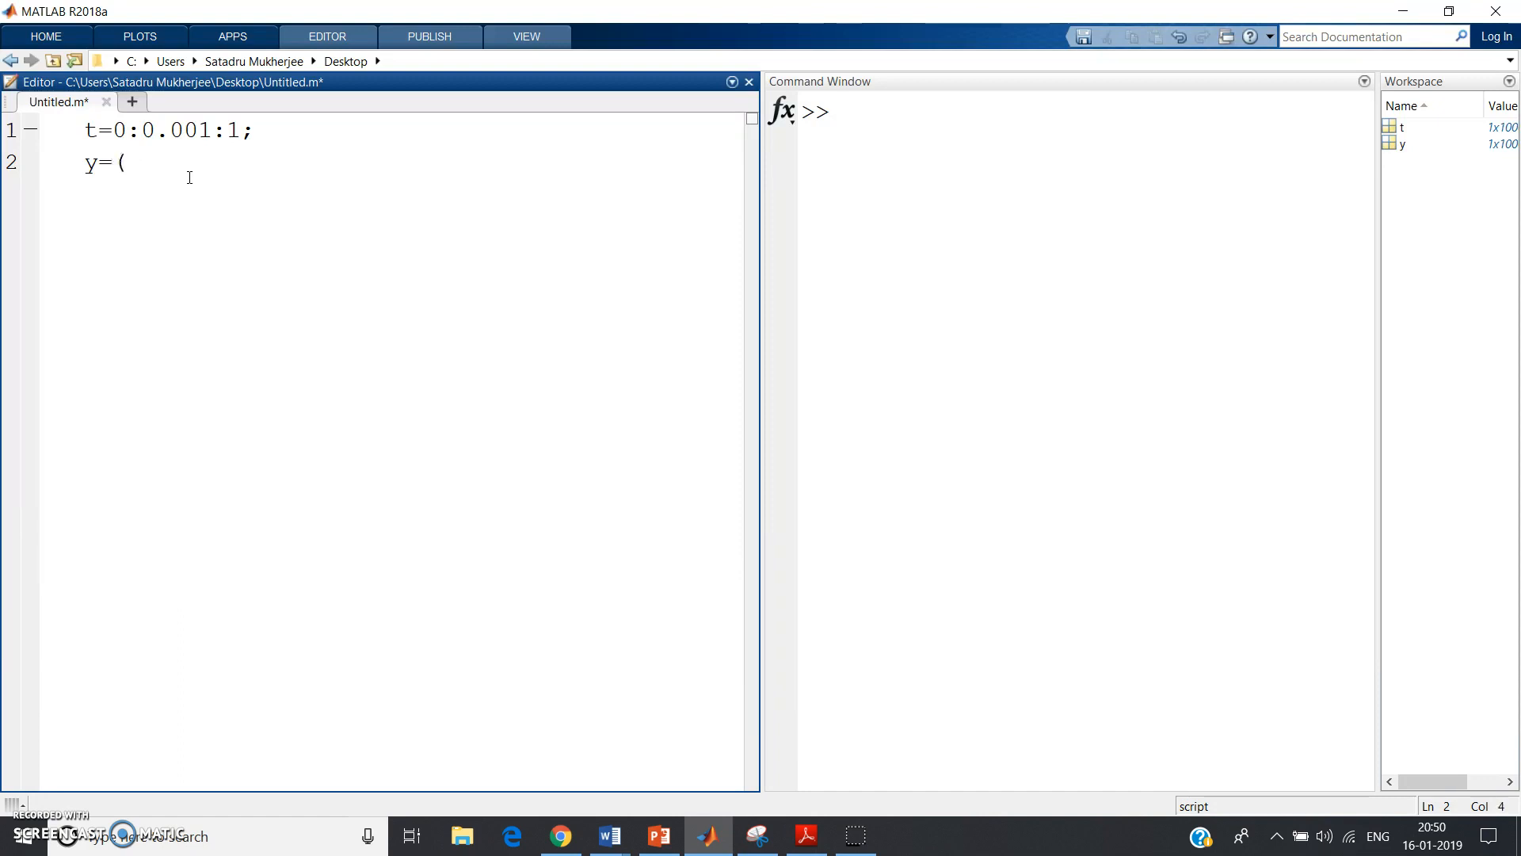
type("0.5*")
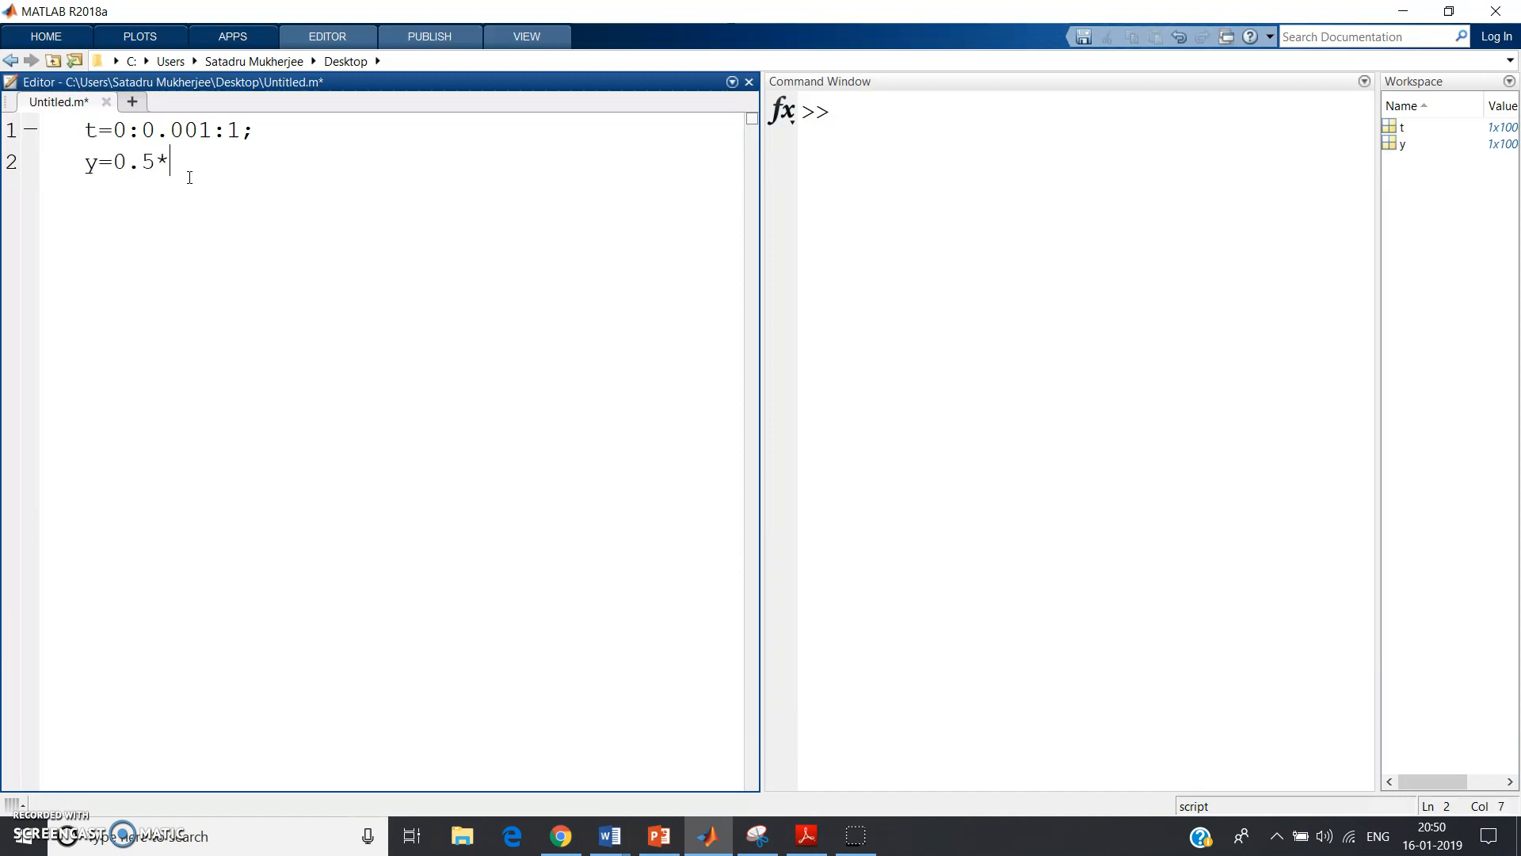
type("(t>=0")
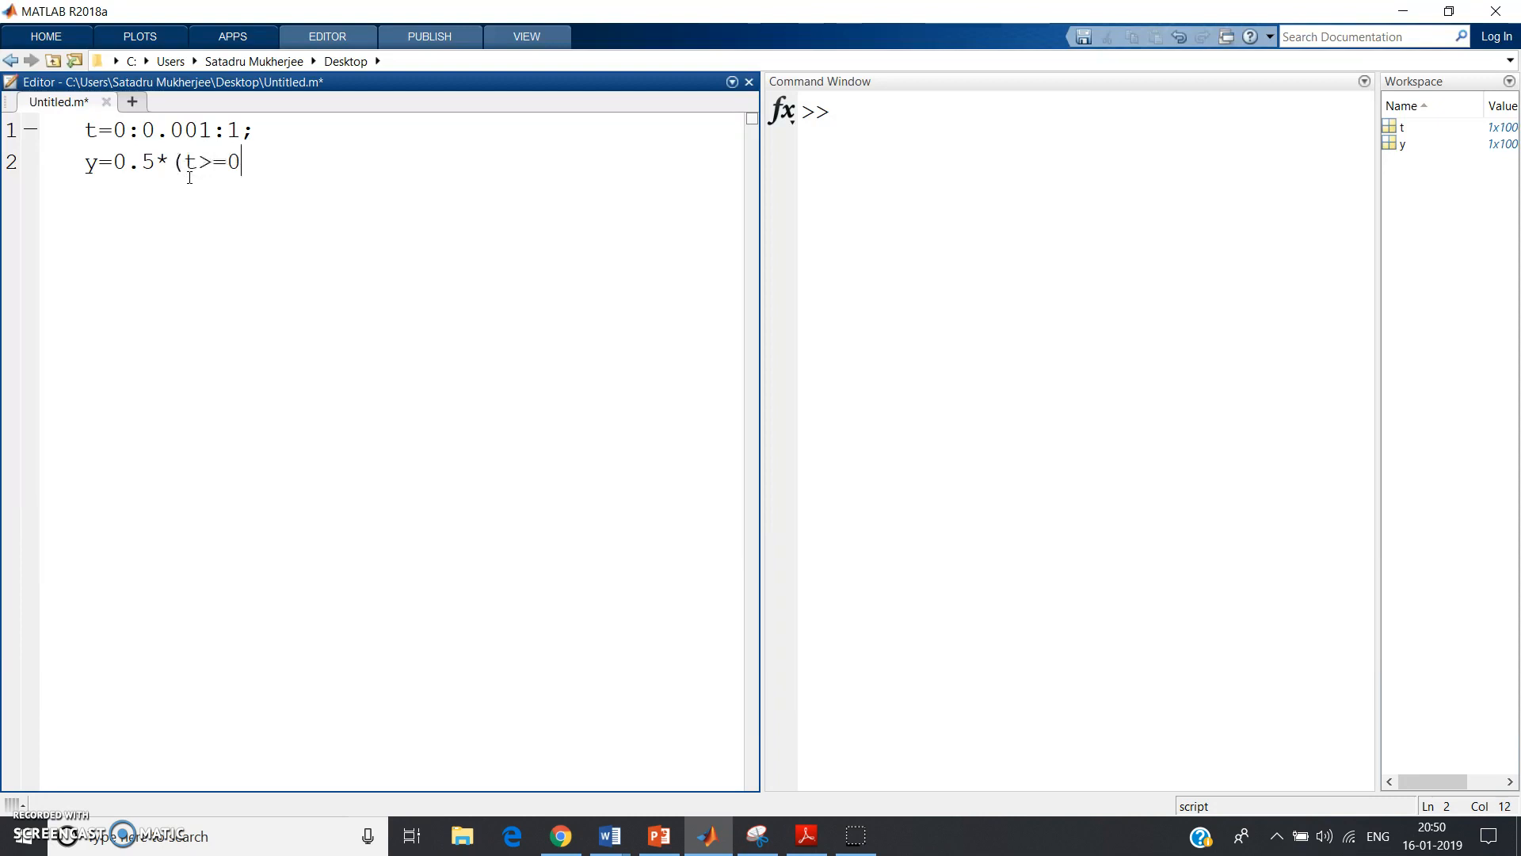
type(");")
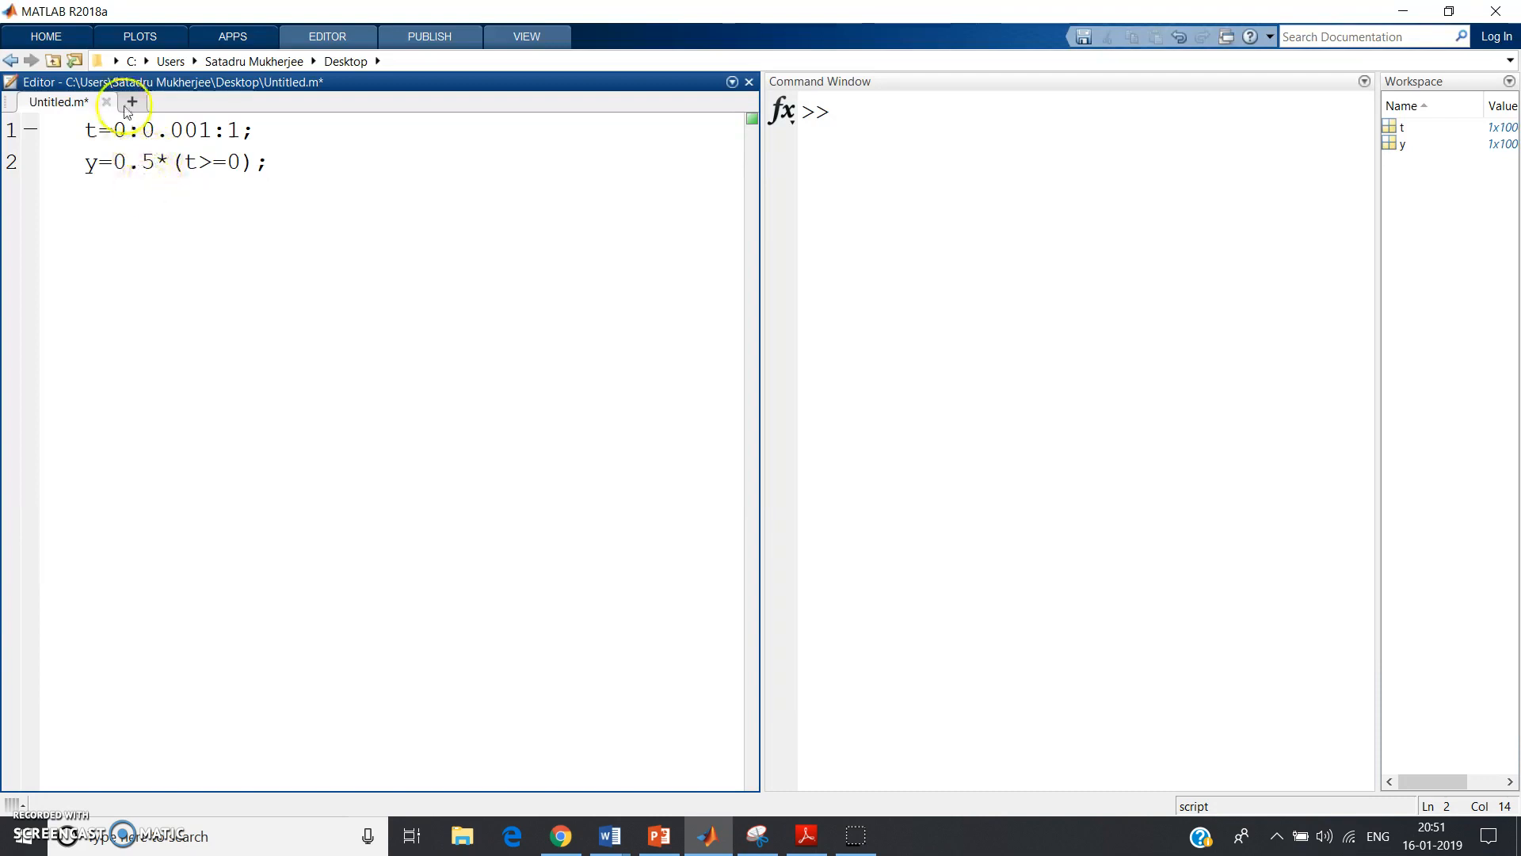
Step: Add plot(t,y,'r') to draw y against t in red
type("pl")
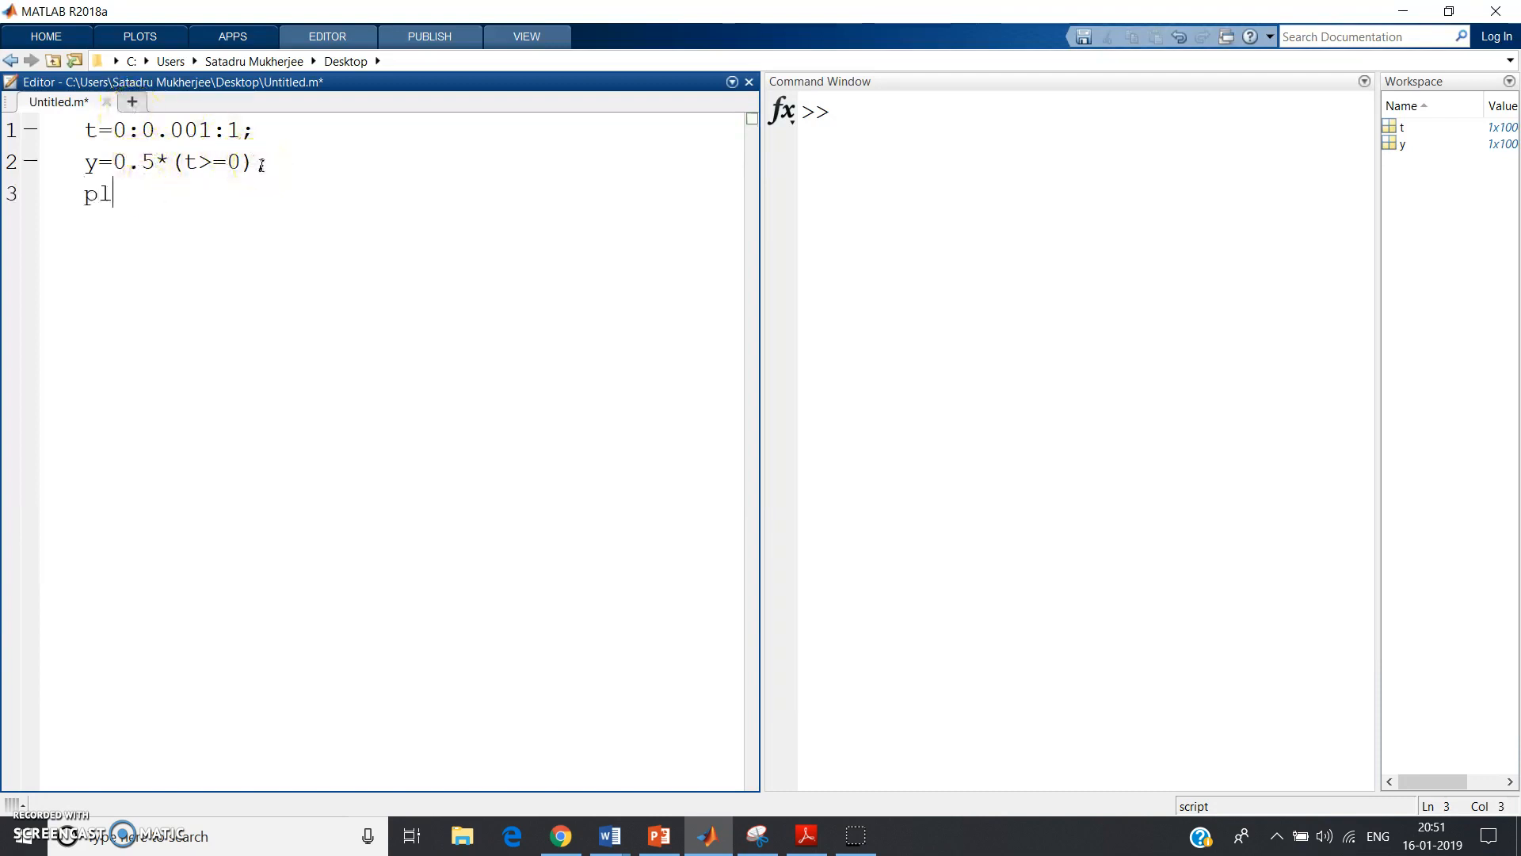
type("ot(t,")
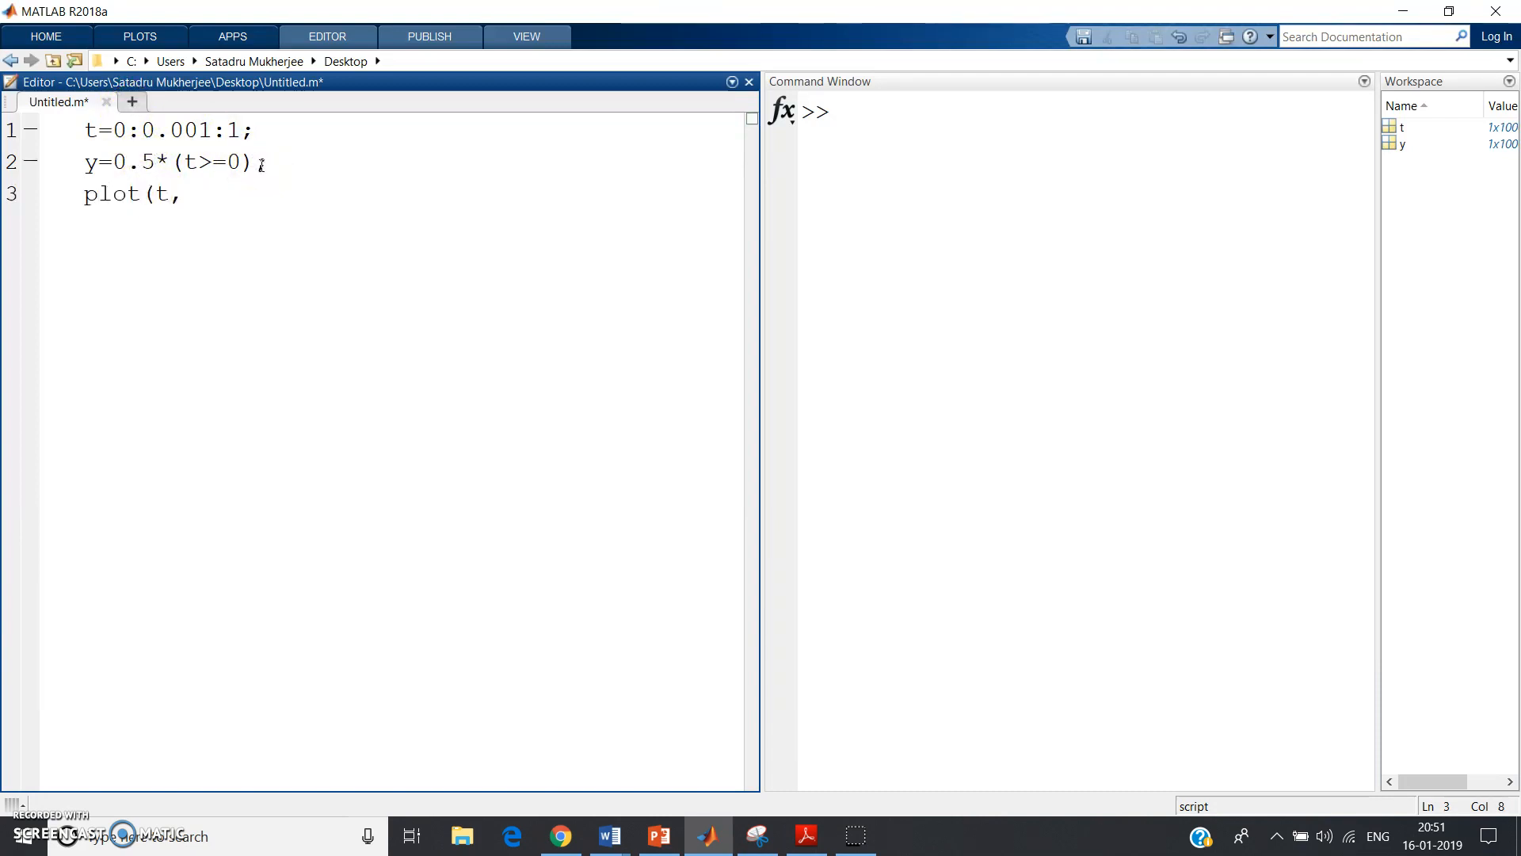
type("y,'")
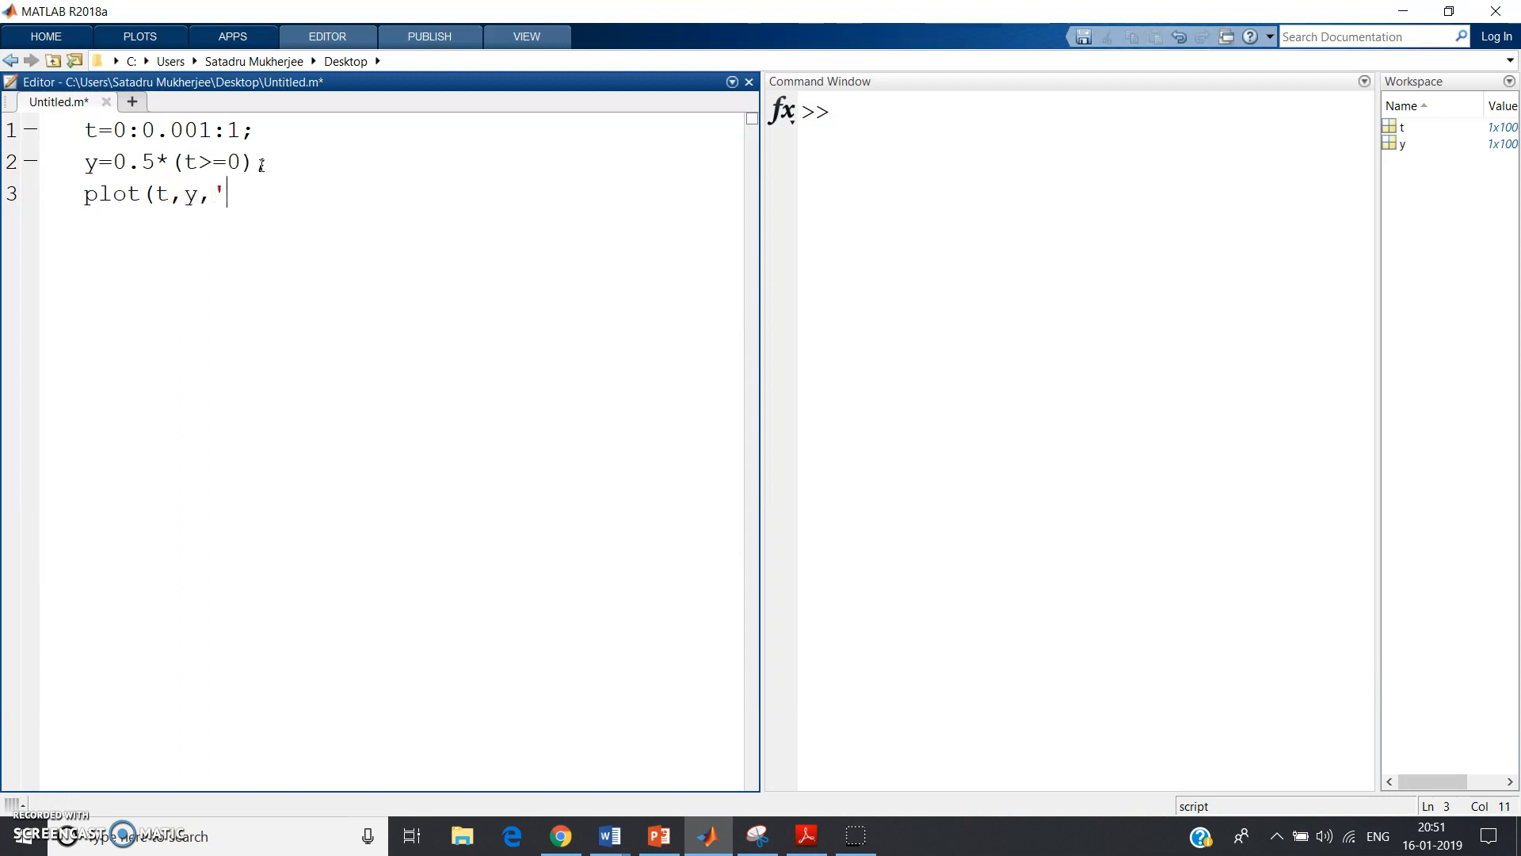
type("r');")
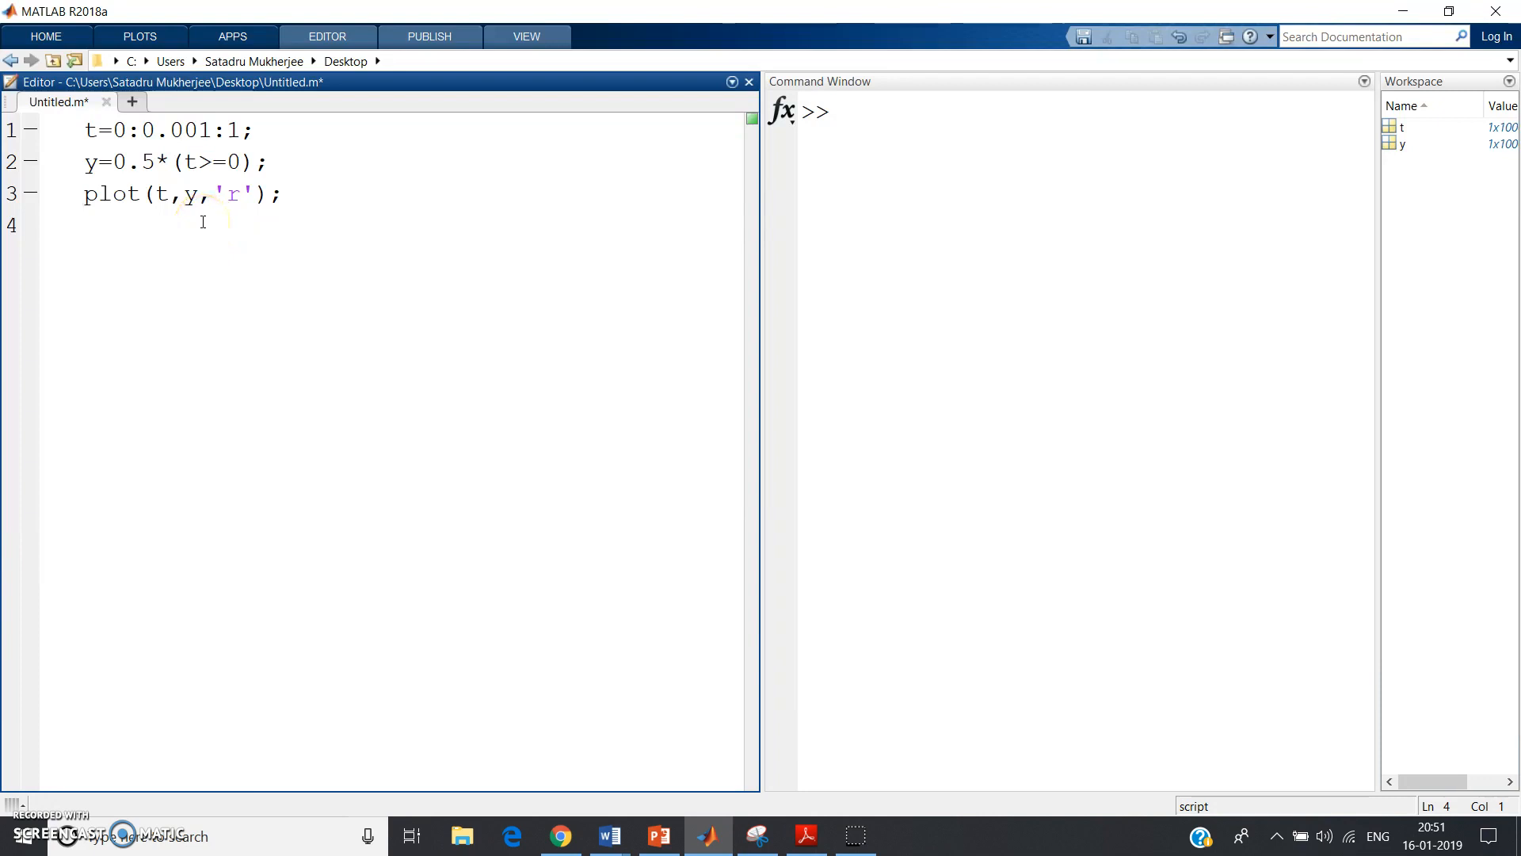
Step: Add hold on and y=t; so the next plot overlays the red line
type("hold on")
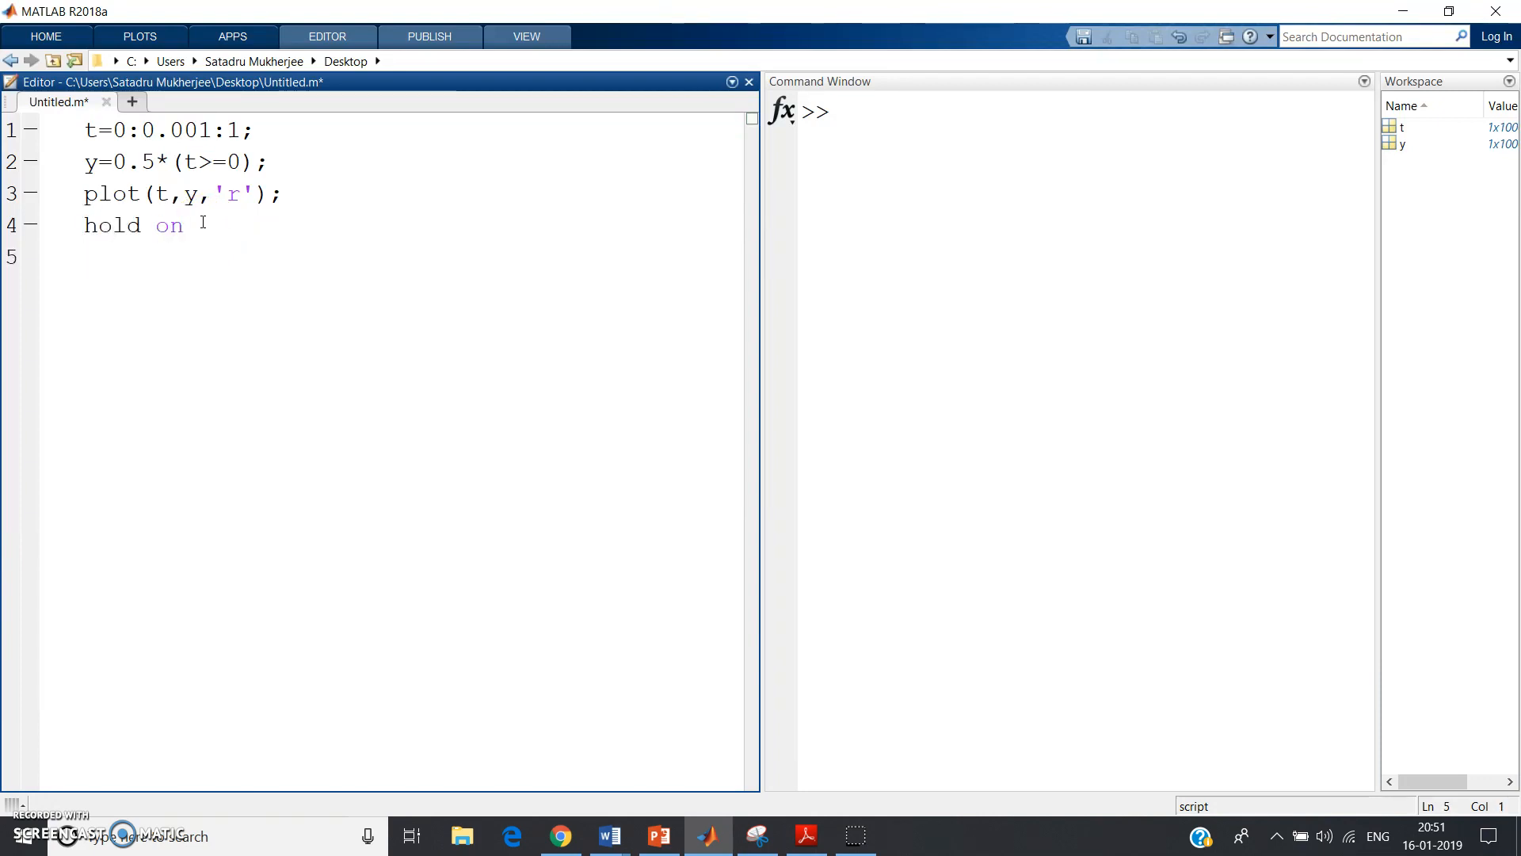
type("y=")
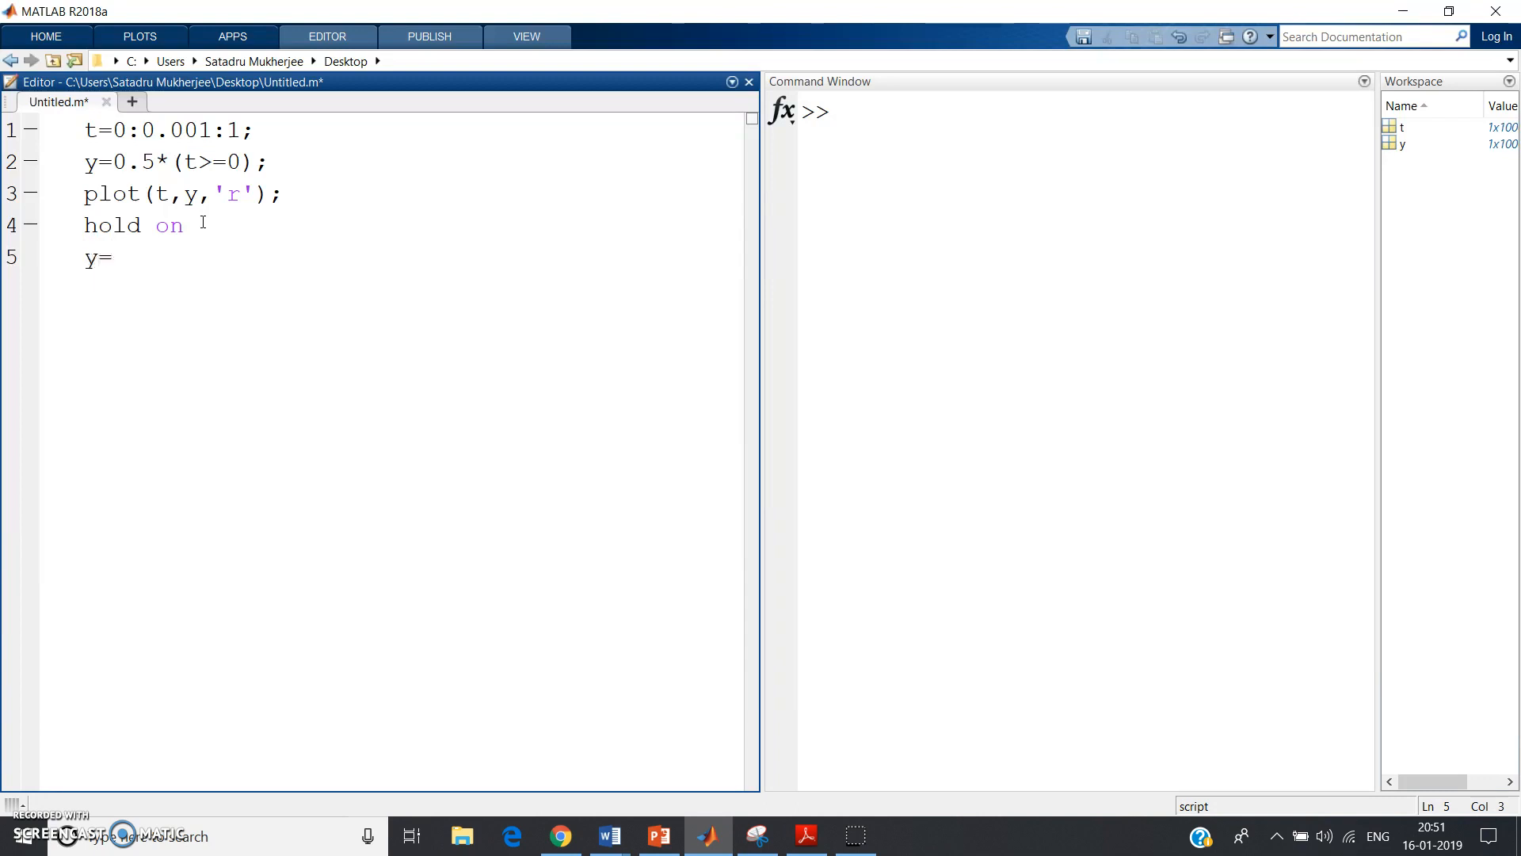
type("t>")
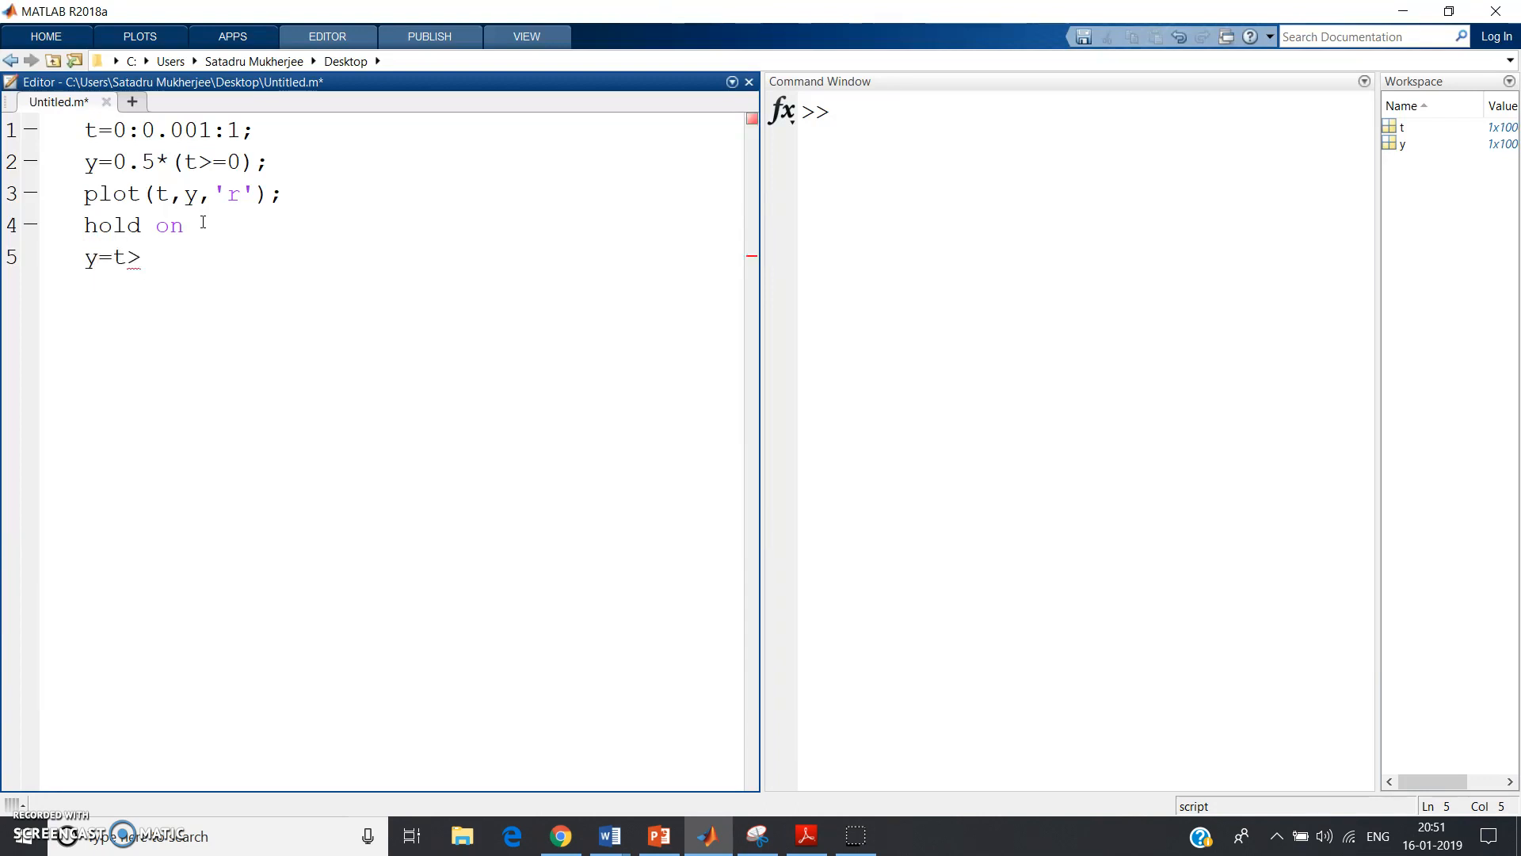
type(";")
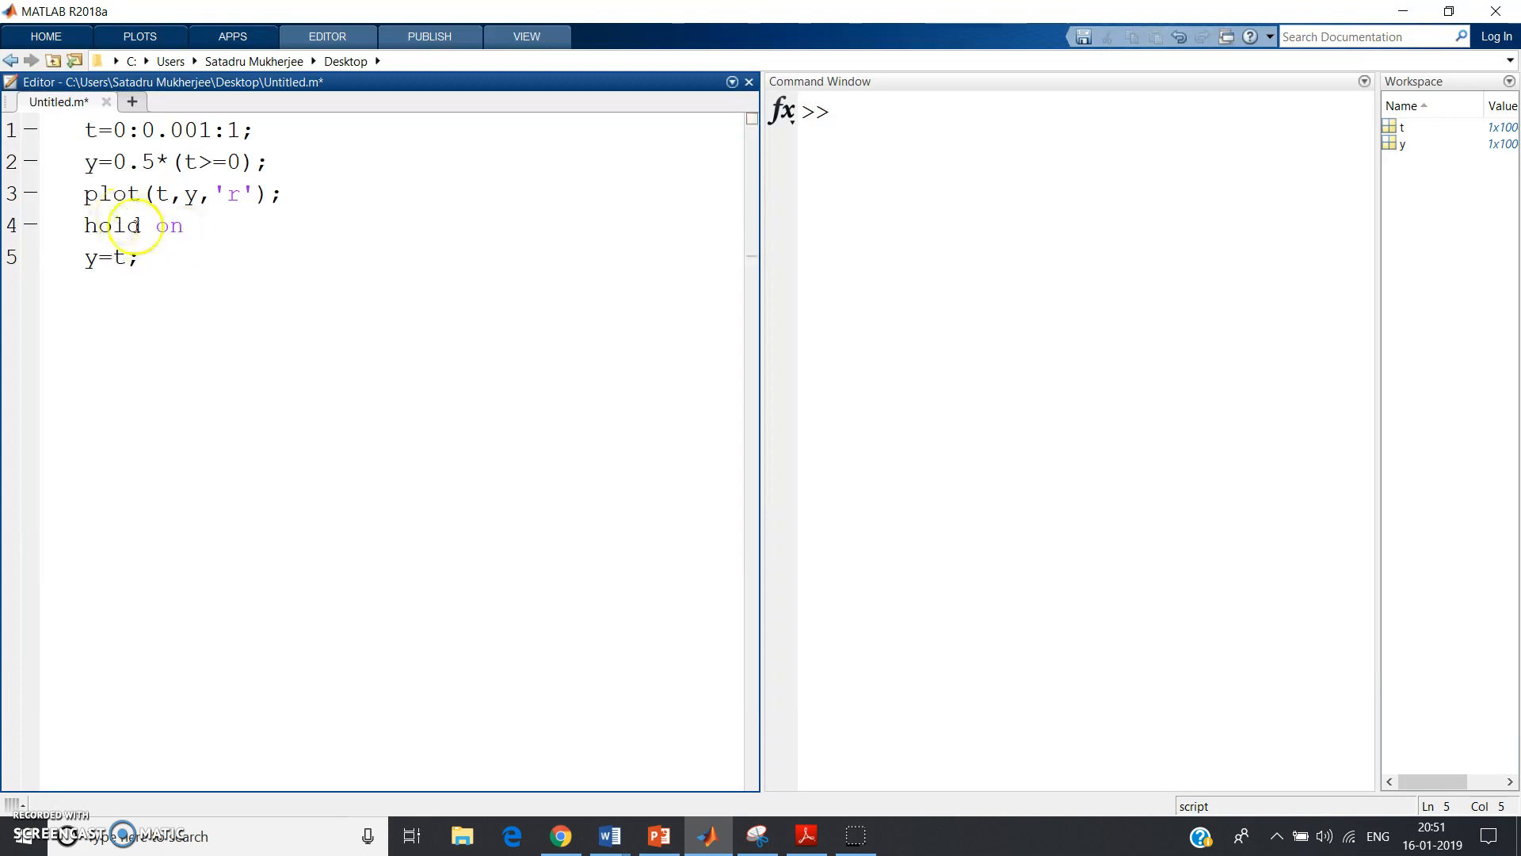
Step: Add plot(t,y,'b') for a blue line and select the whole script
type("plot(t,")
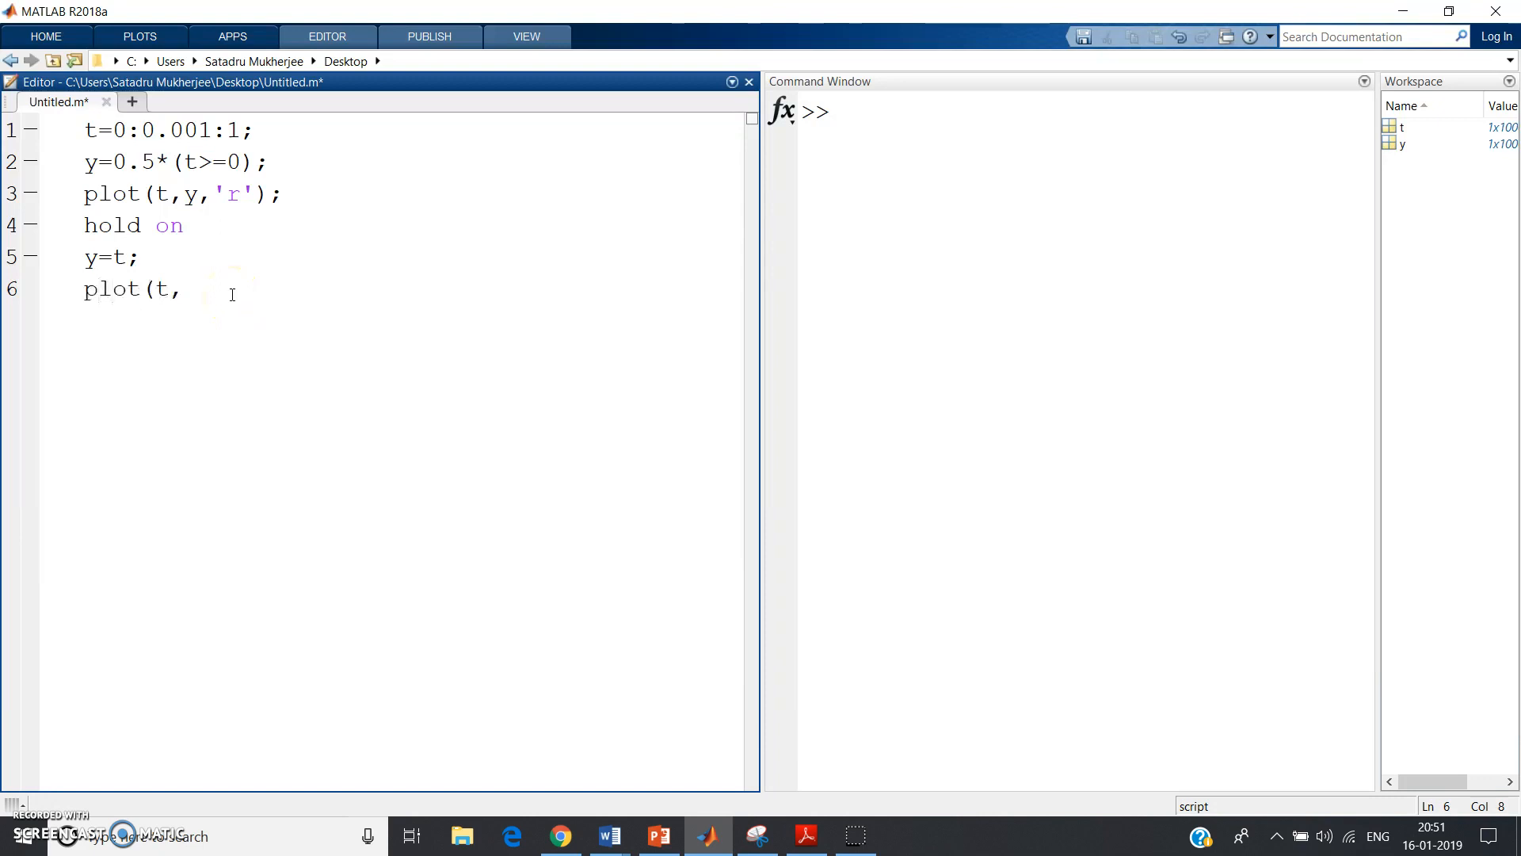
type("y,'")
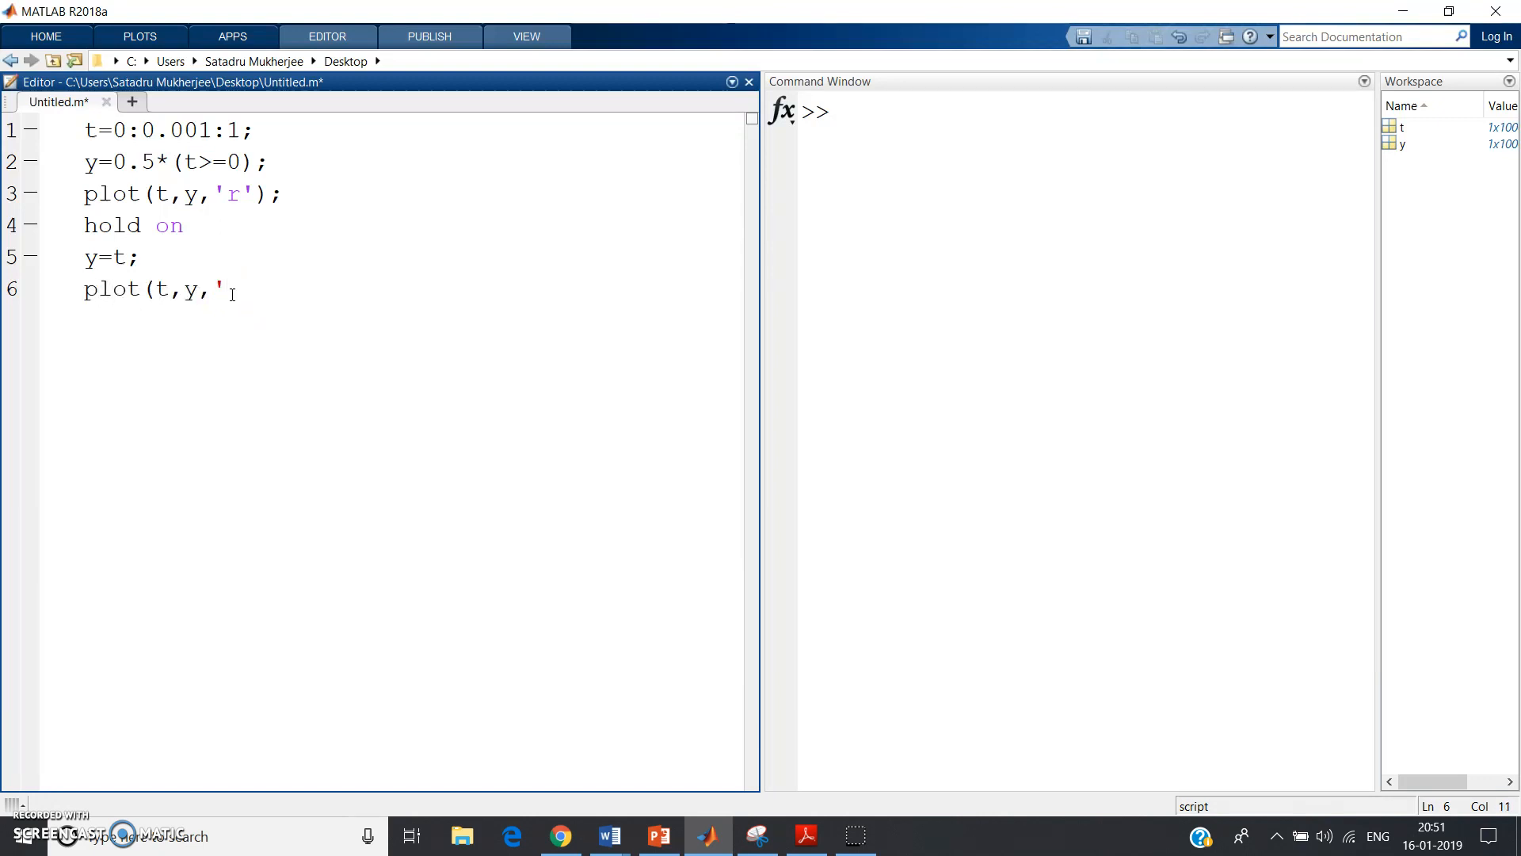
type("b');")
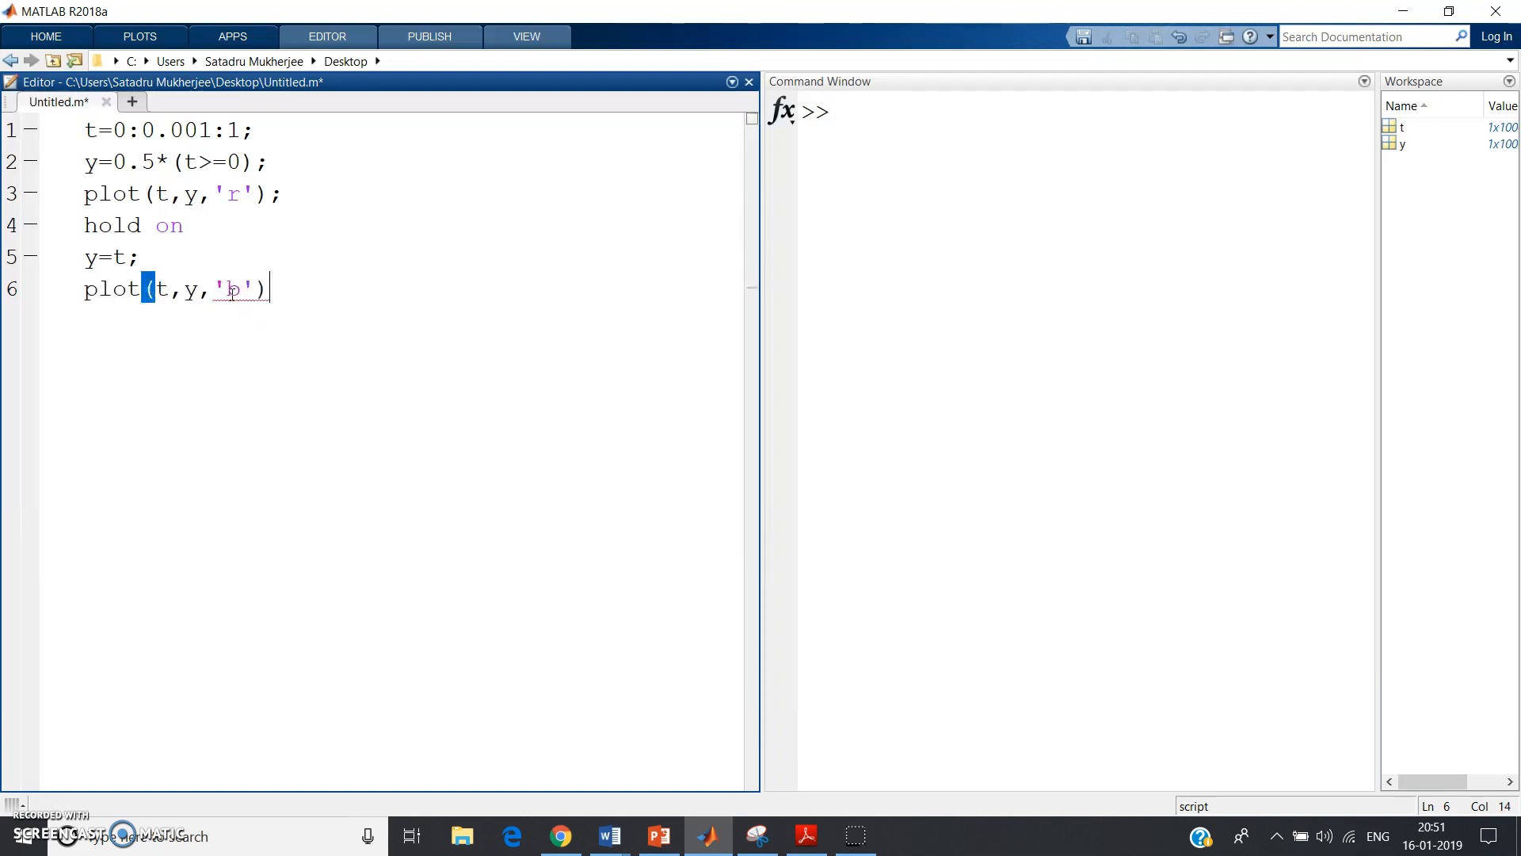
key("ctrl+a")
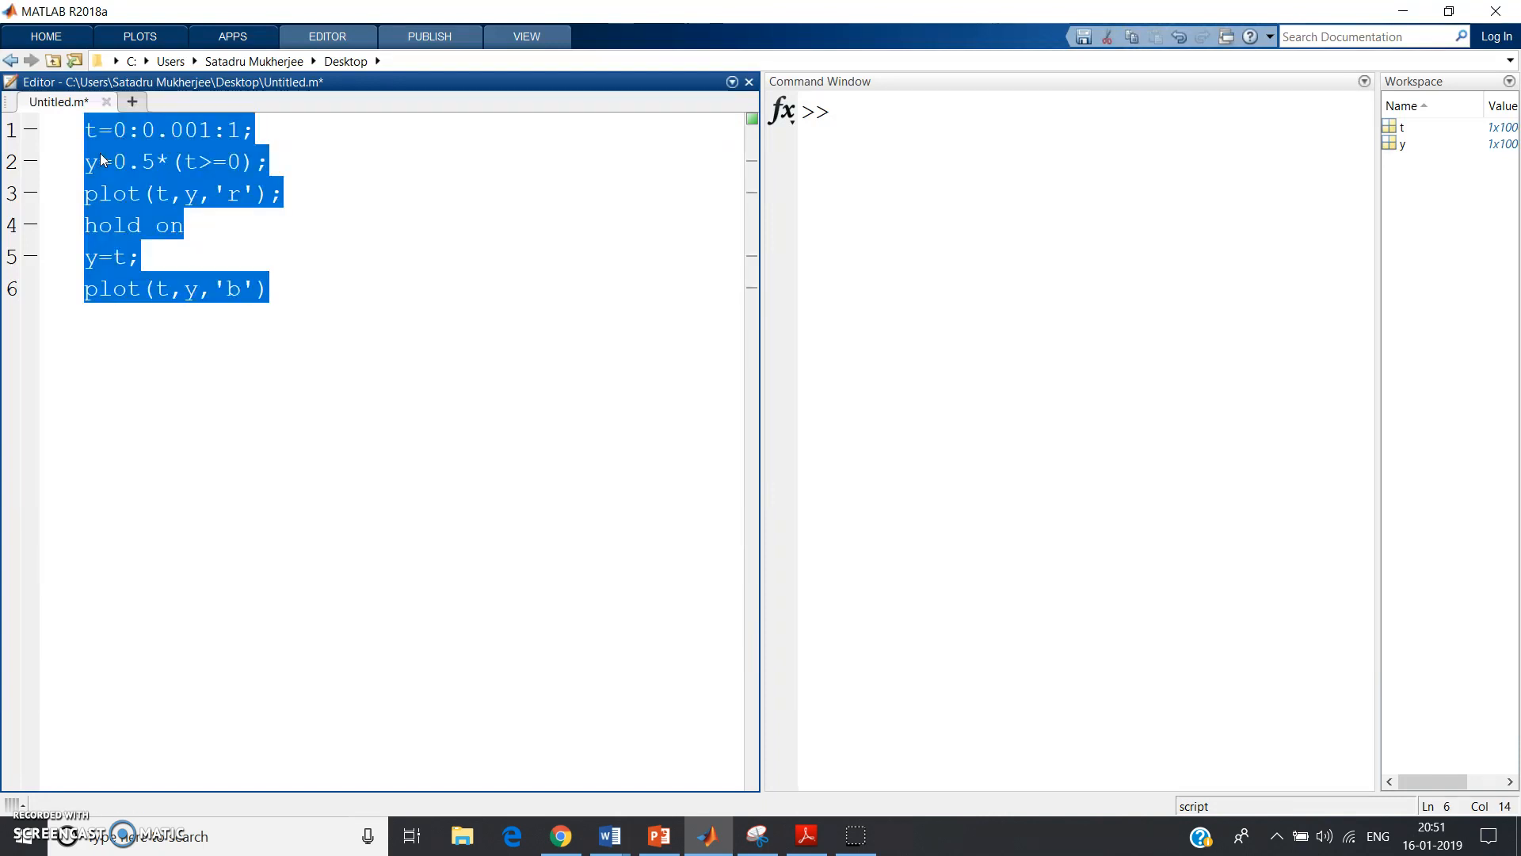
Step: Evaluate the selected code, producing the figure with red and blue lines
right_click(111, 175)
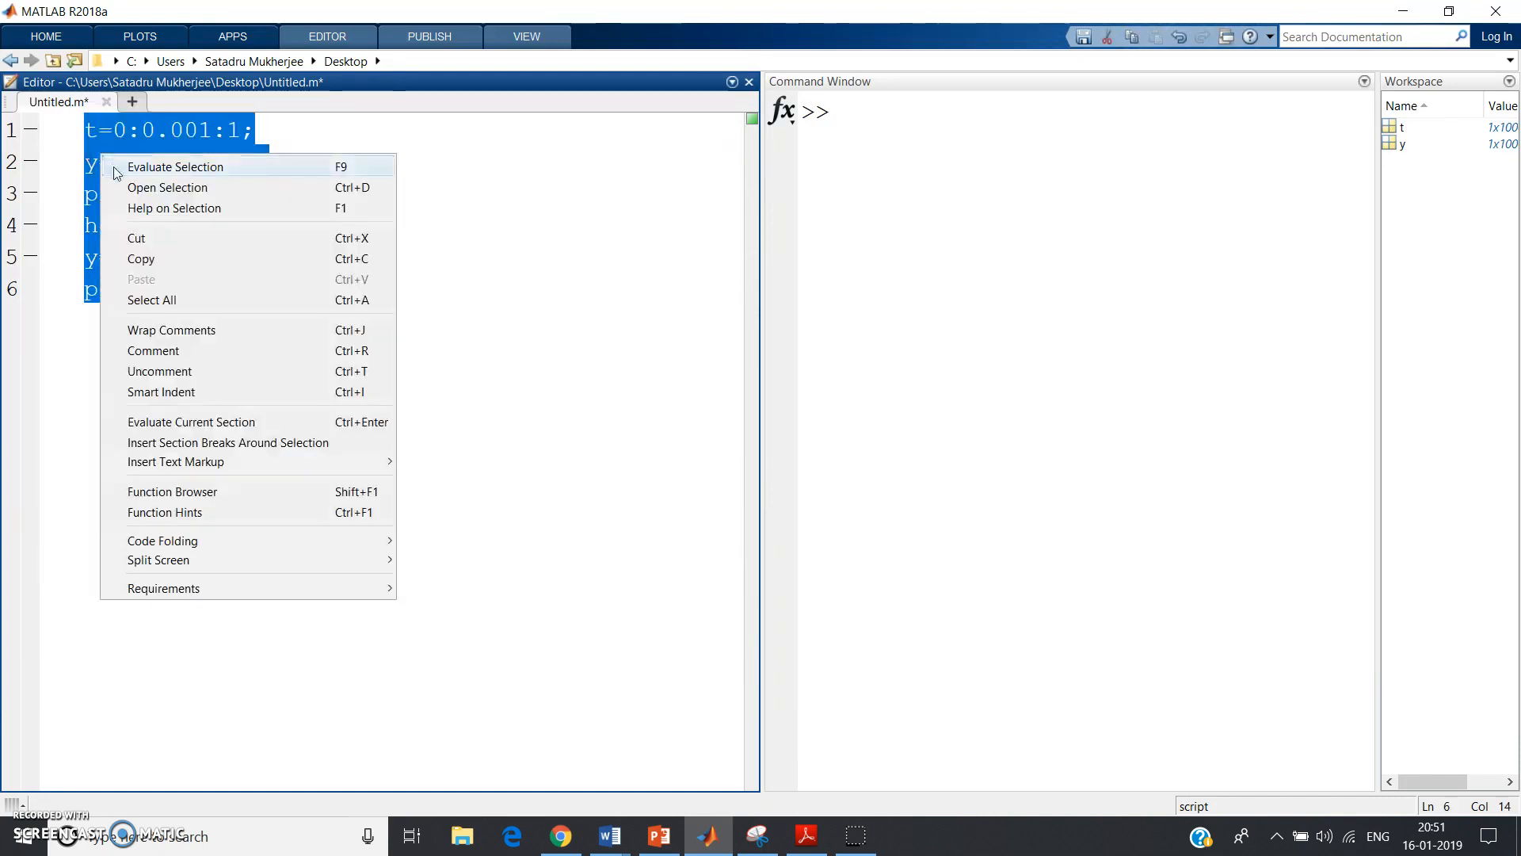
left_click(176, 167)
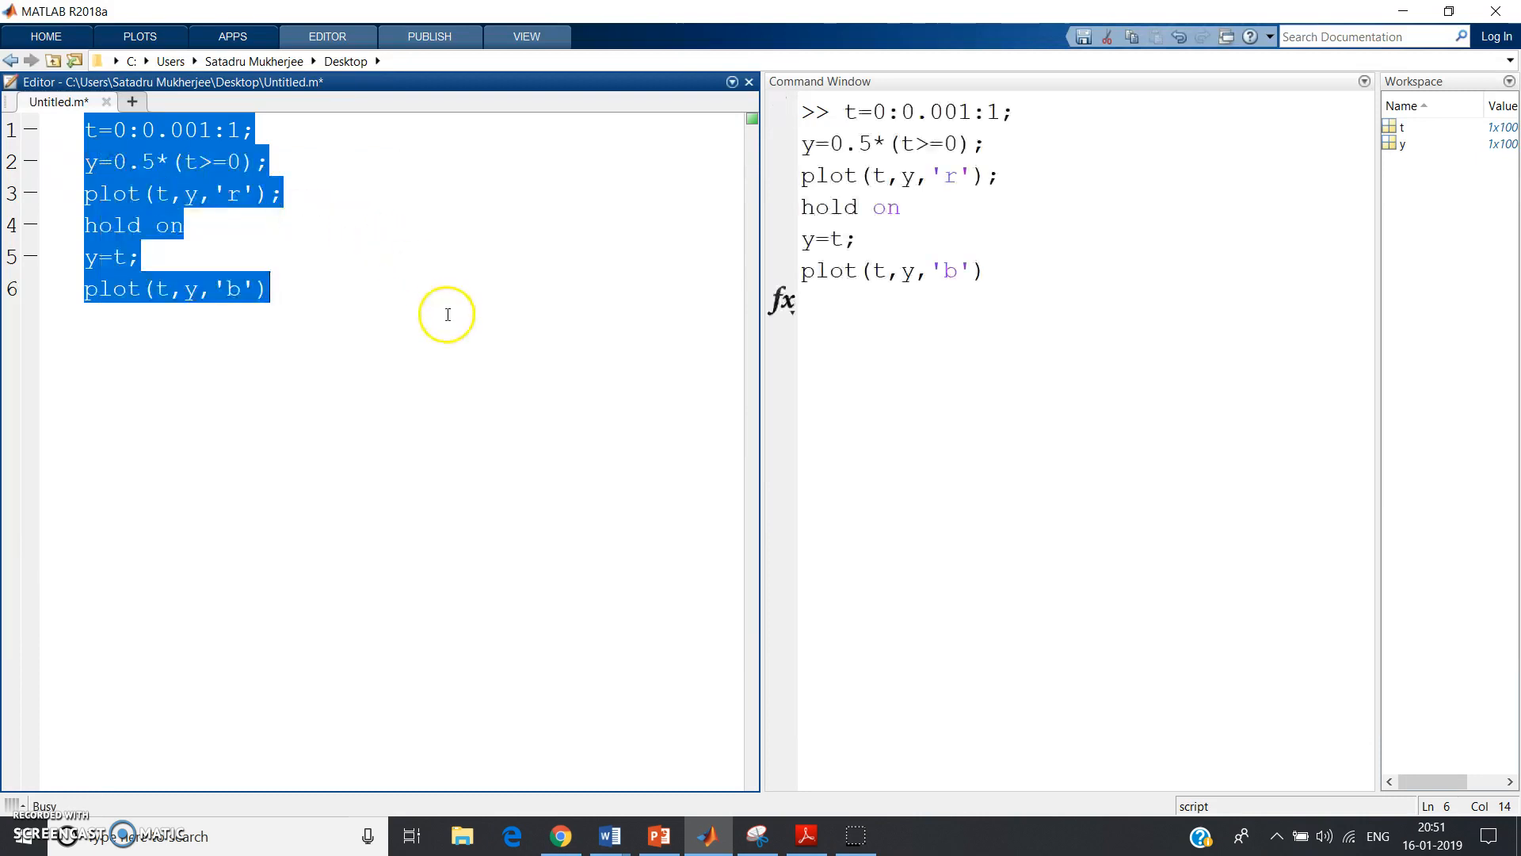
mouse_move(448, 408)
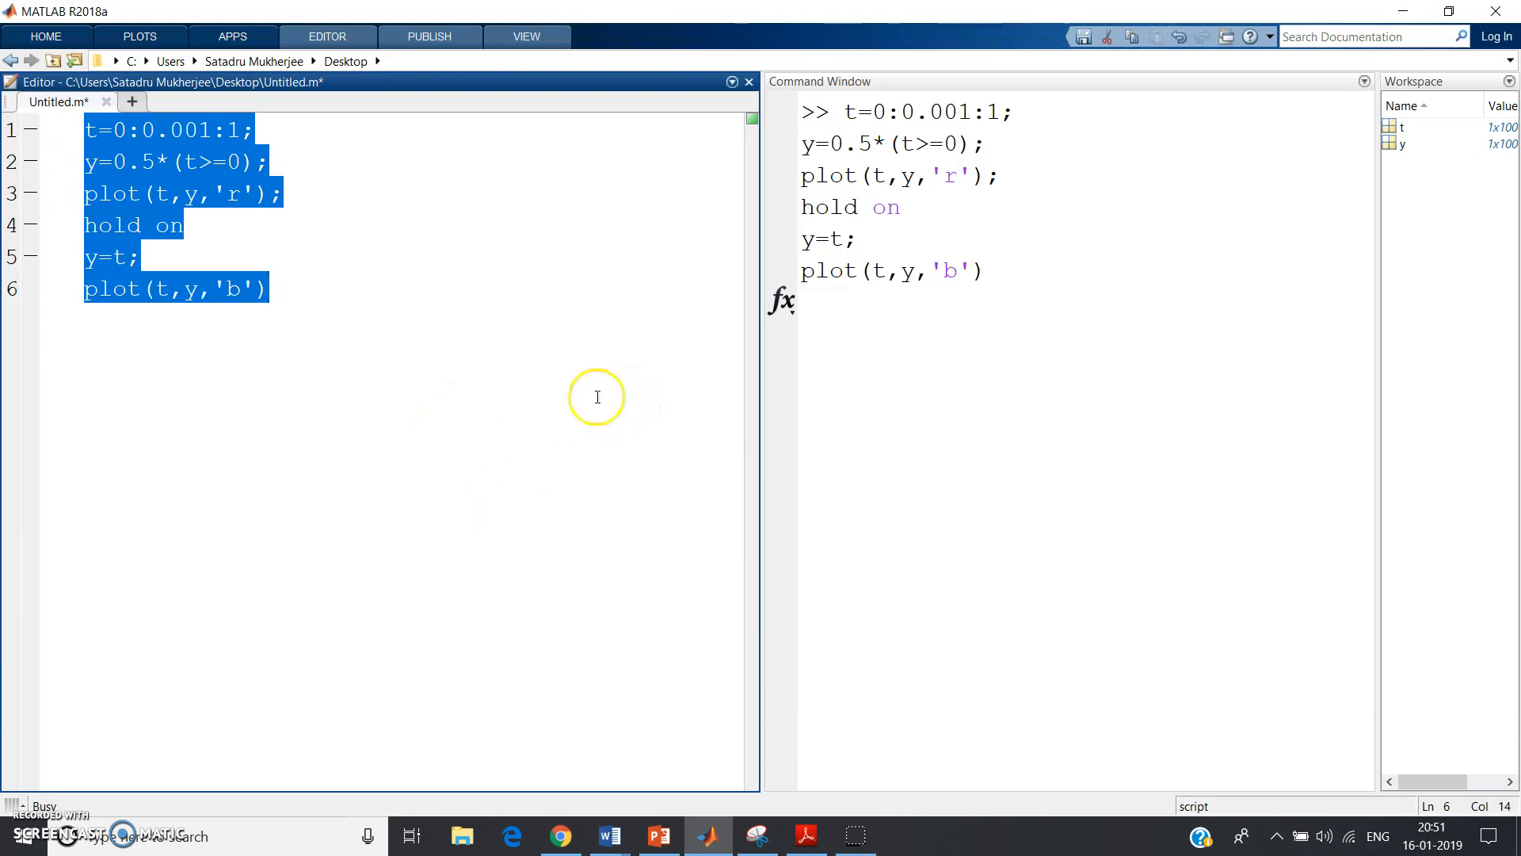
left_click(922, 310)
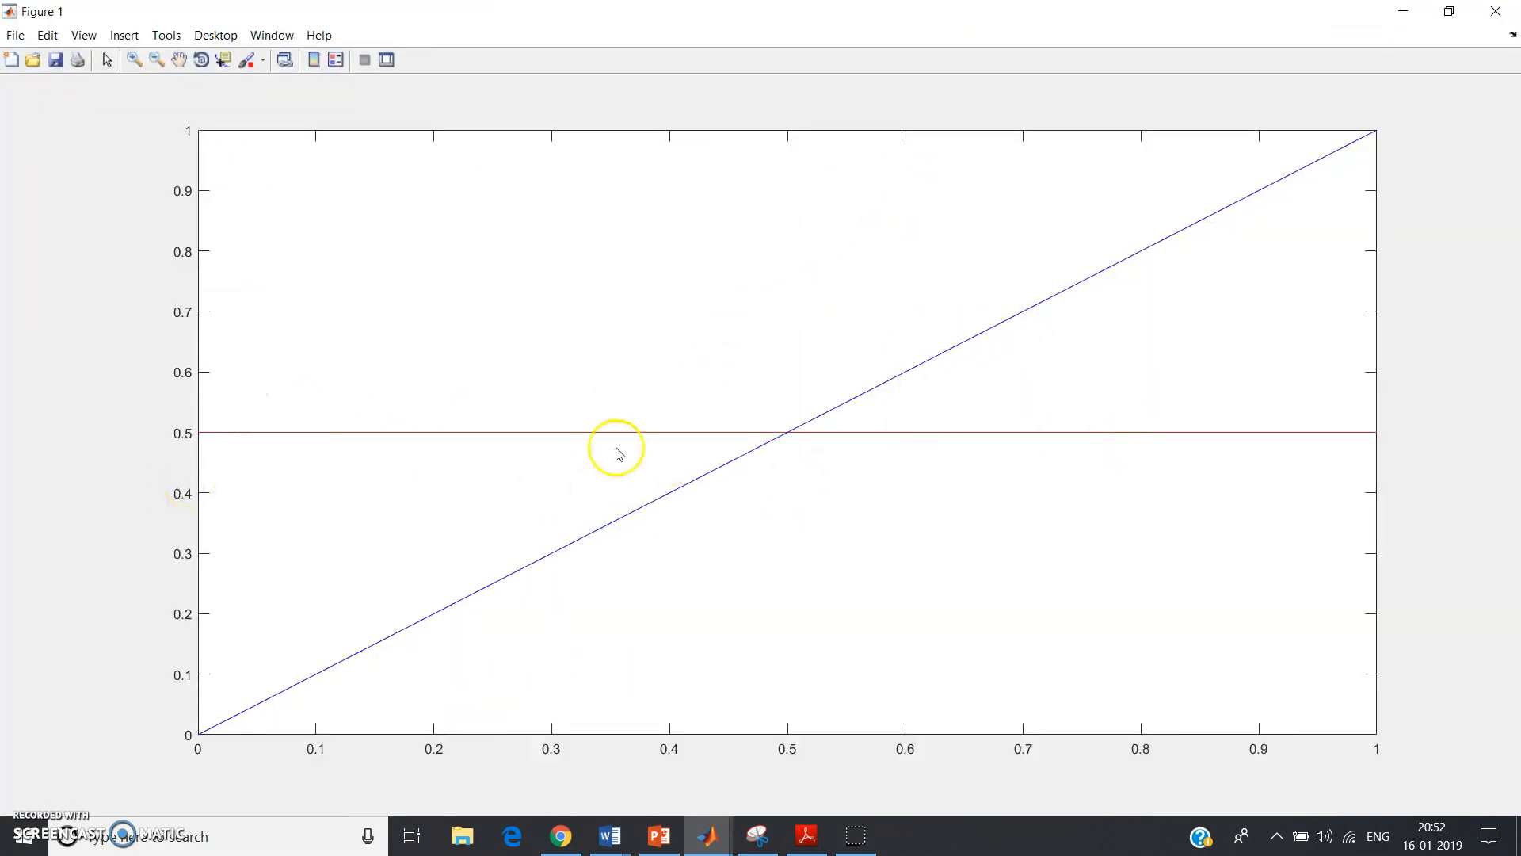
mouse_move(242, 588)
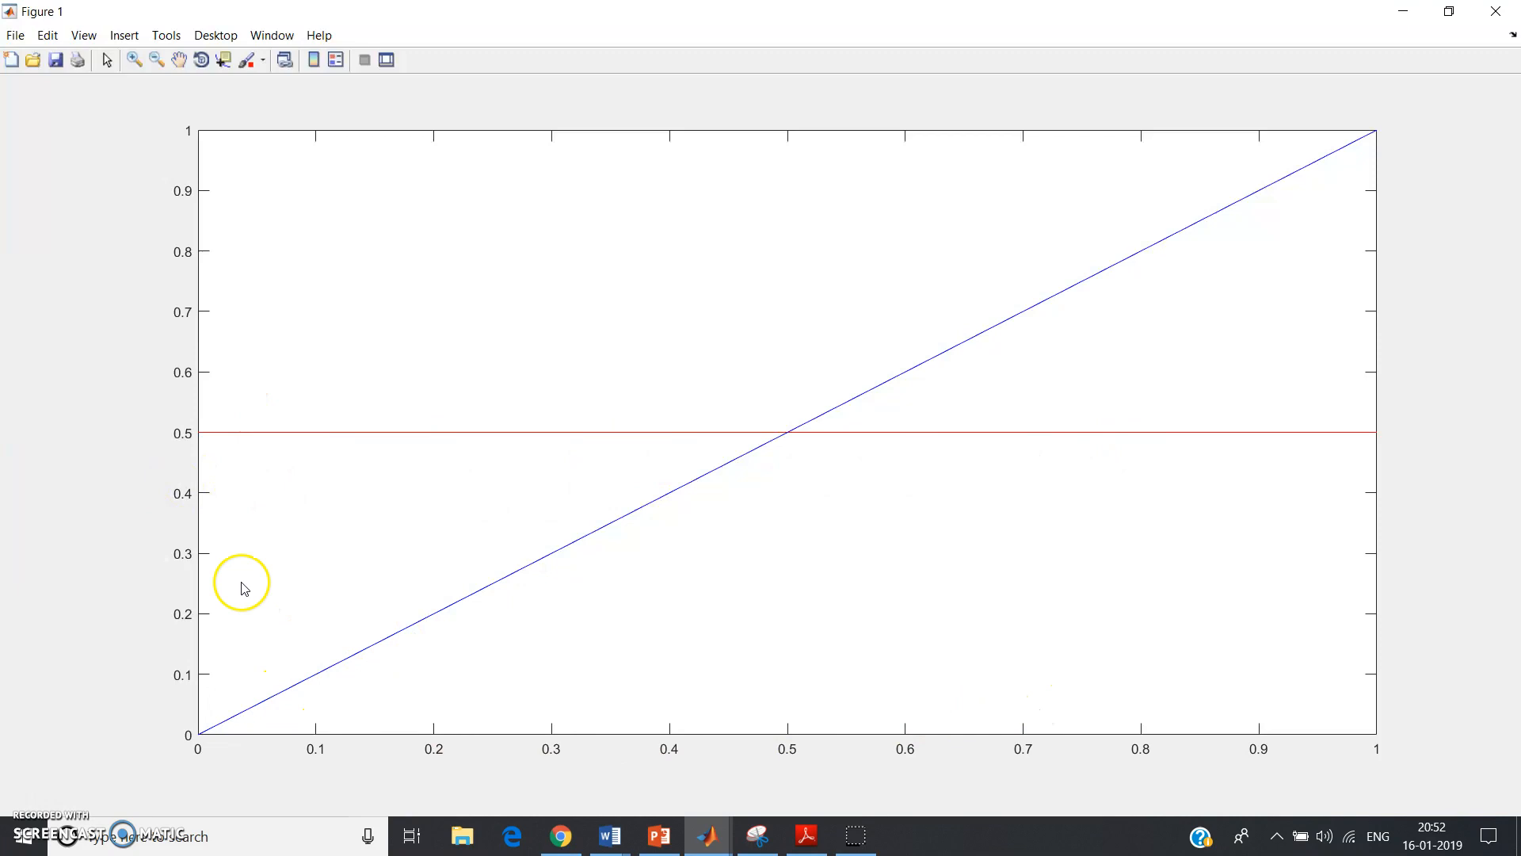
mouse_move(196, 448)
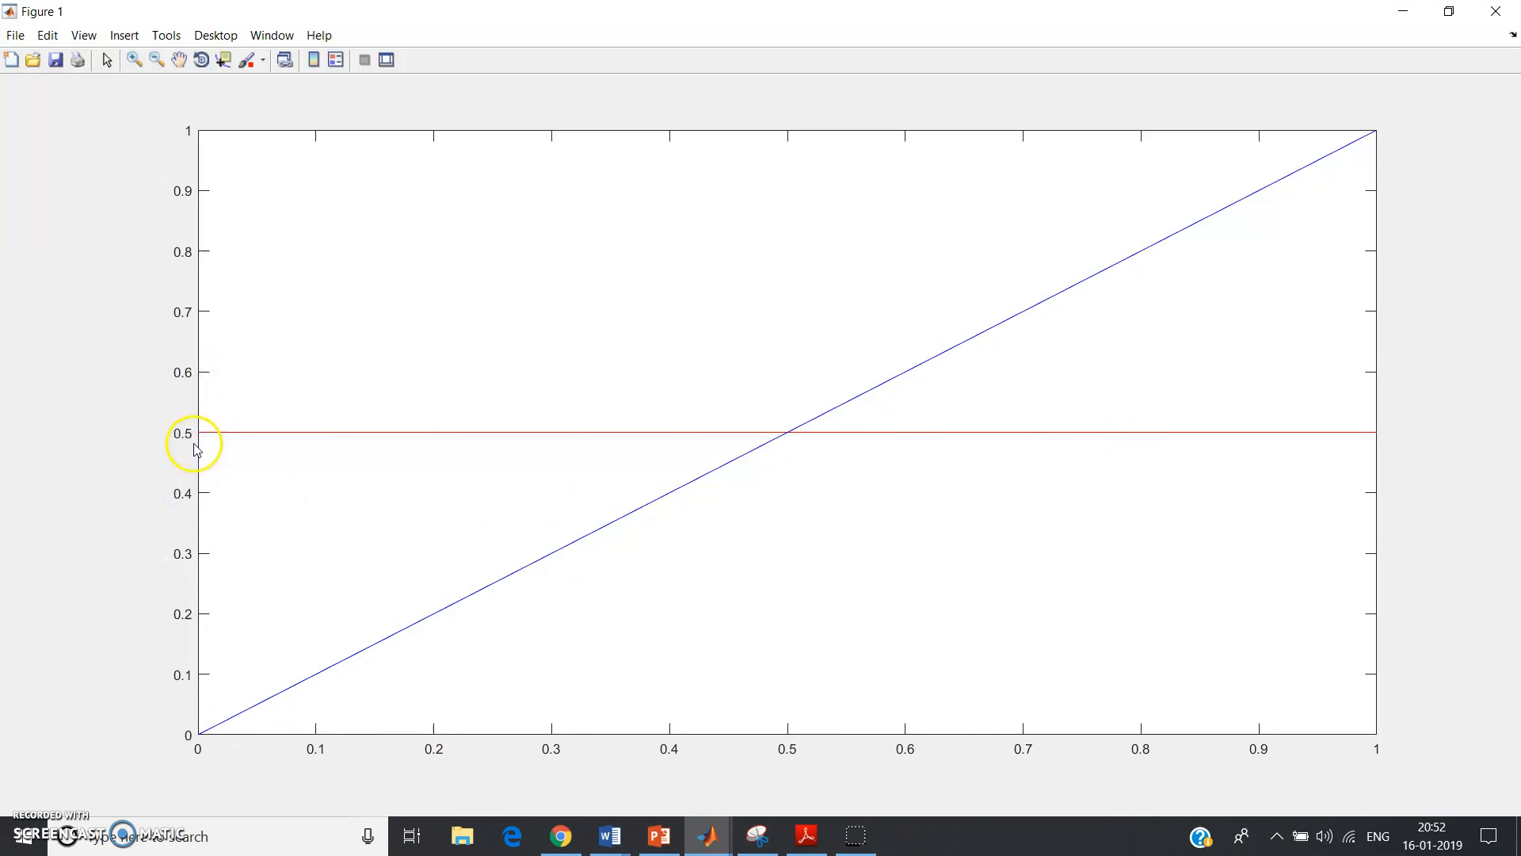
mouse_move(794, 461)
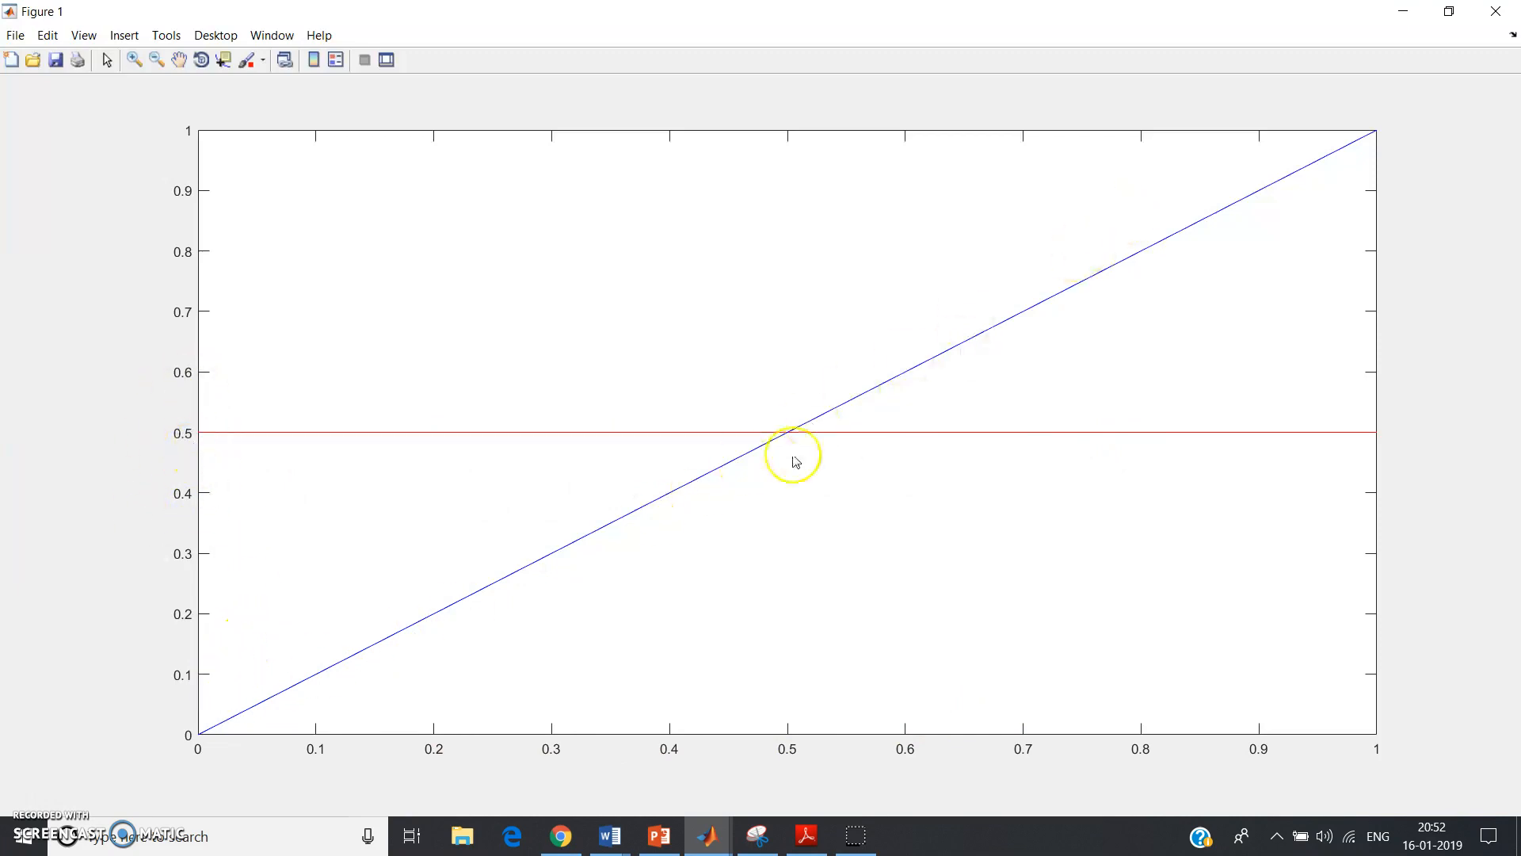
mouse_move(829, 381)
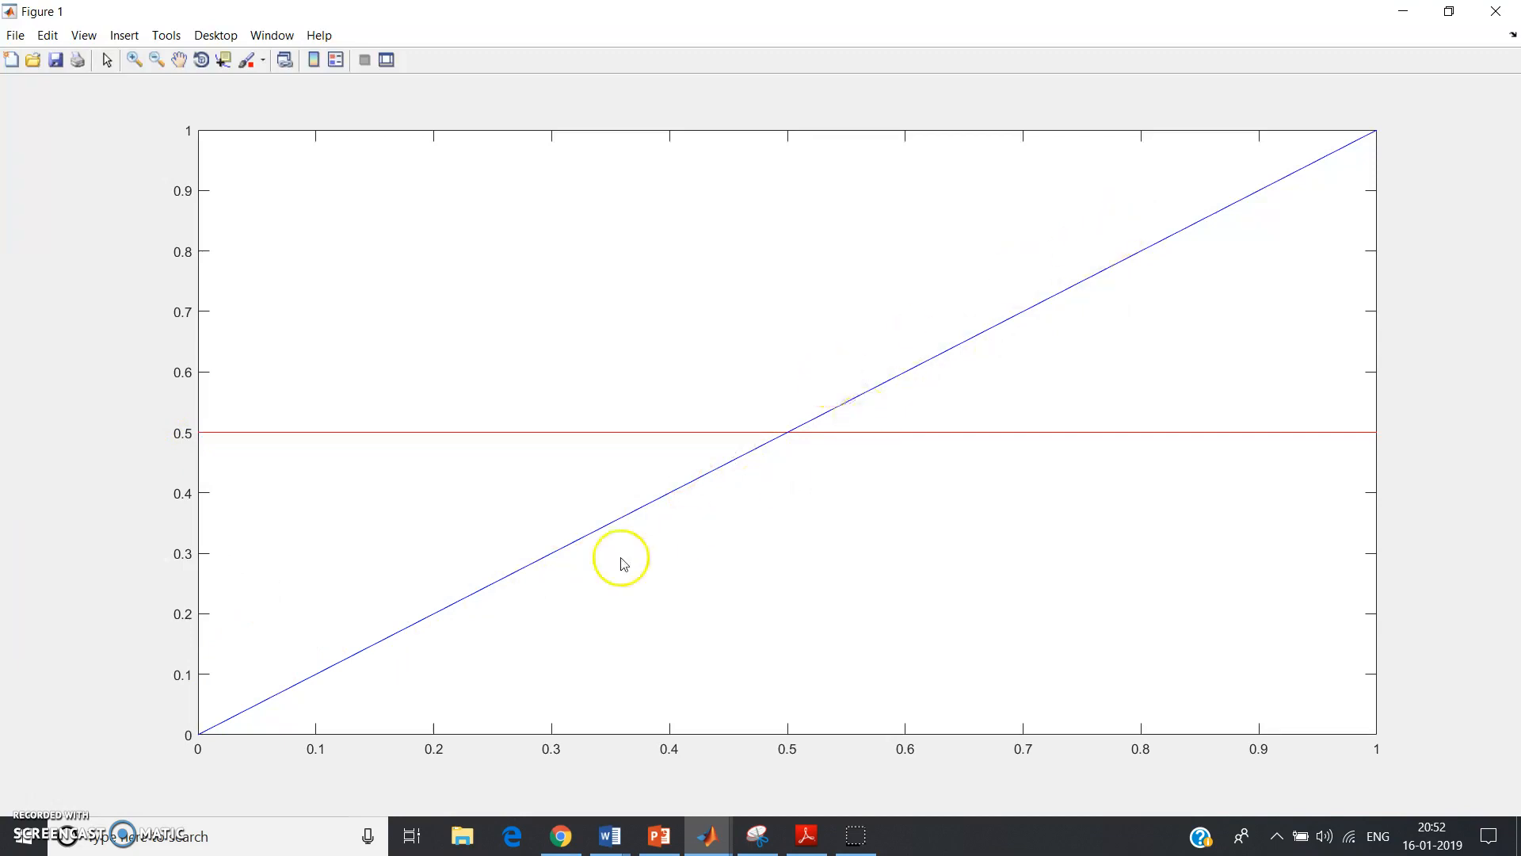
mouse_move(146, 104)
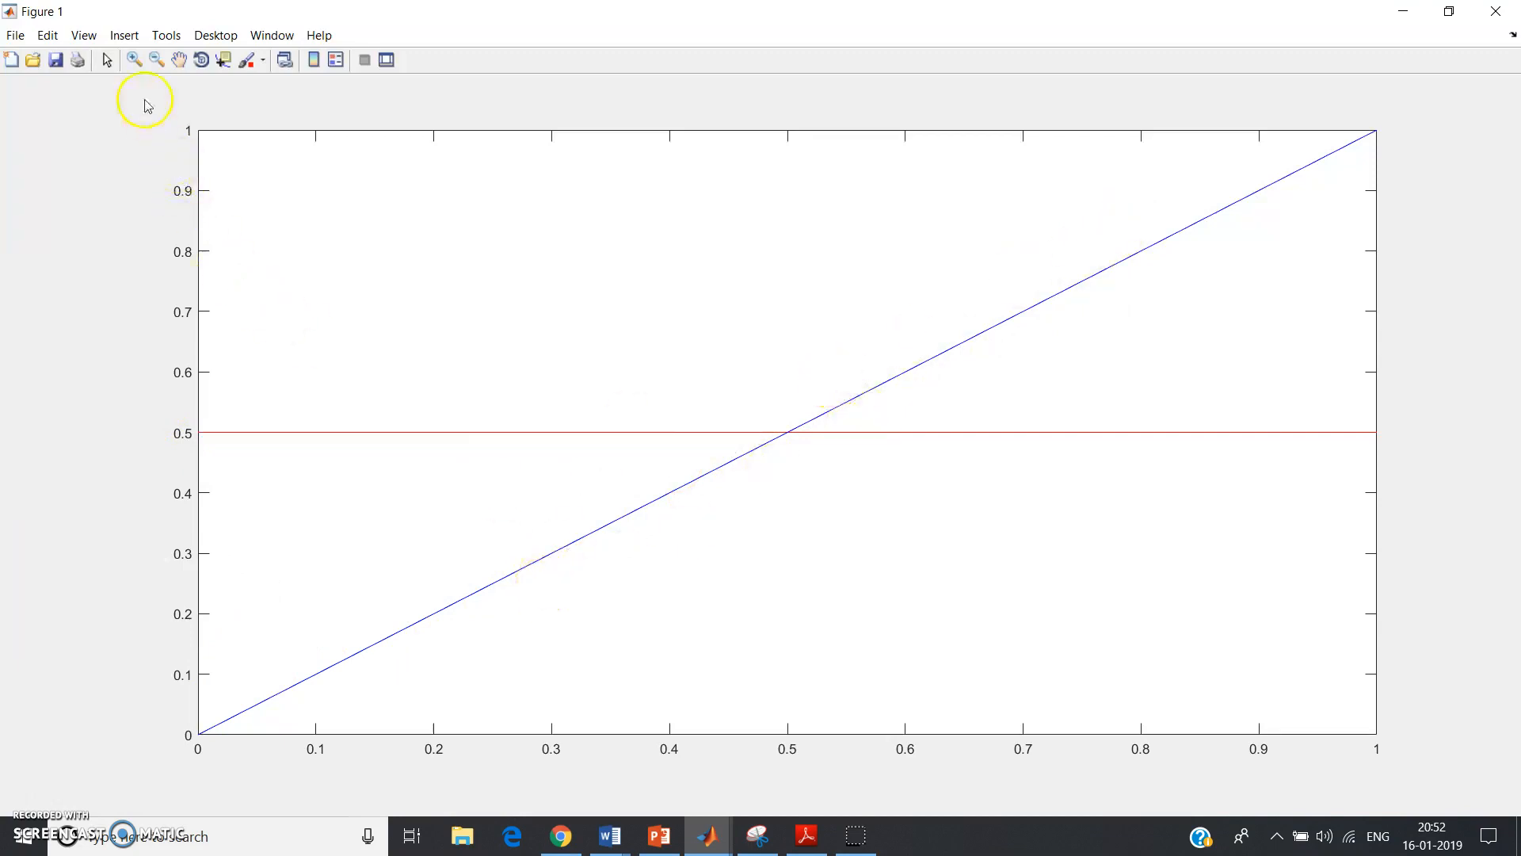
Step: Add a text arrow on the blue line labelled "y=x type straight line"
left_click(124, 35)
type("y=x type")
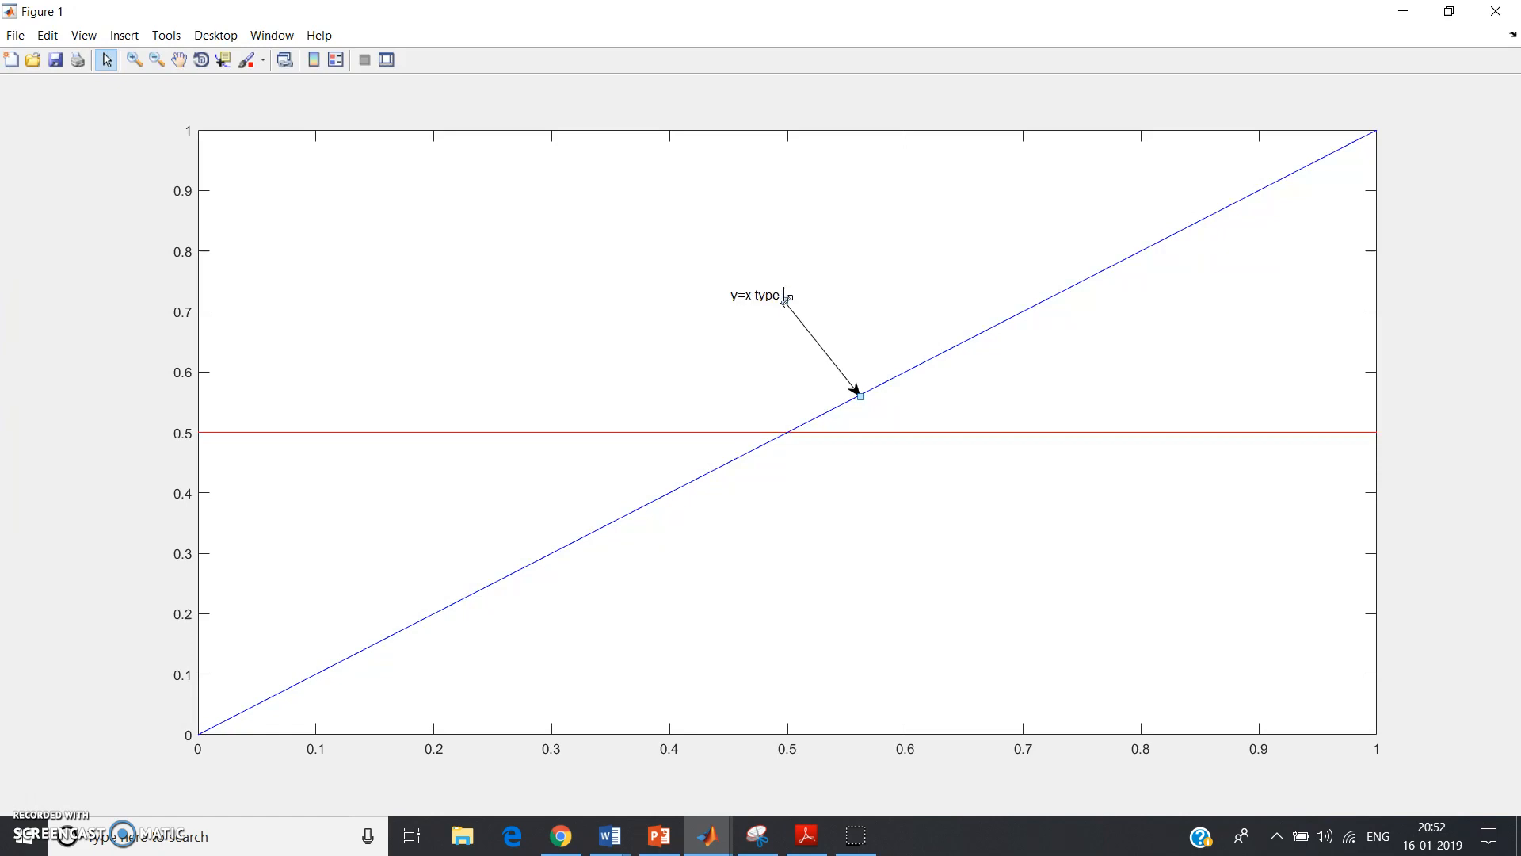
type("straight line")
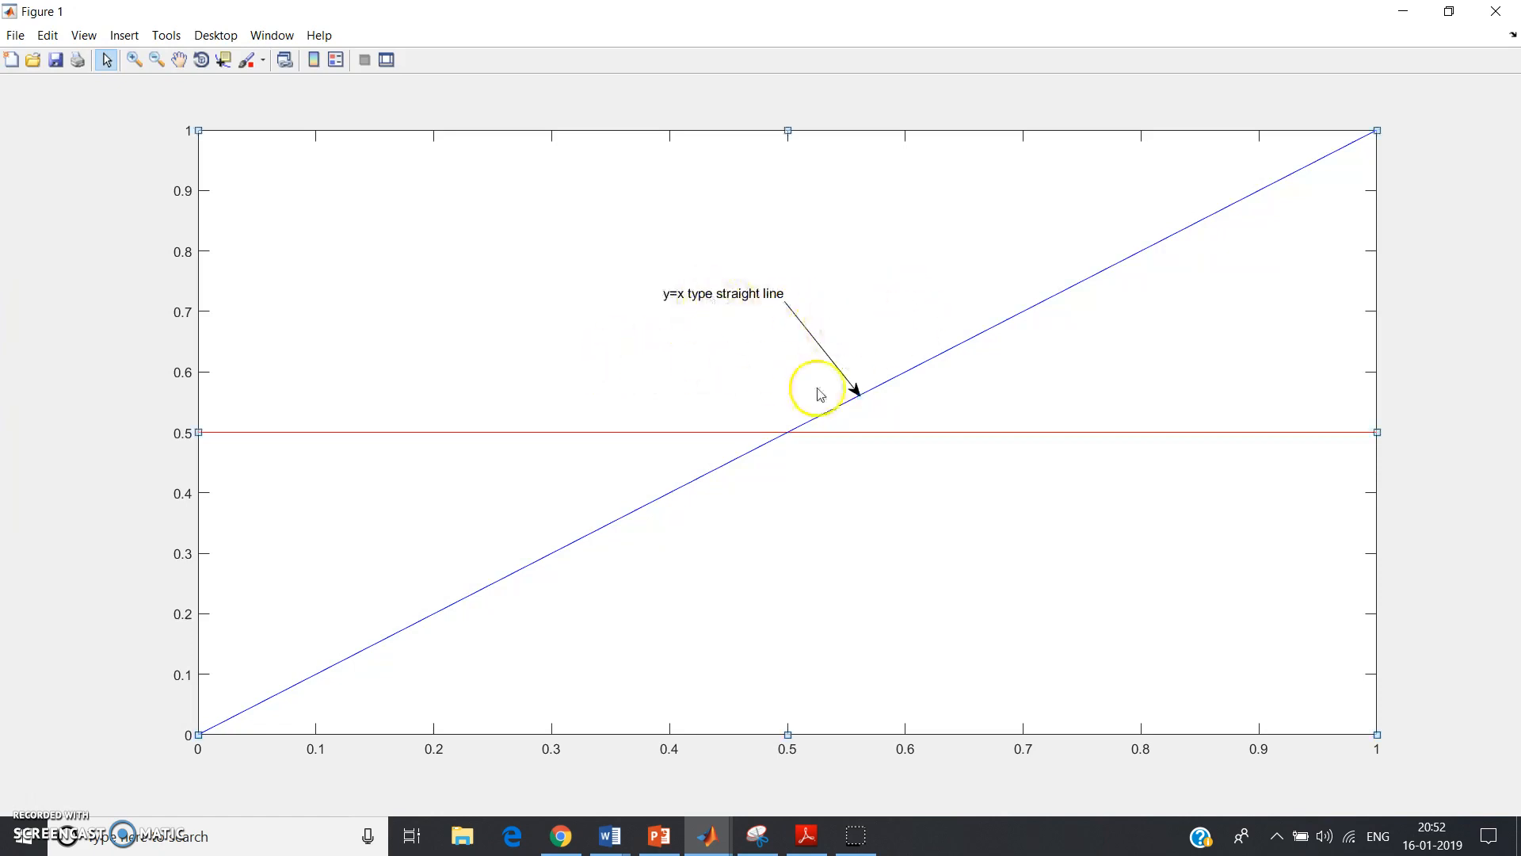
mouse_move(123, 35)
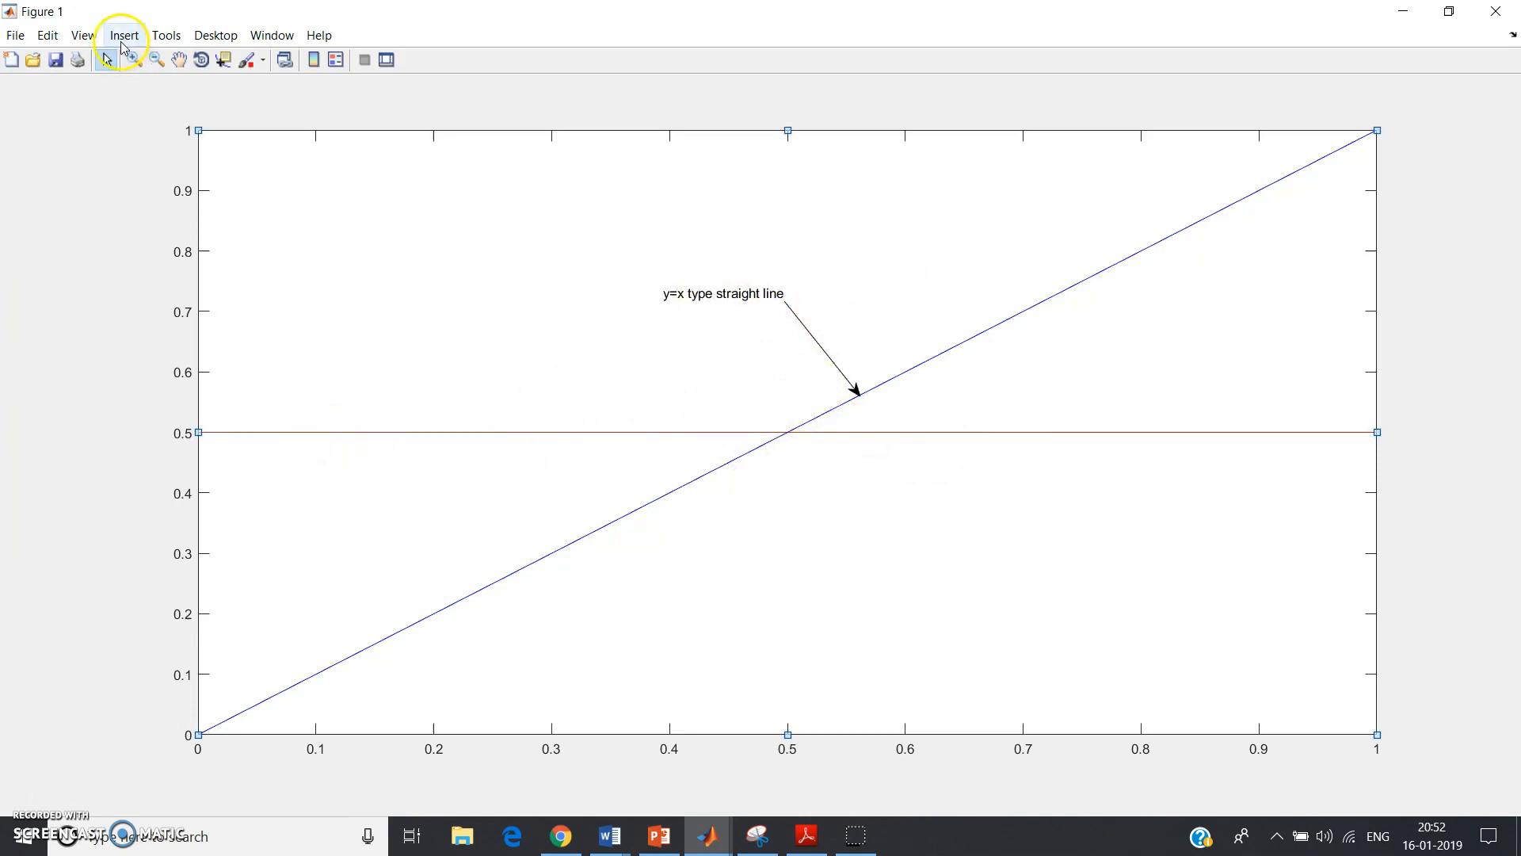
Step: Add a text arrow on the red line labelled "Y=constant type straight line"
left_click(124, 35)
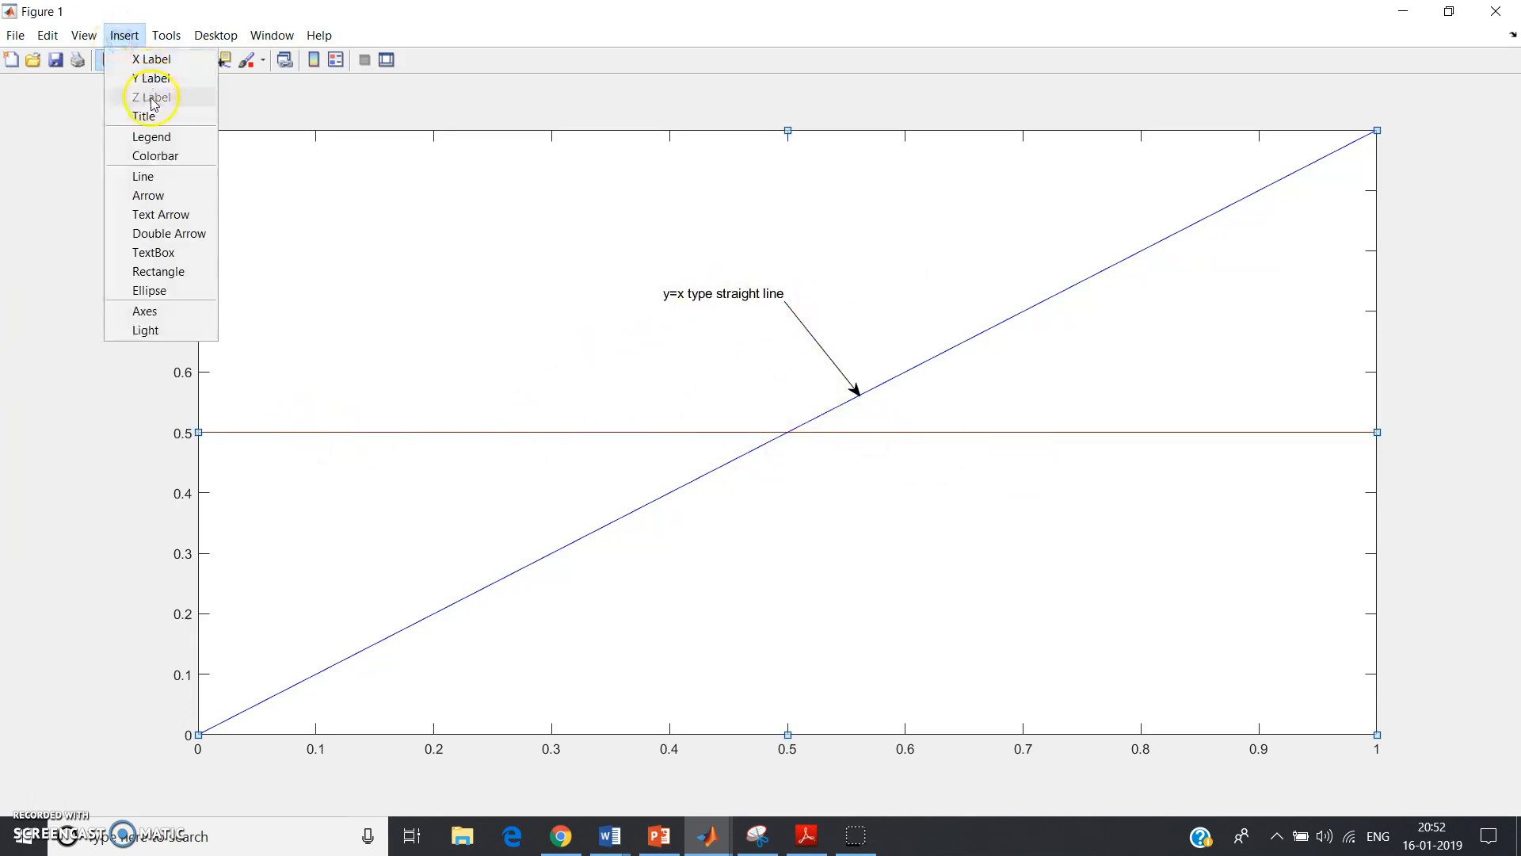
mouse_move(161, 214)
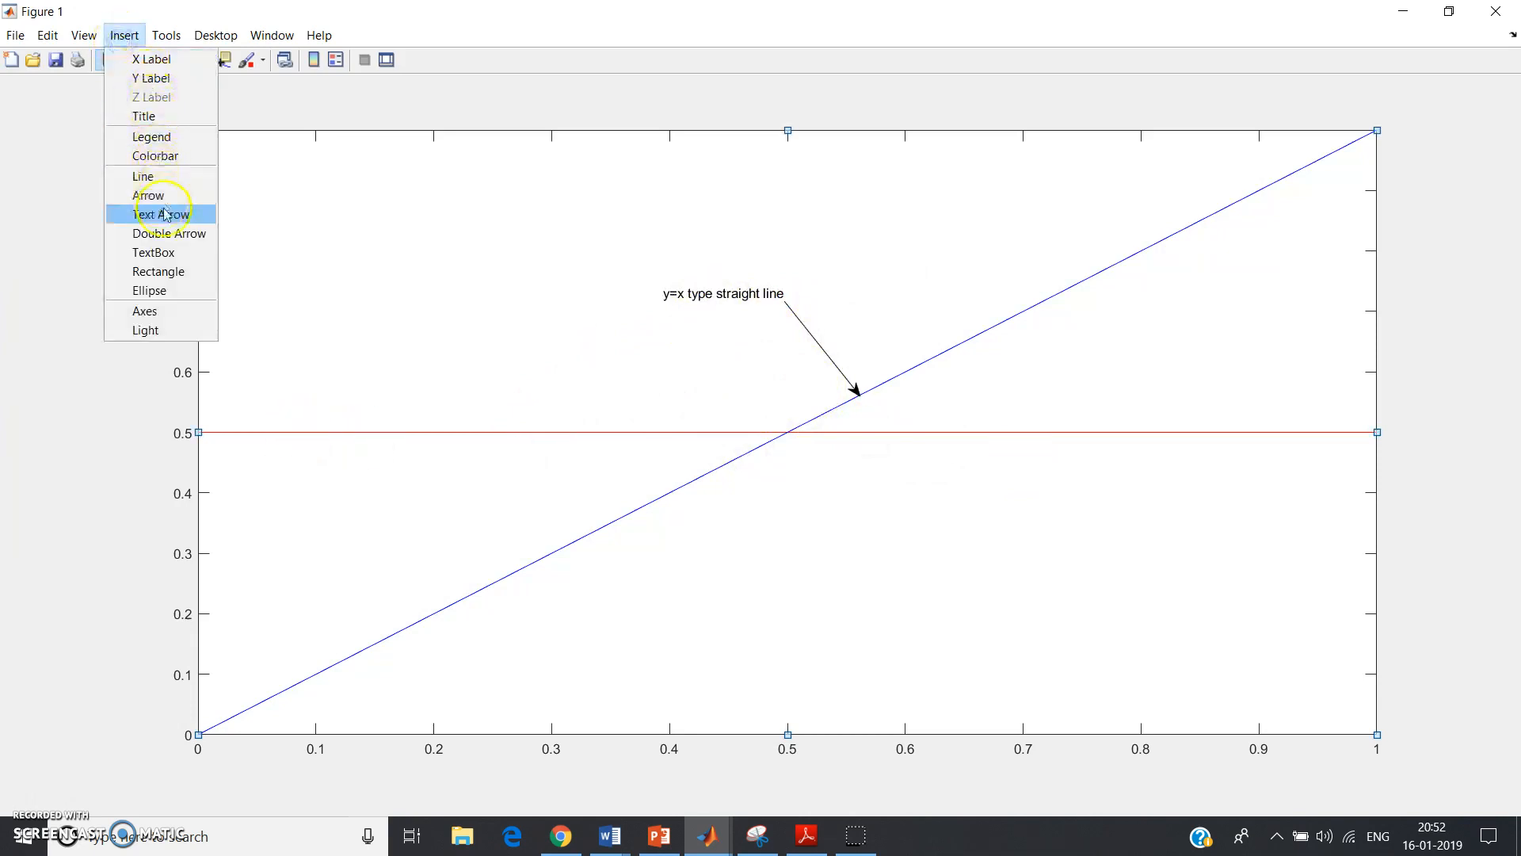
left_click(160, 214)
type("Y")
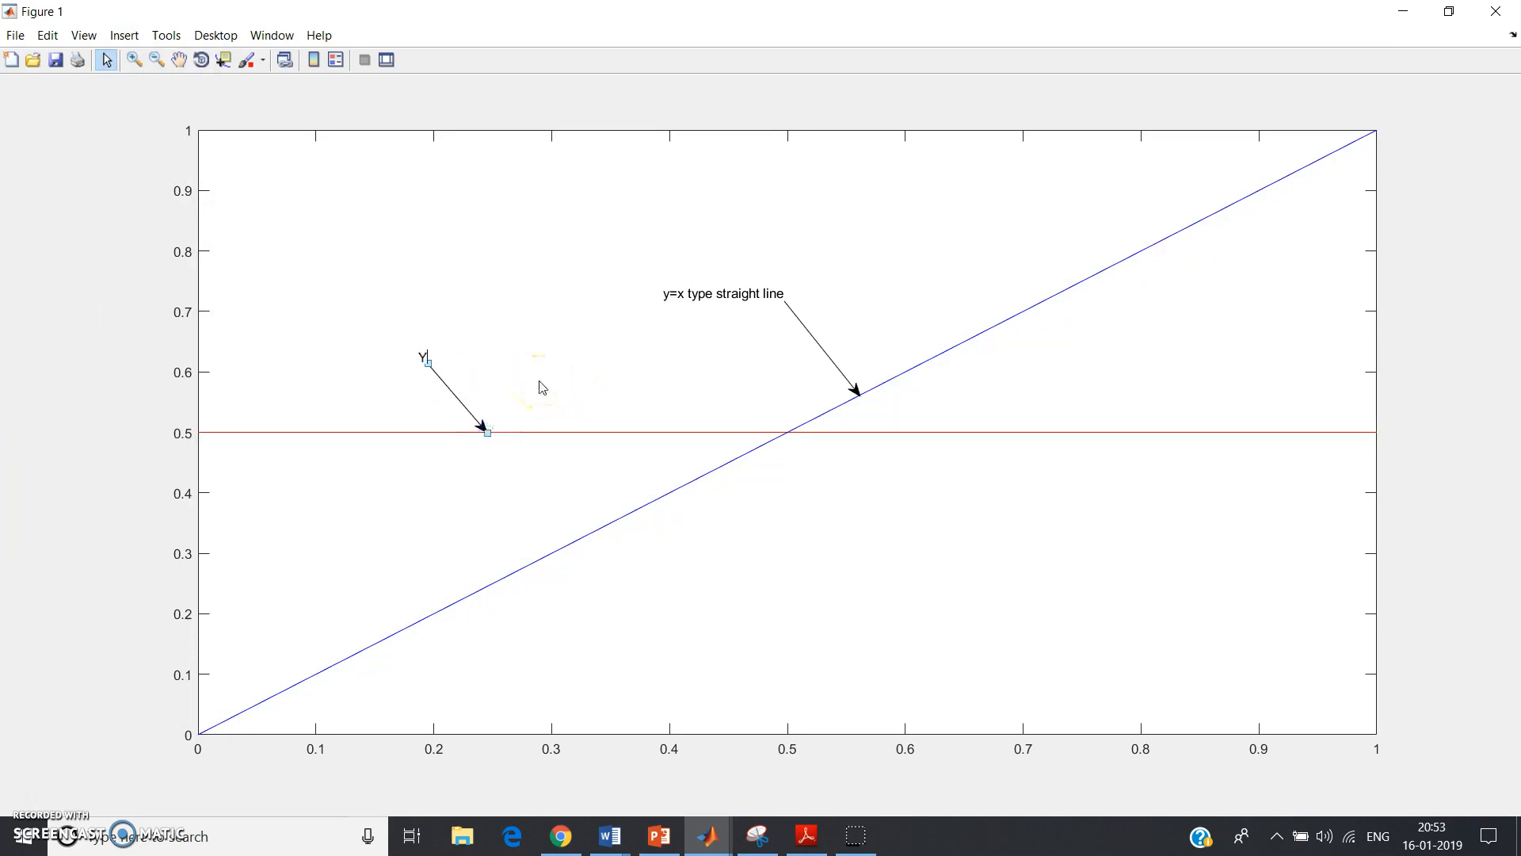
type("=const")
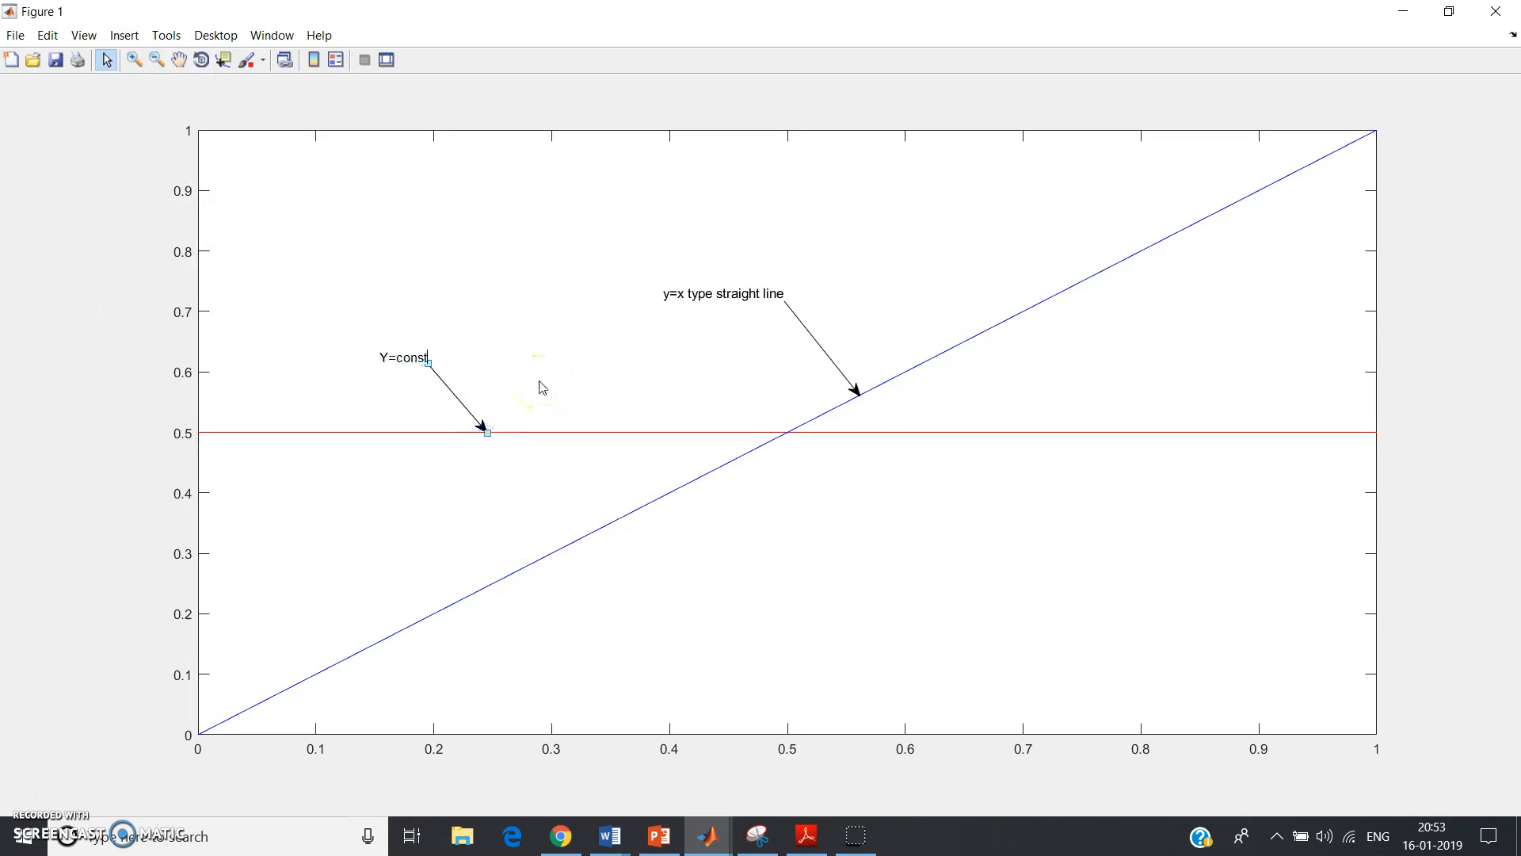
type("ant t")
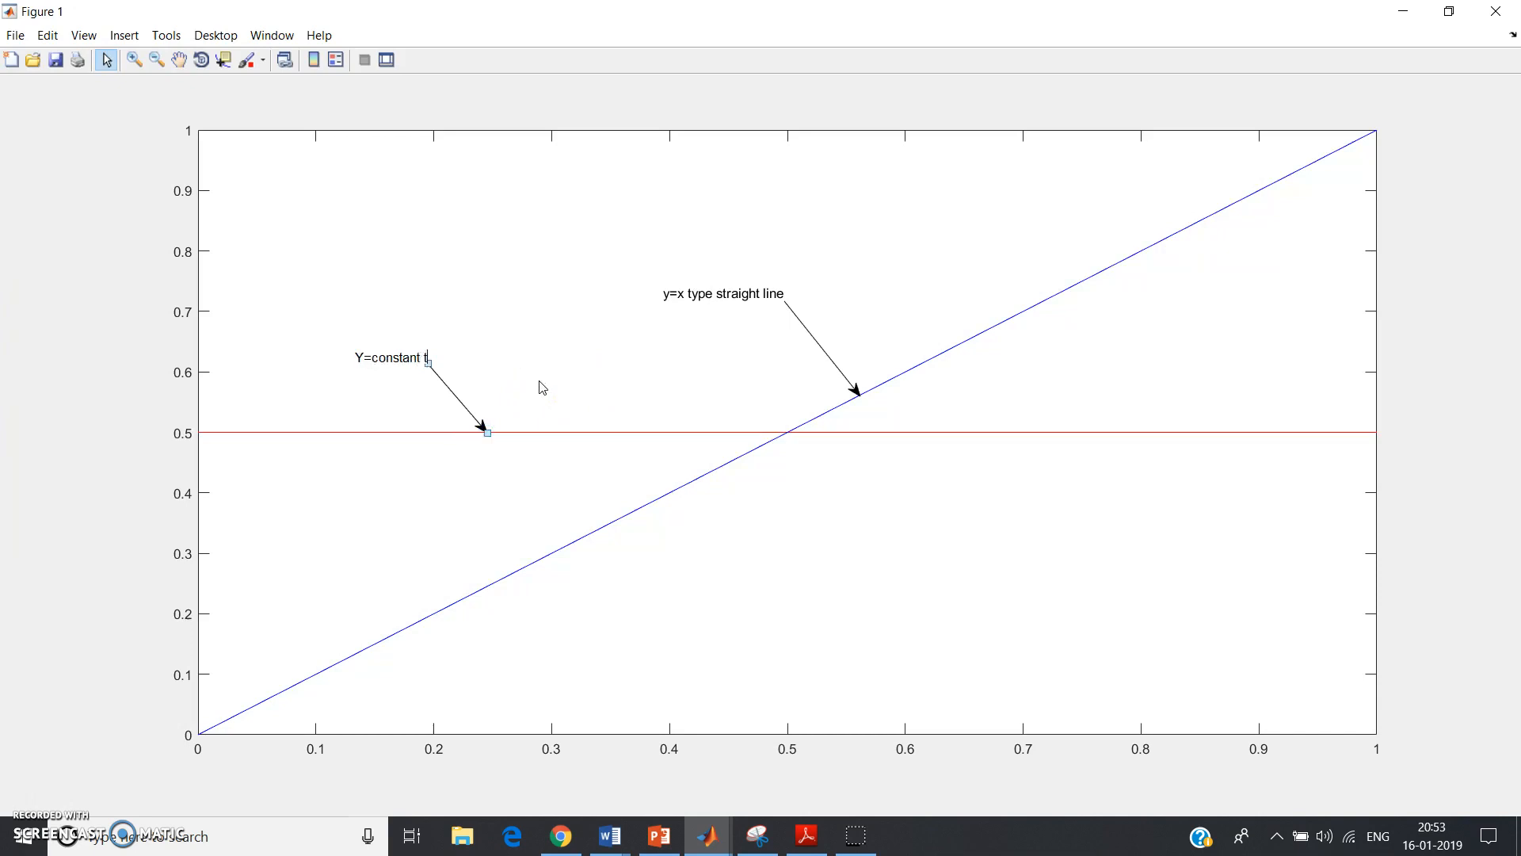
type("type straight")
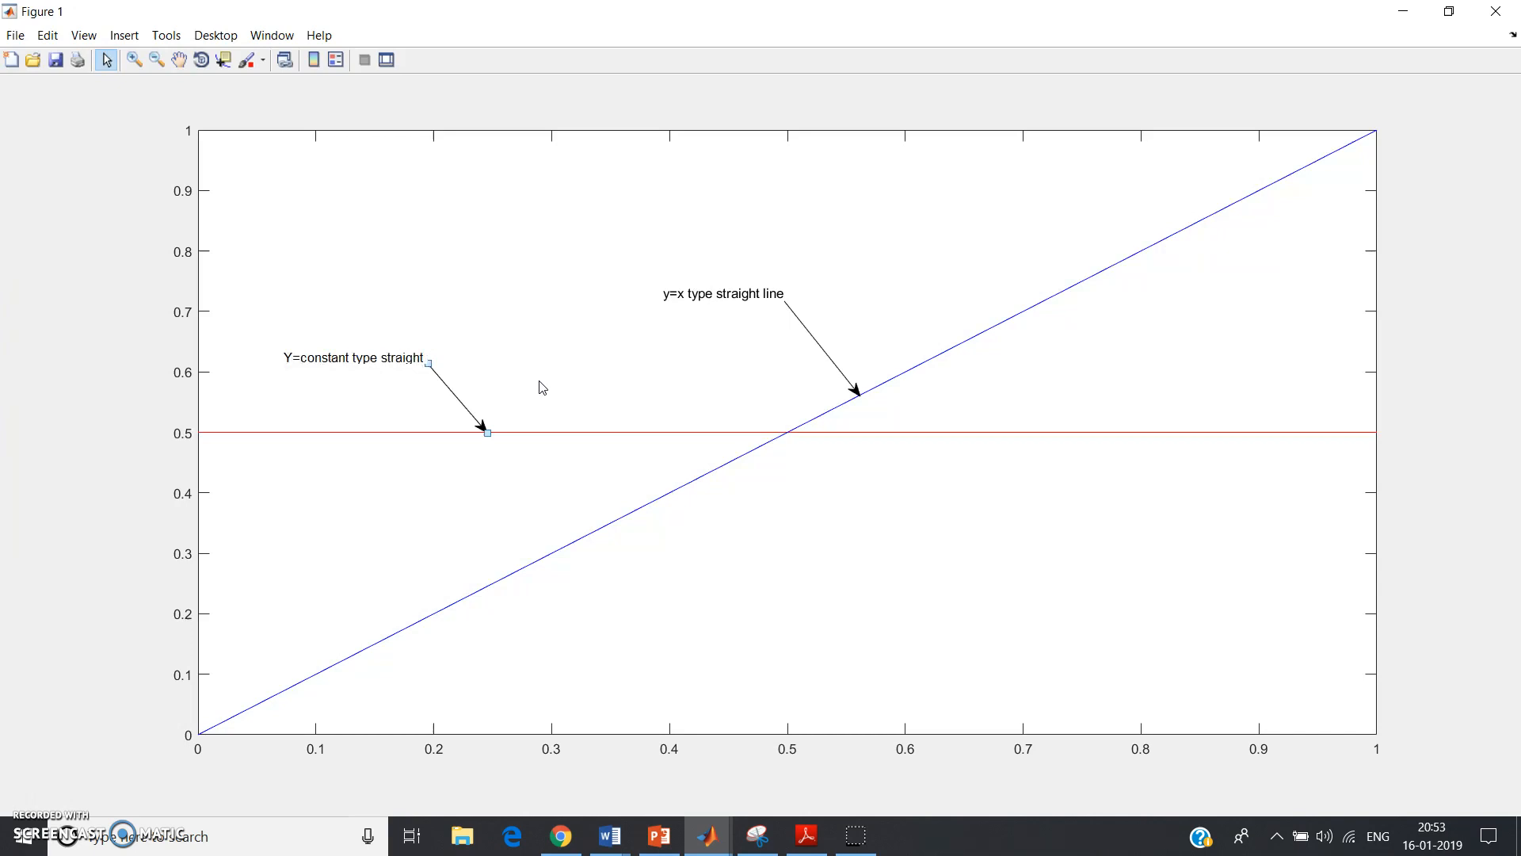
type("line")
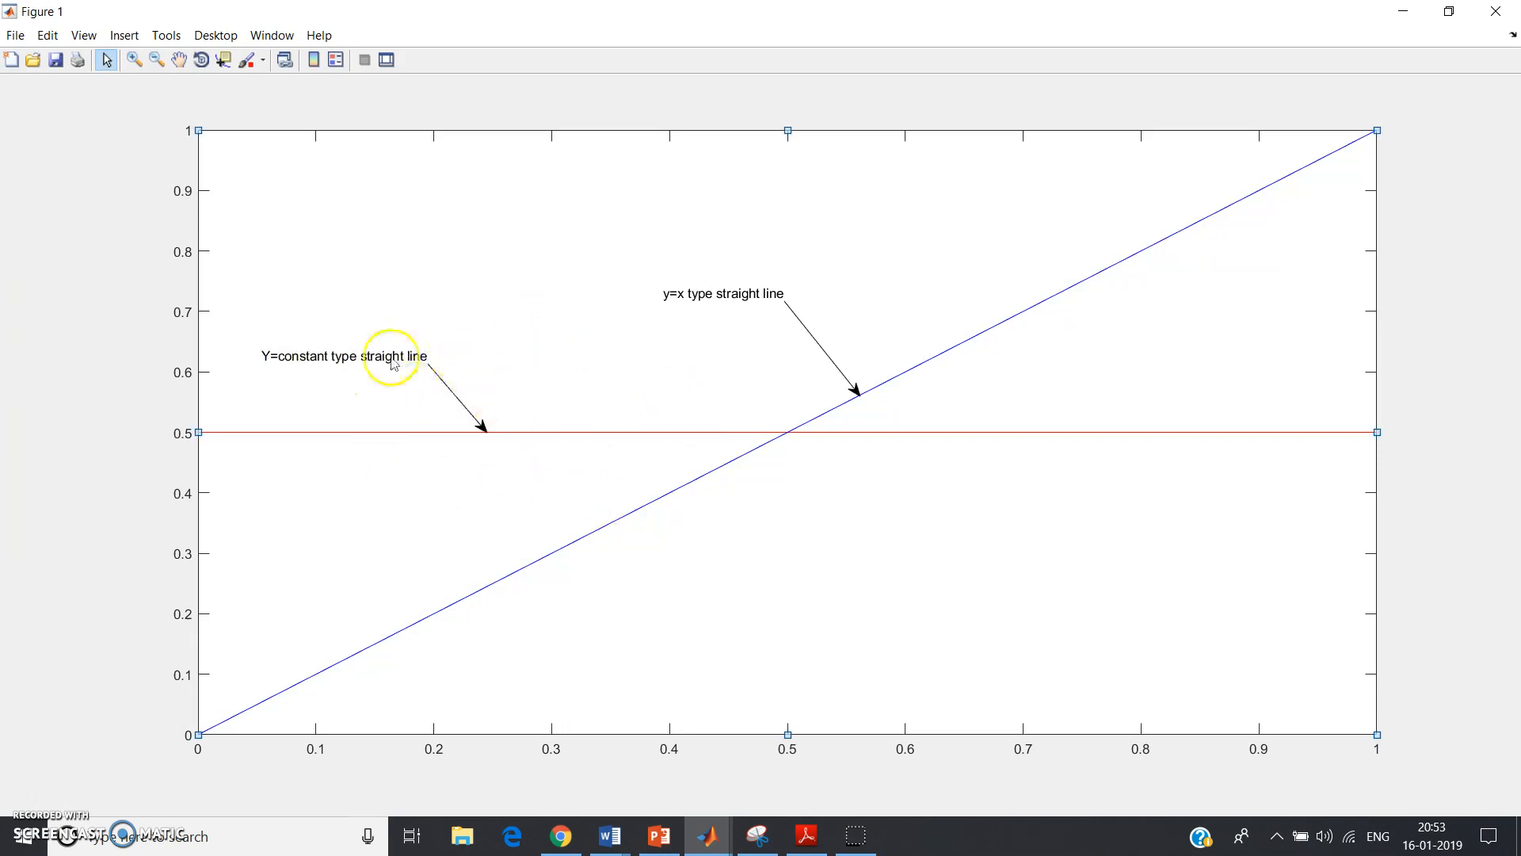
mouse_move(545, 482)
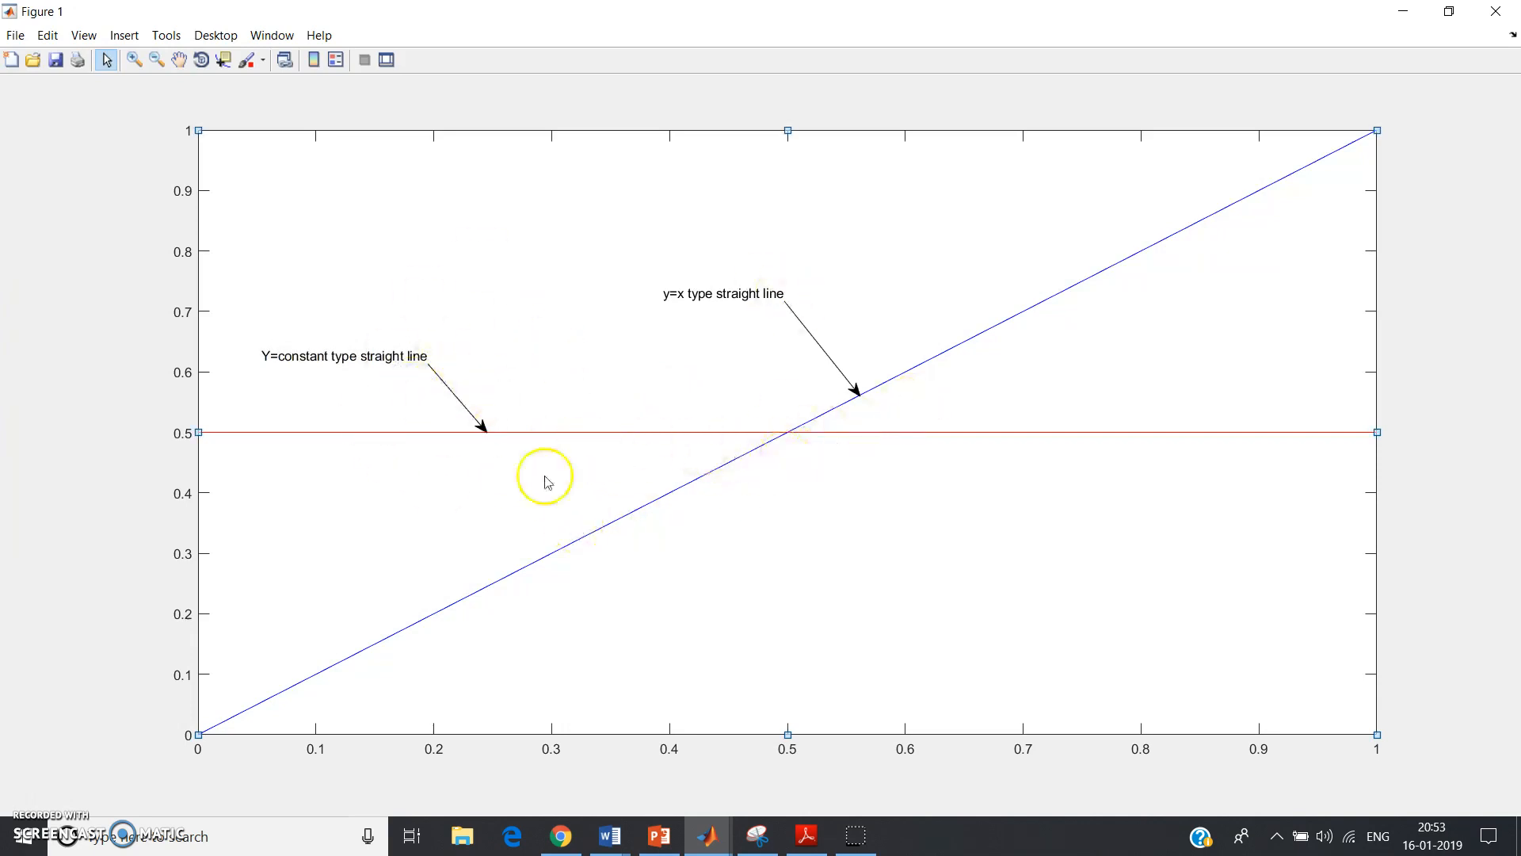
mouse_move(475, 443)
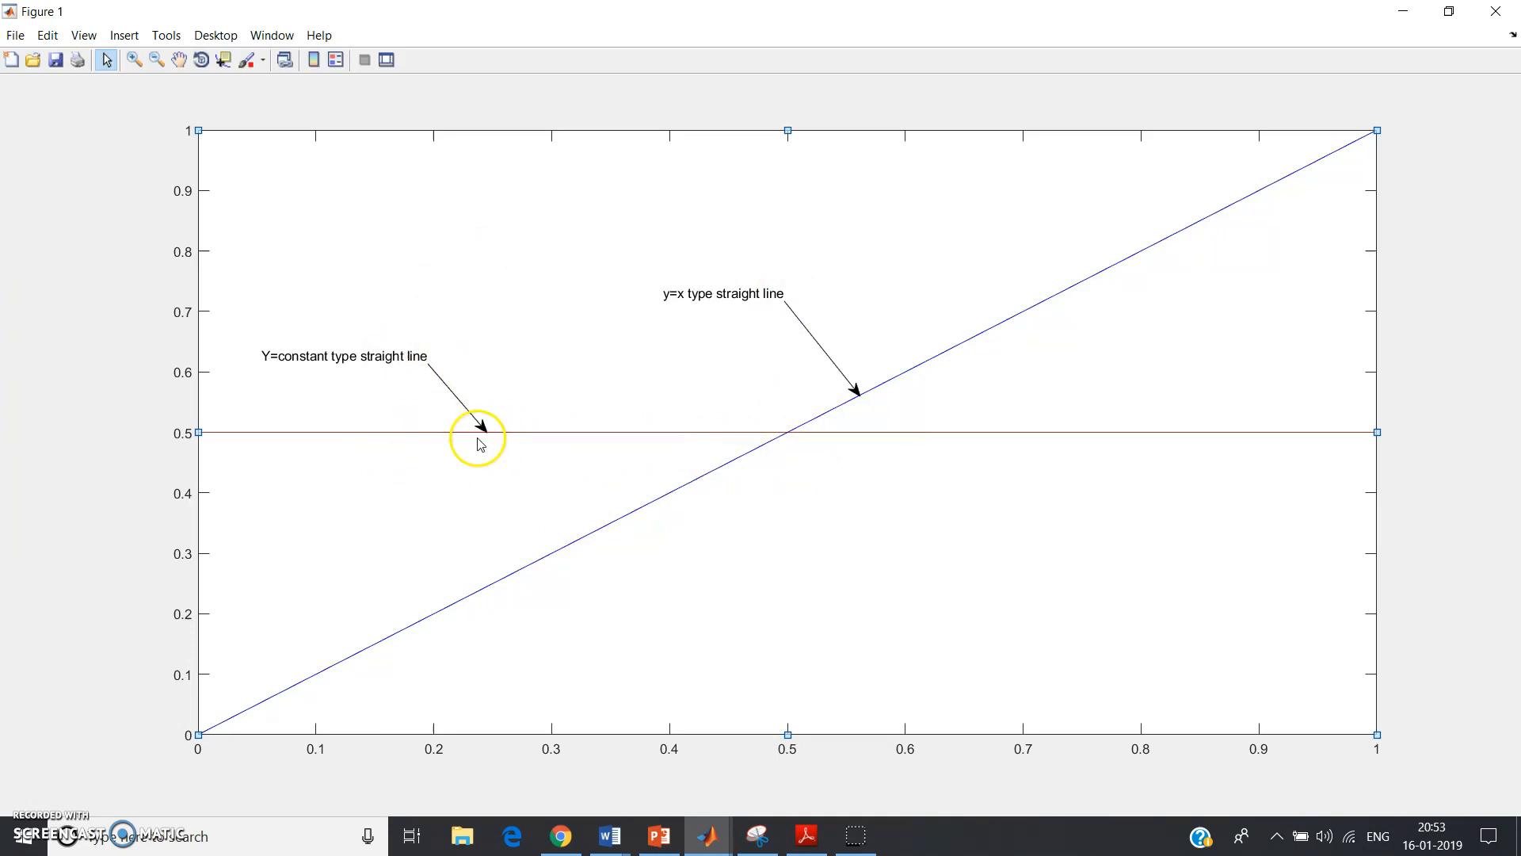
mouse_move(431, 405)
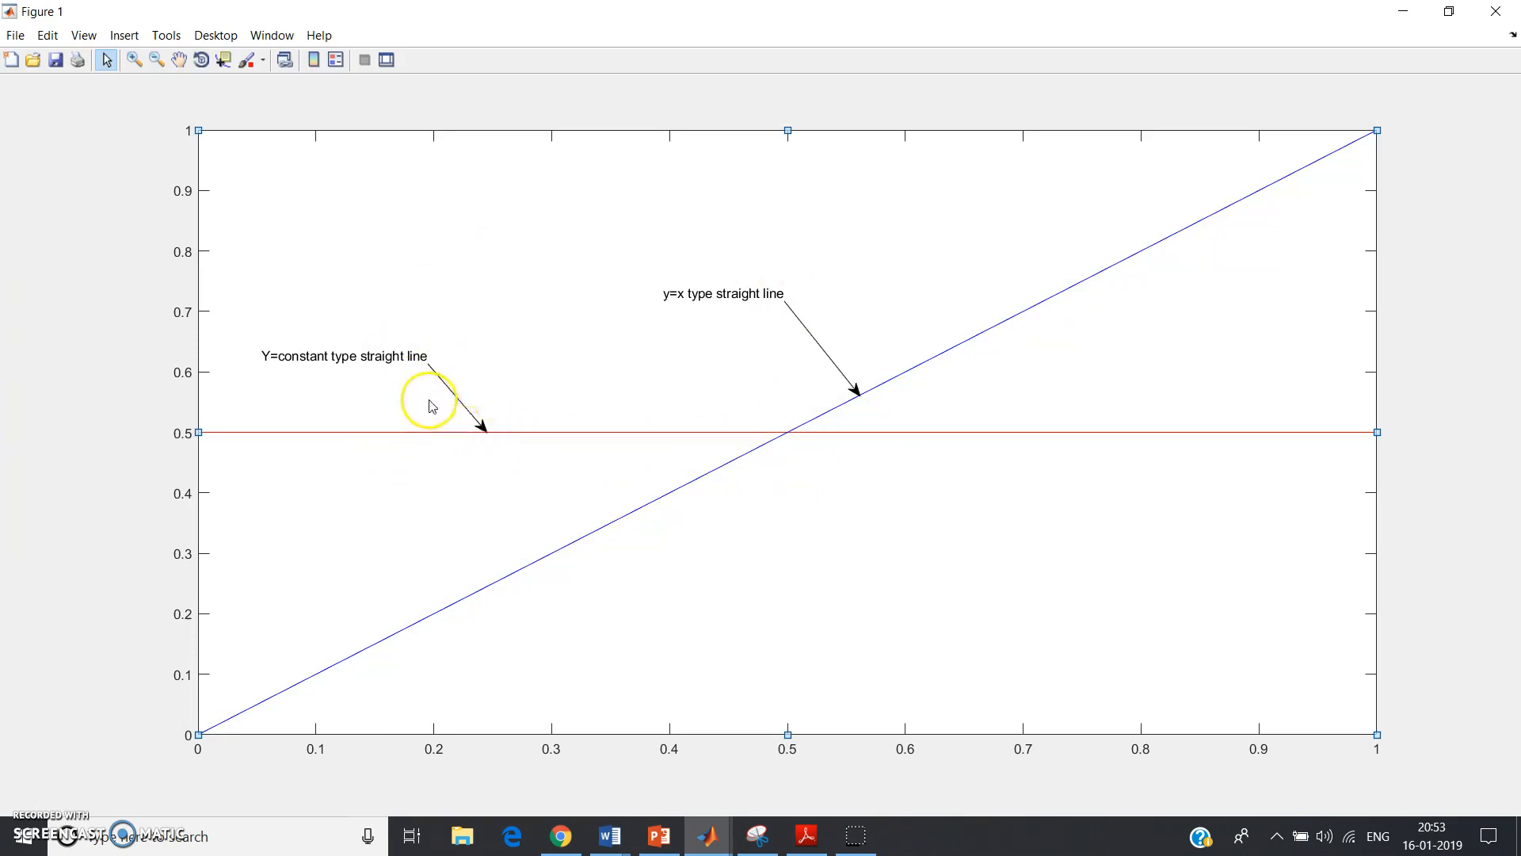
Step: Drag the Y=constant text arrow right so it meets the red line near x=0.3
left_click(438, 398)
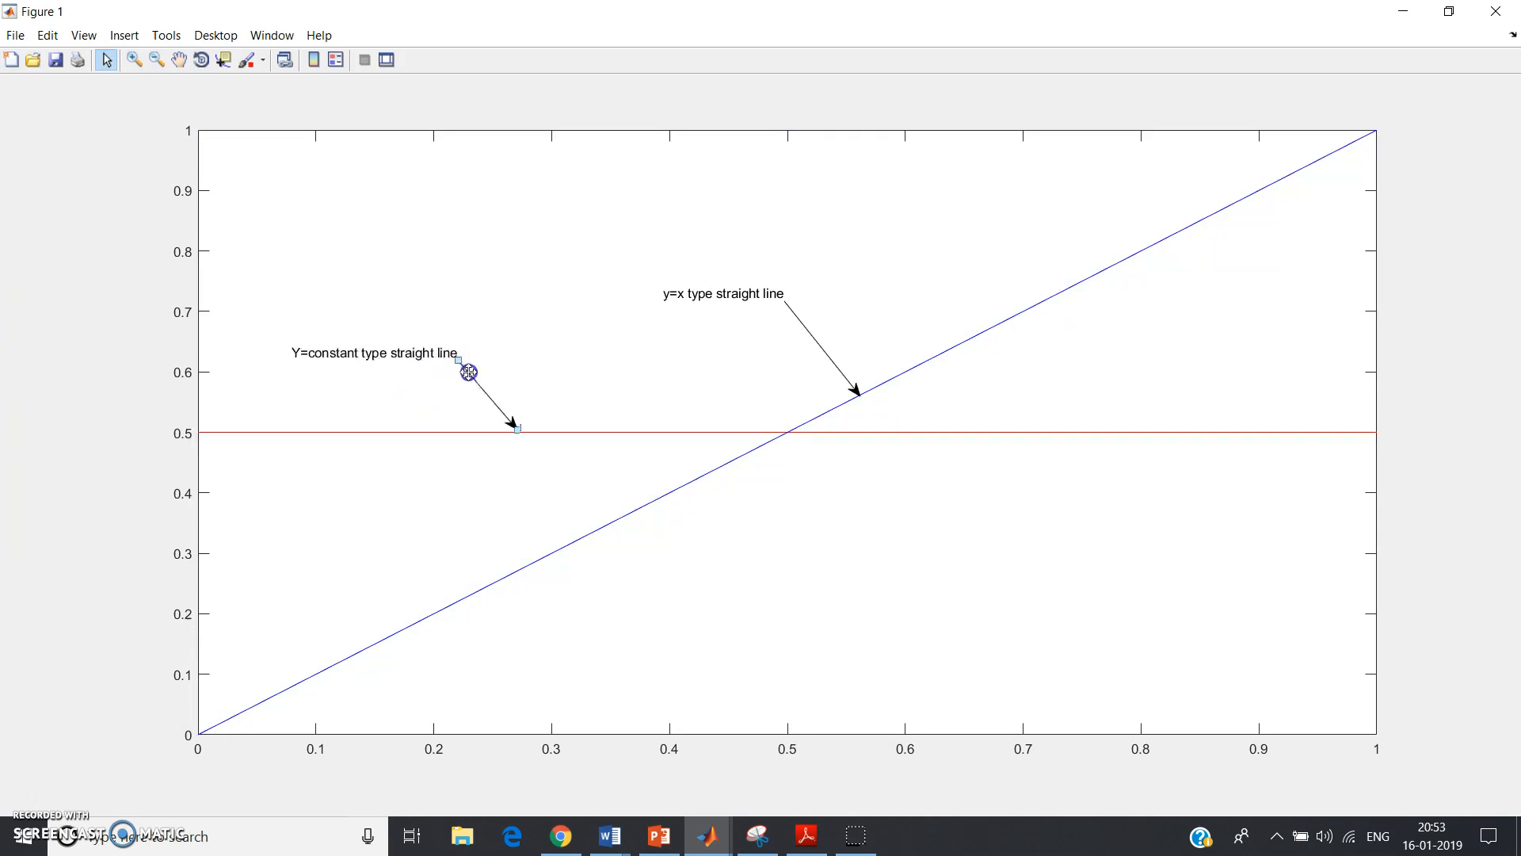
left_click(490, 366)
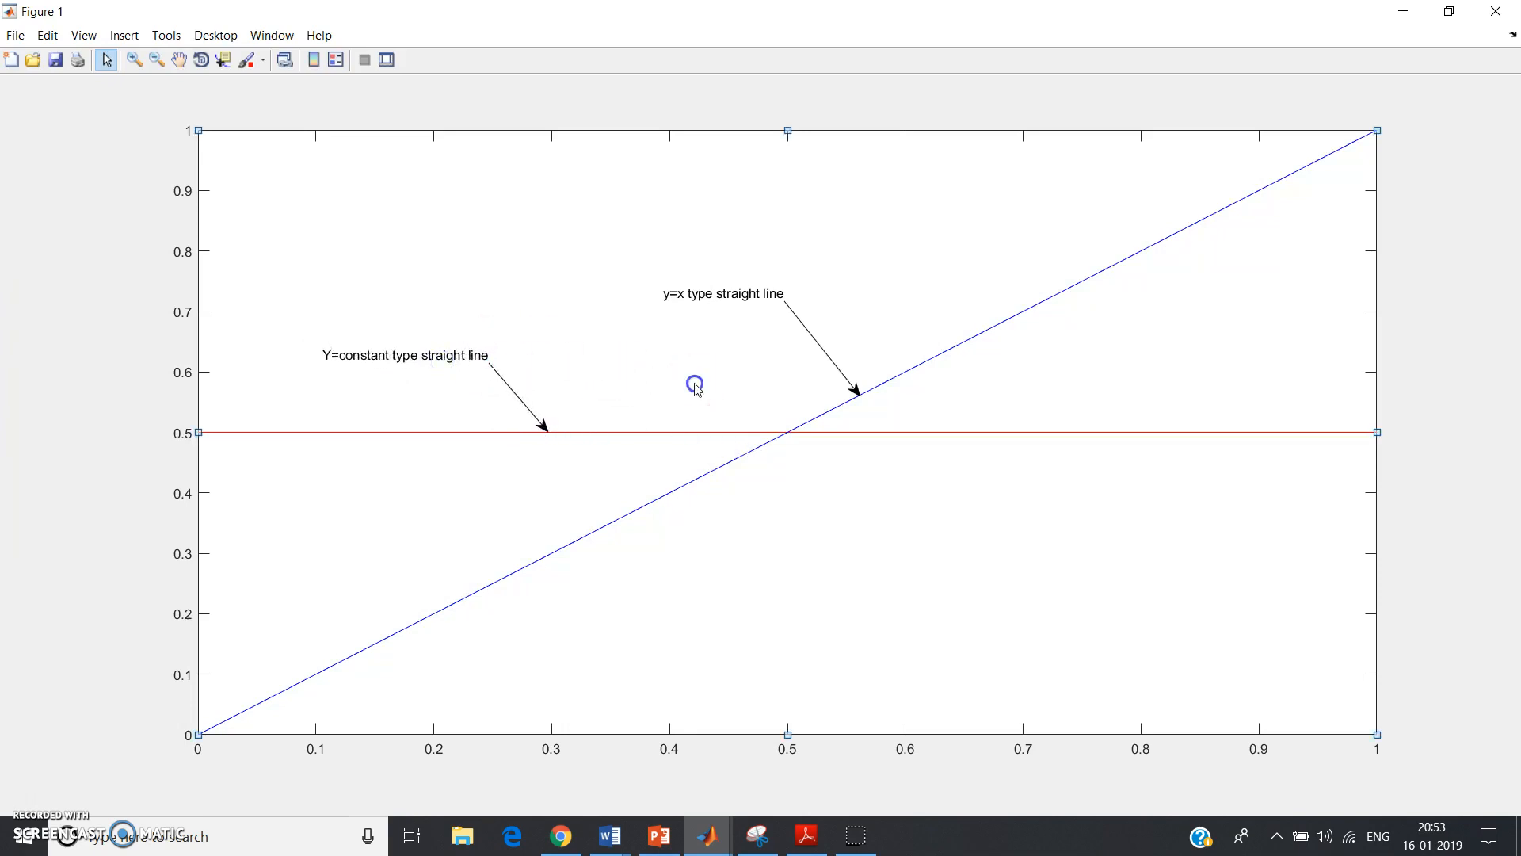
left_click(447, 360)
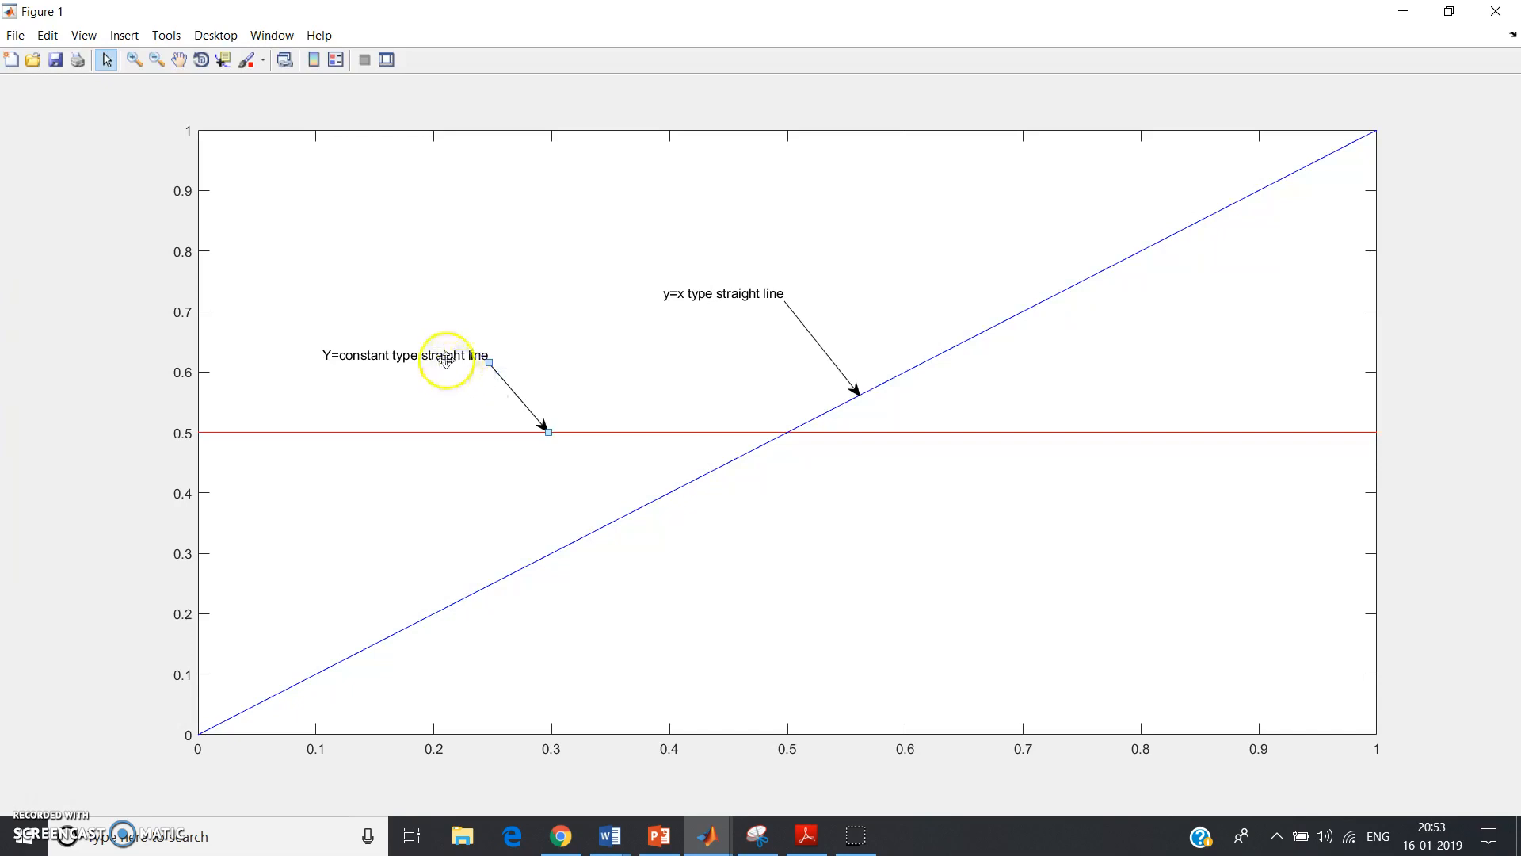
double_click(405, 356)
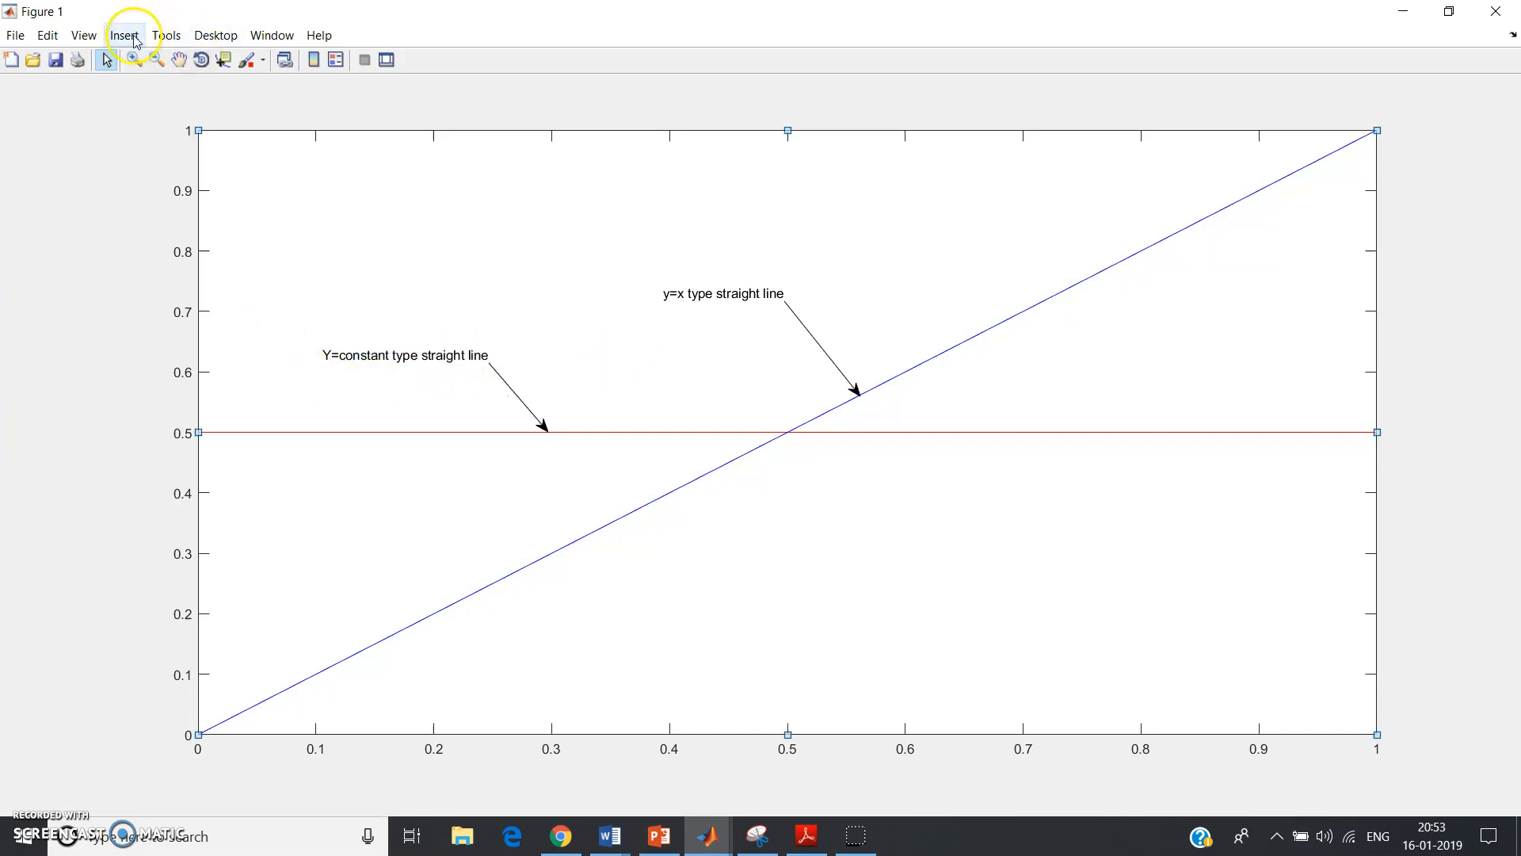
mouse_move(824, 491)
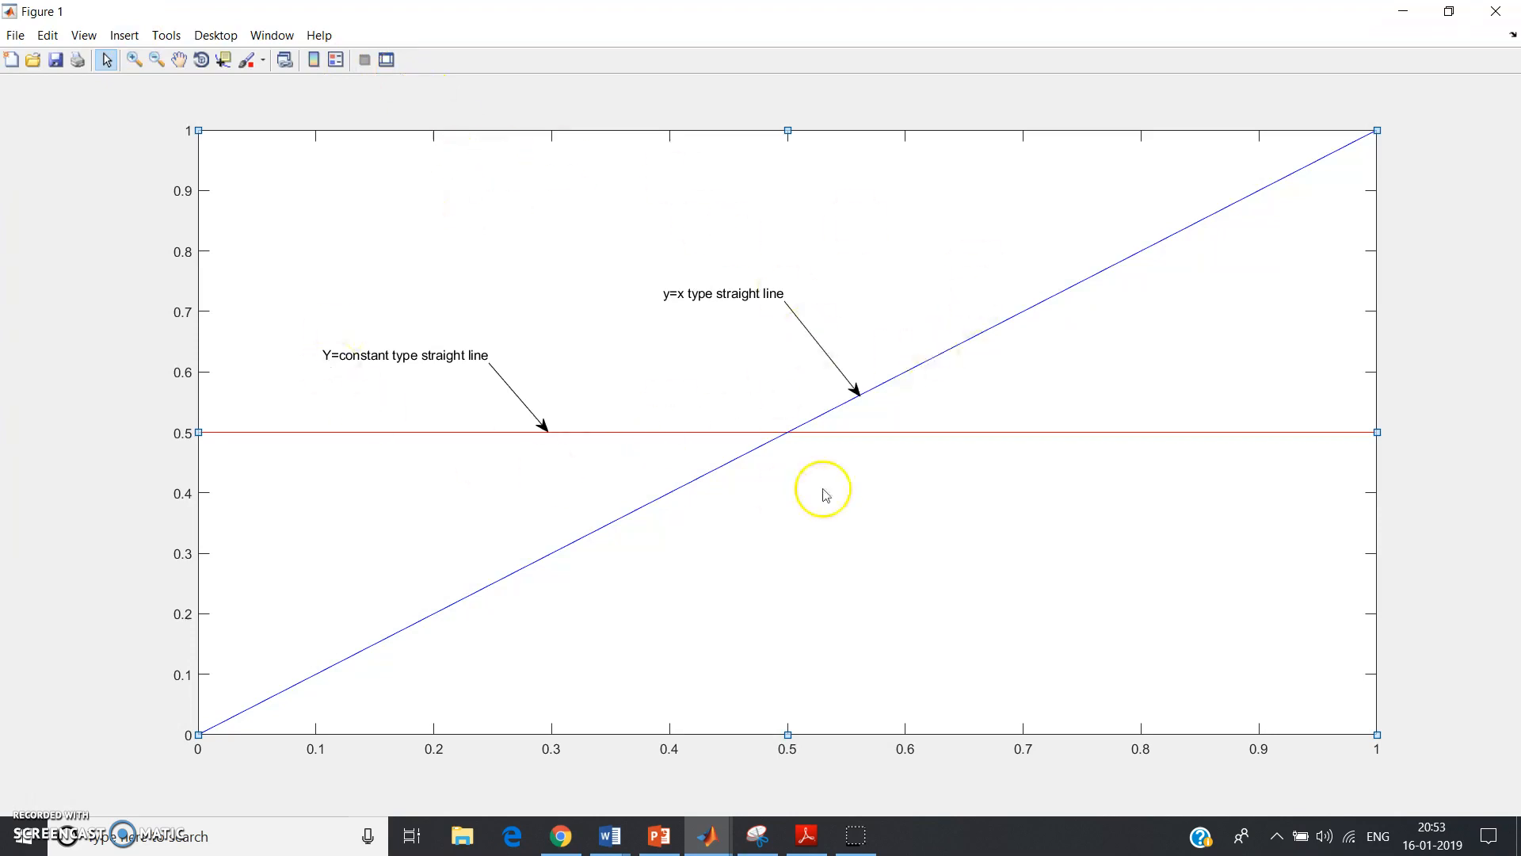
mouse_move(640, 393)
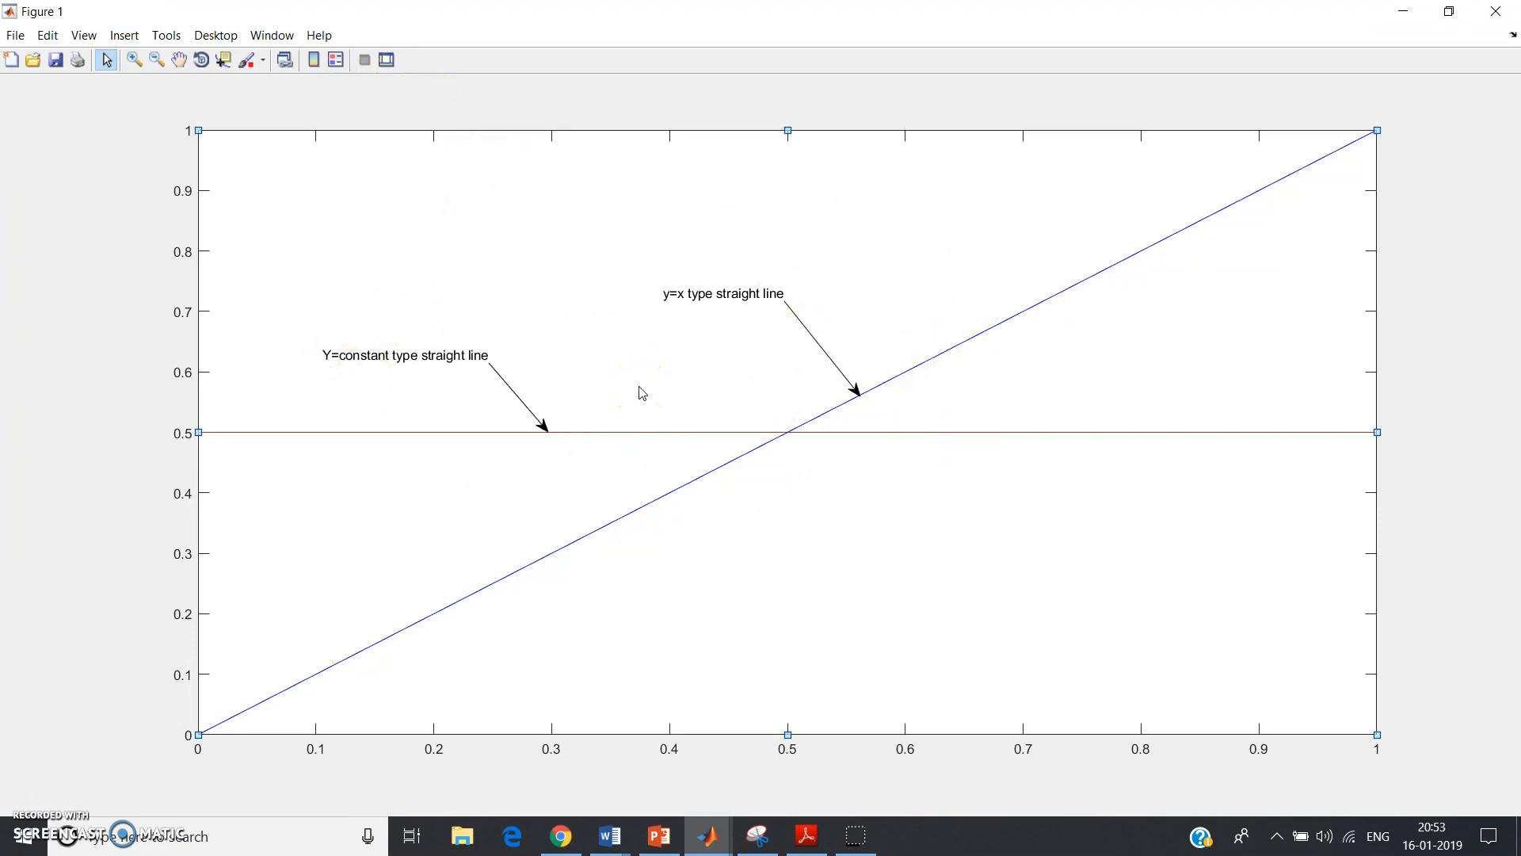
mouse_move(264, 659)
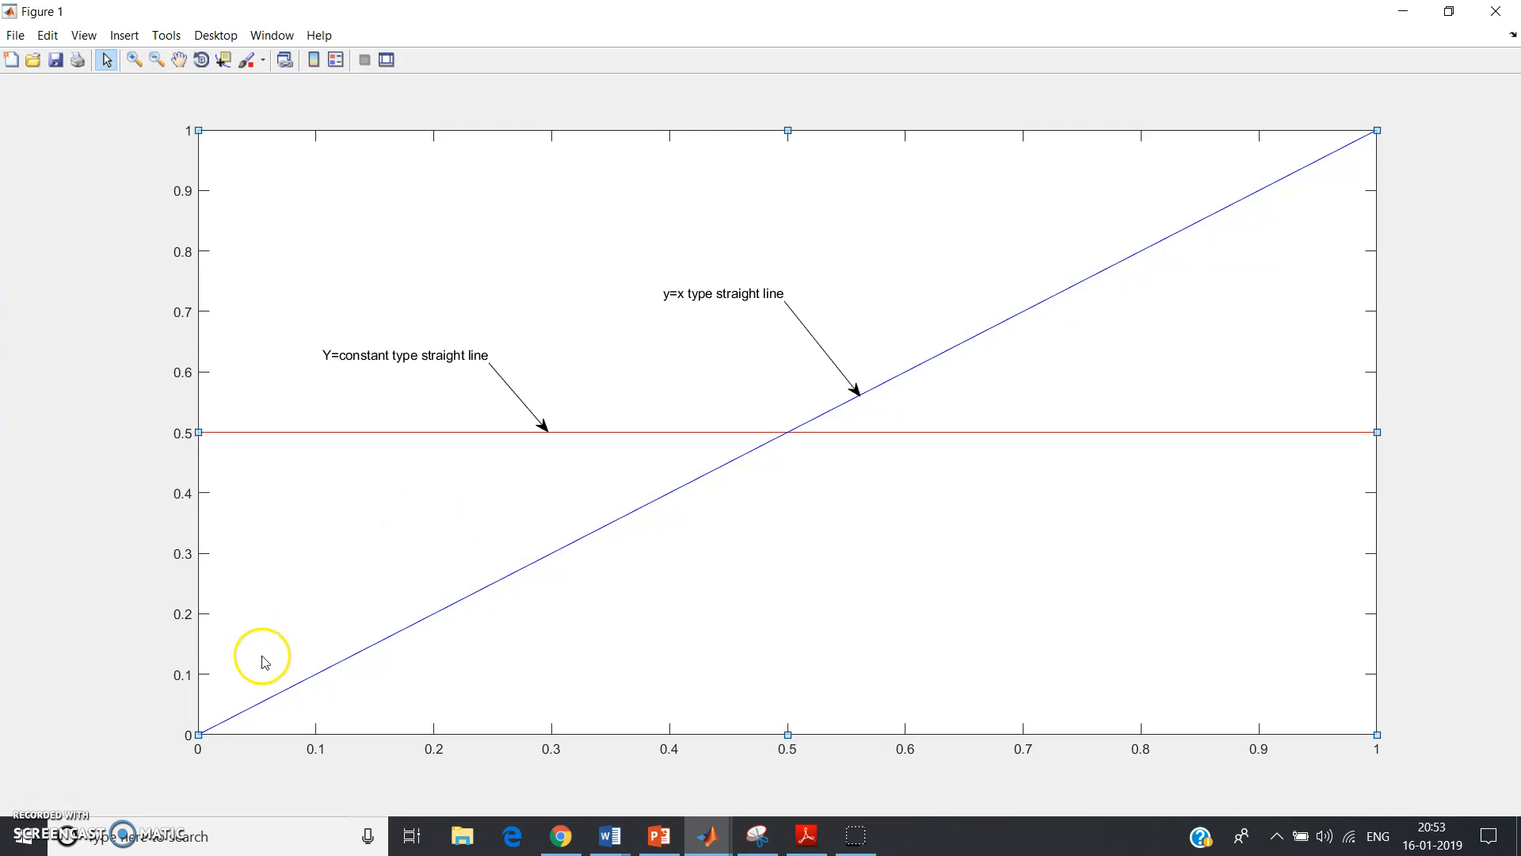
mouse_move(81, 767)
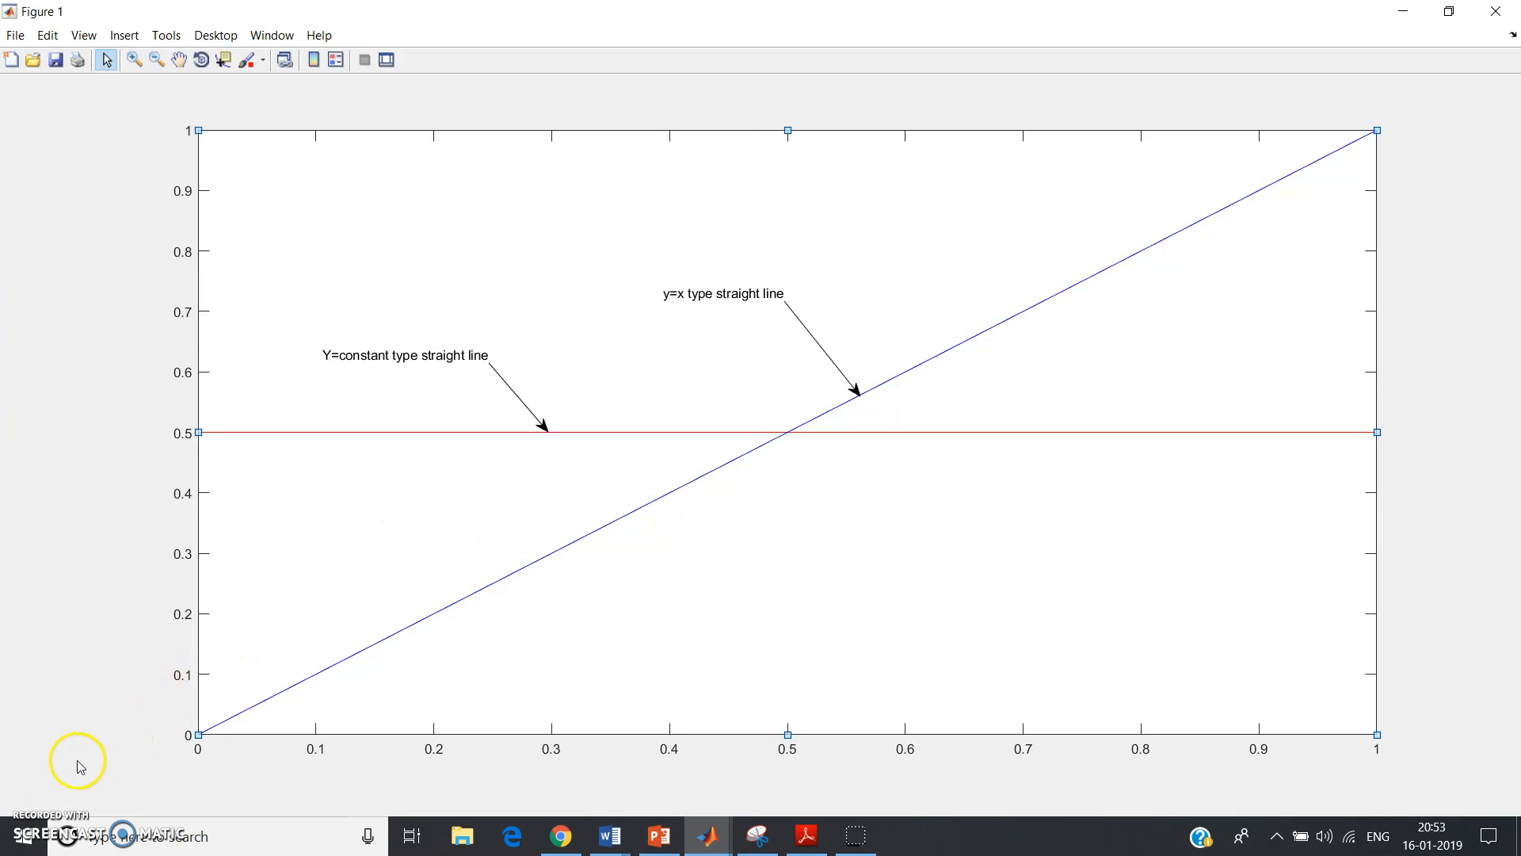
mouse_move(71, 775)
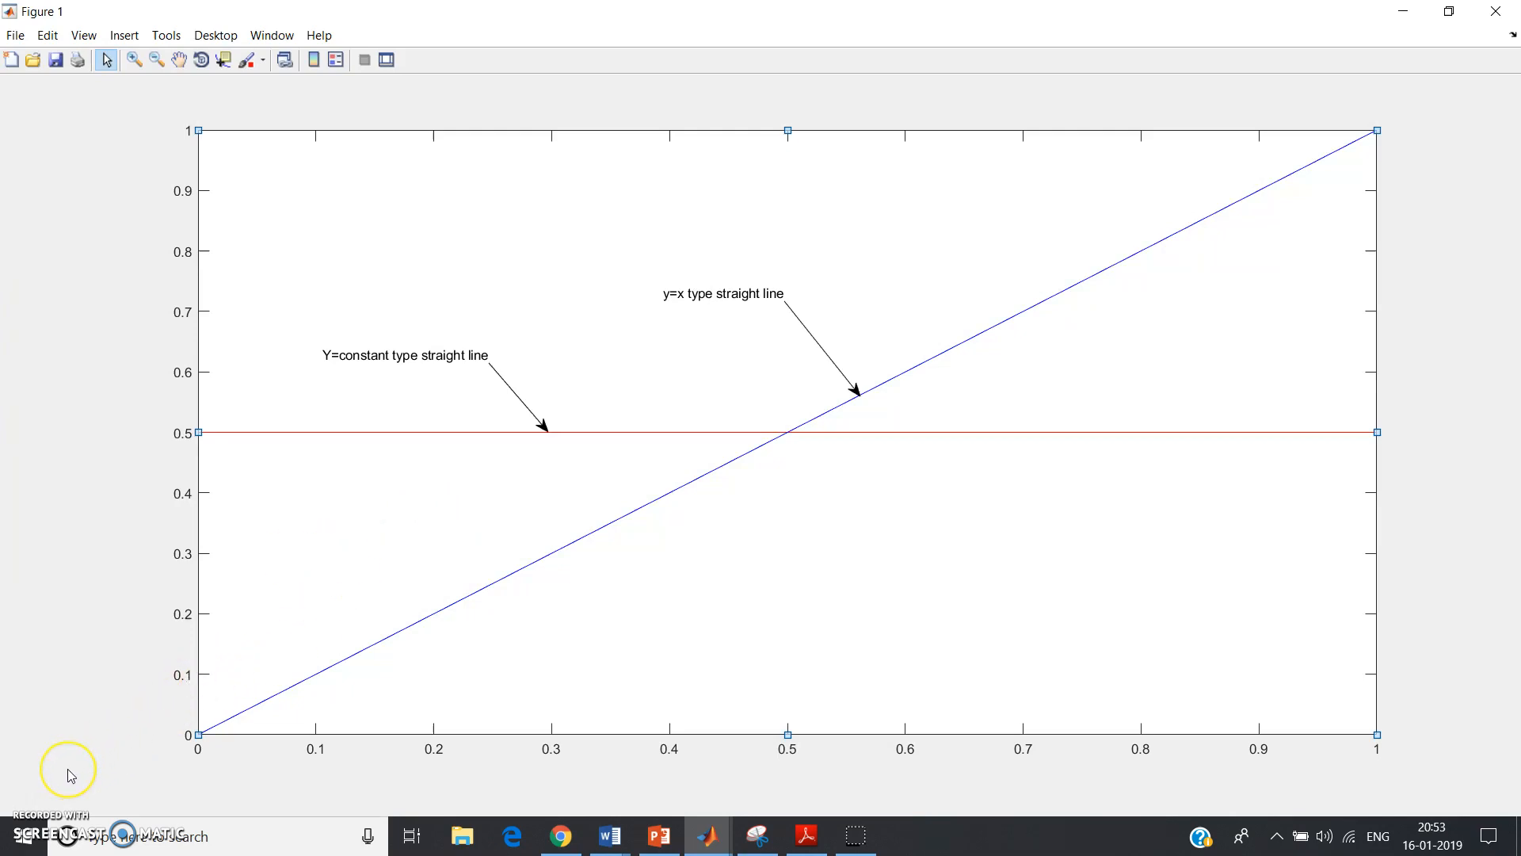
mouse_move(61, 786)
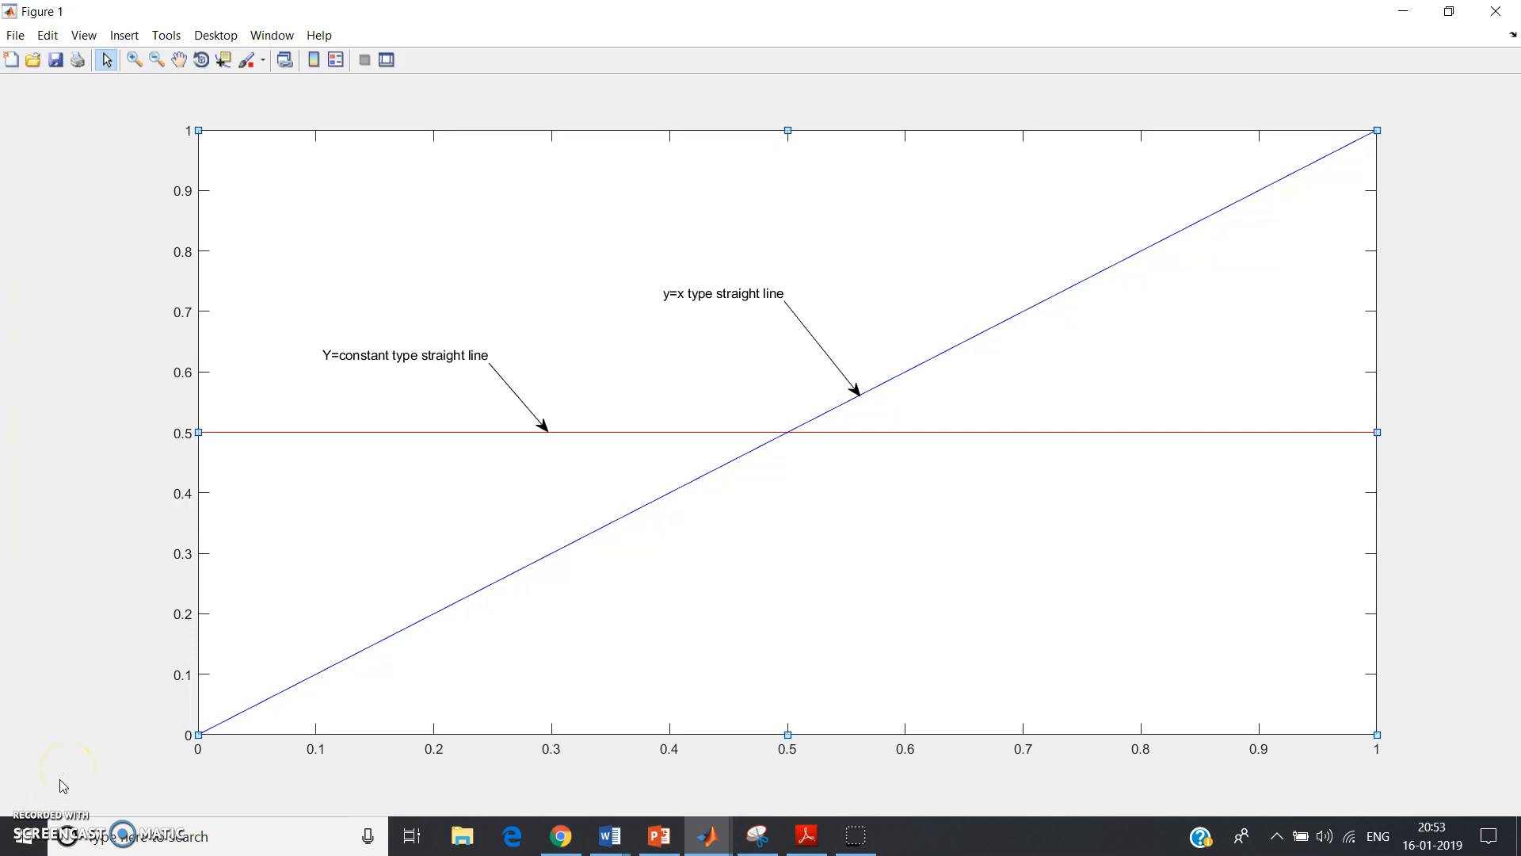
mouse_move(38, 804)
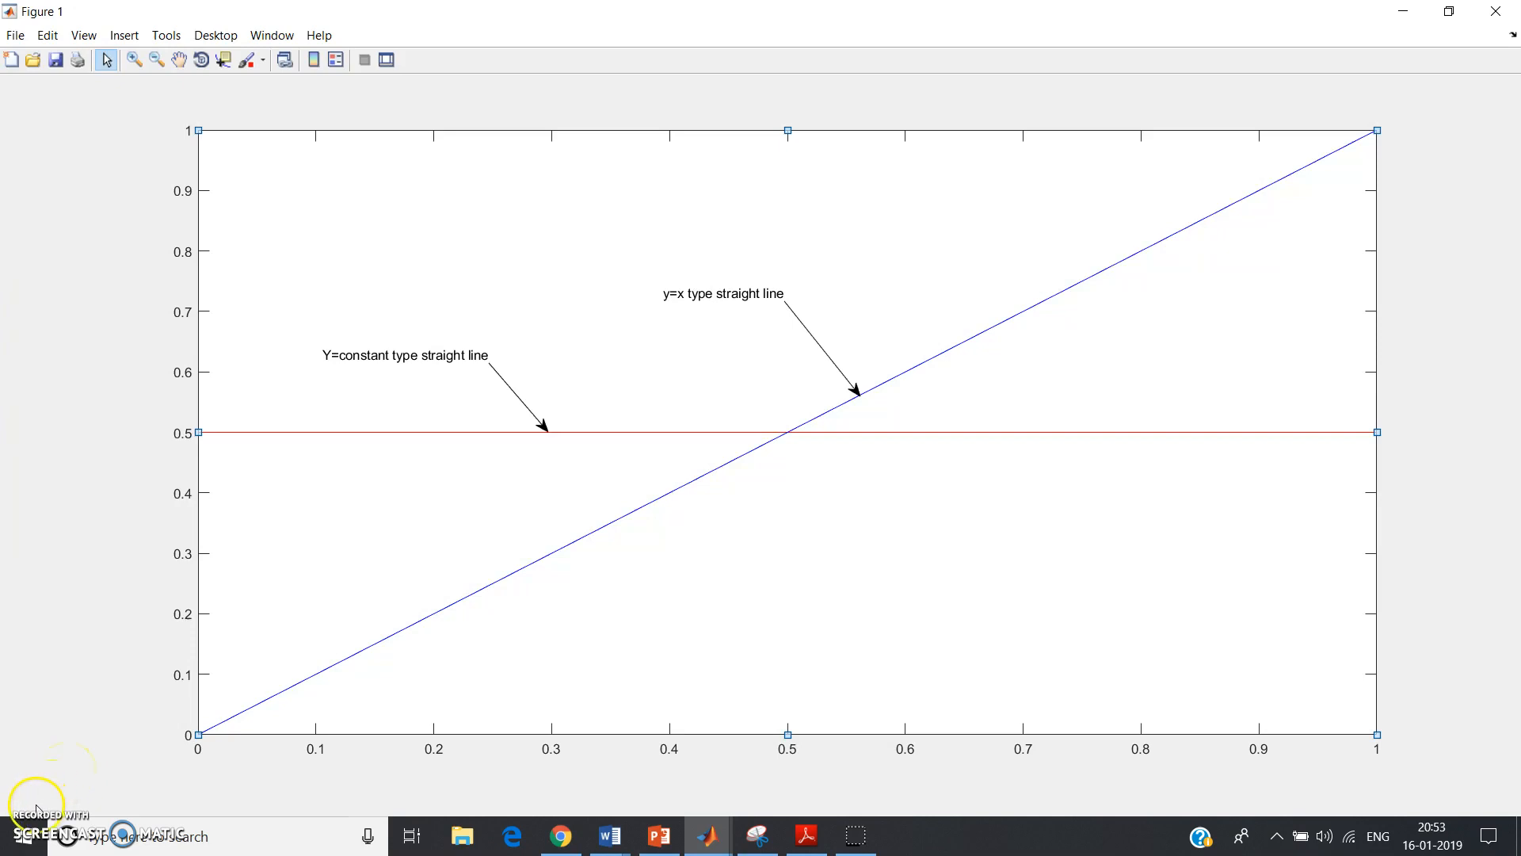